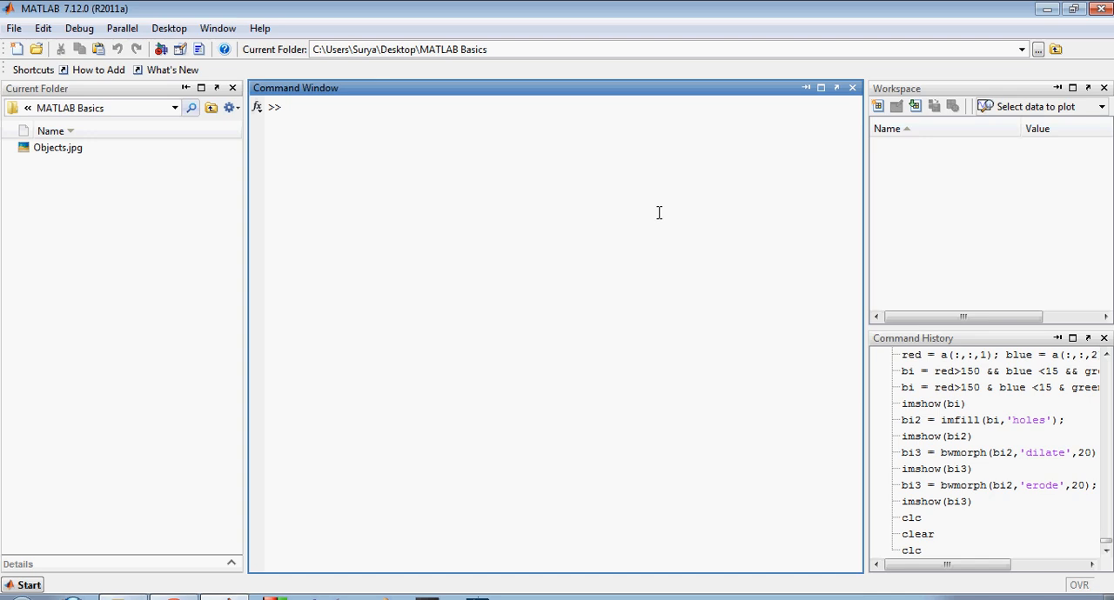
# Step: Load Objects.jpg into variable a with imread
pyautogui.write('a')
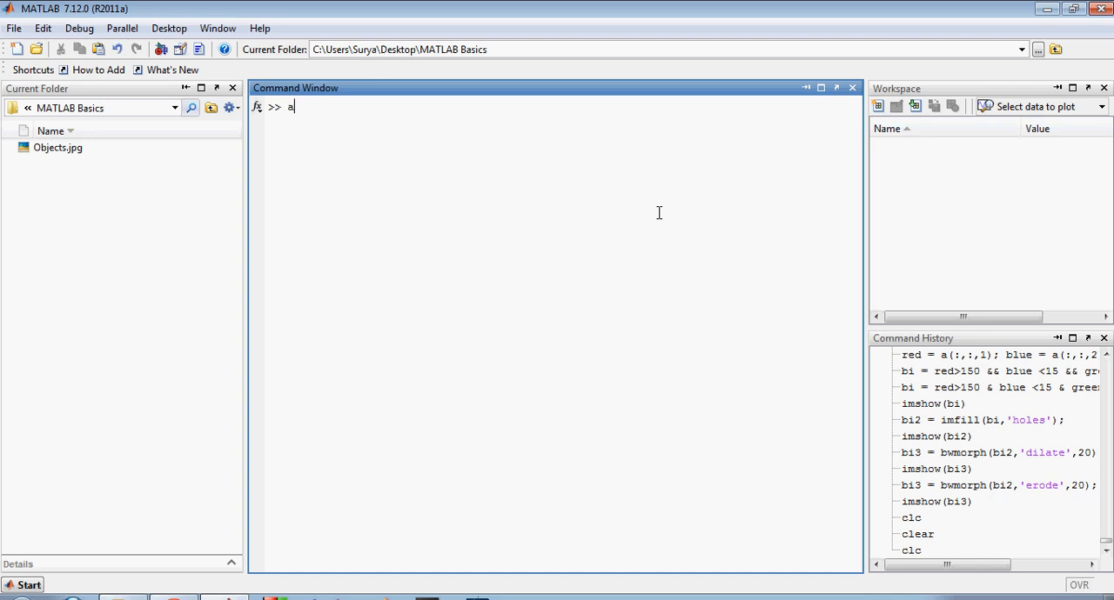
pyautogui.write('= imread')
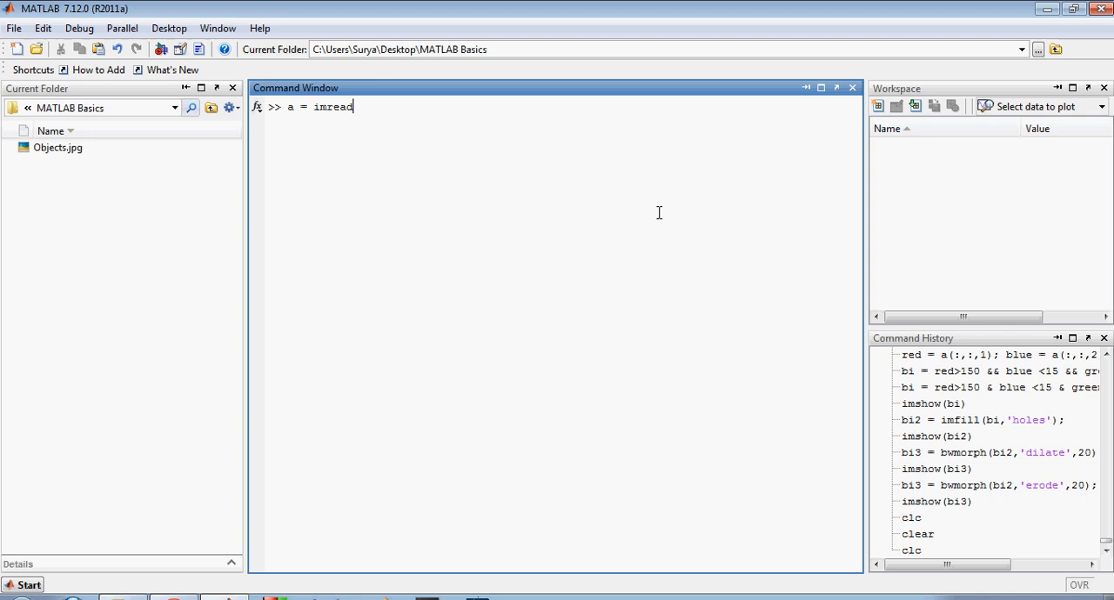
pyautogui.write("('Obje")
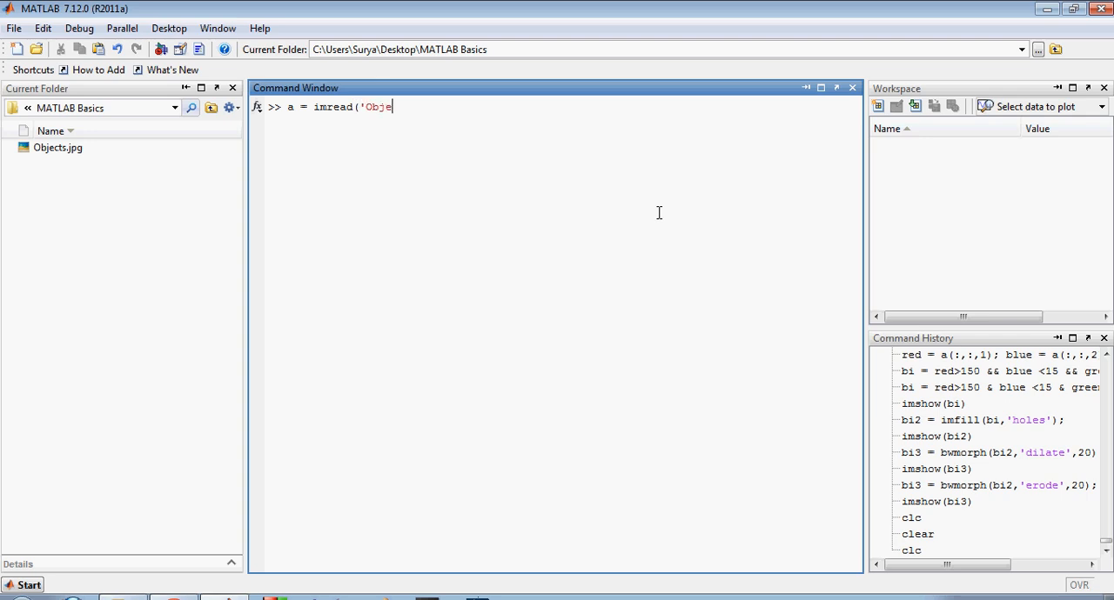
pyautogui.write('cts.jpg')
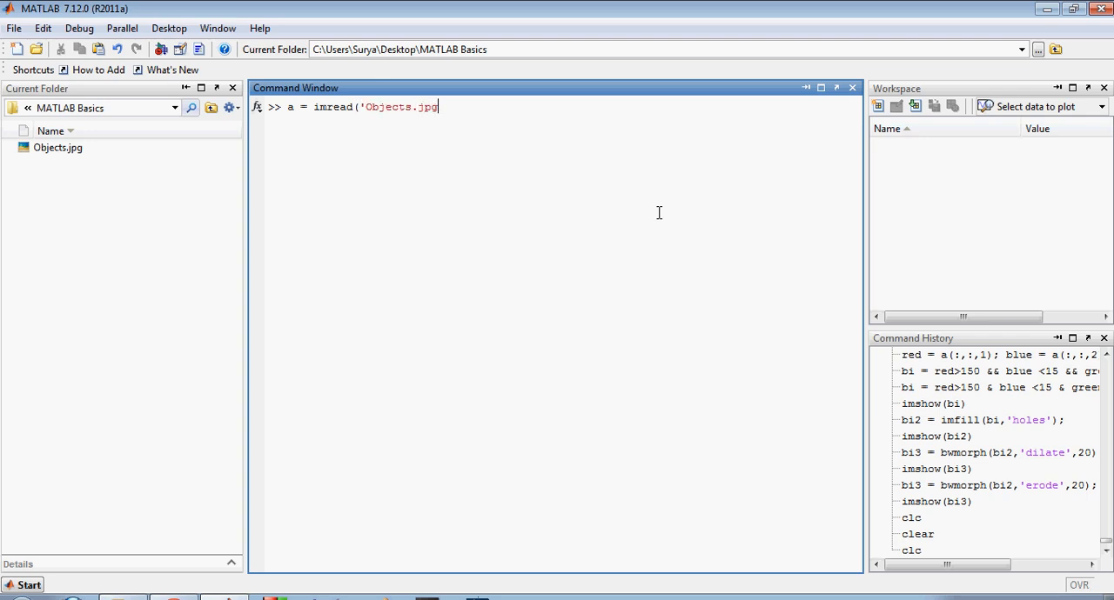
# Step: Display image a with imshow, then close the figure
pyautogui.write('imshow')
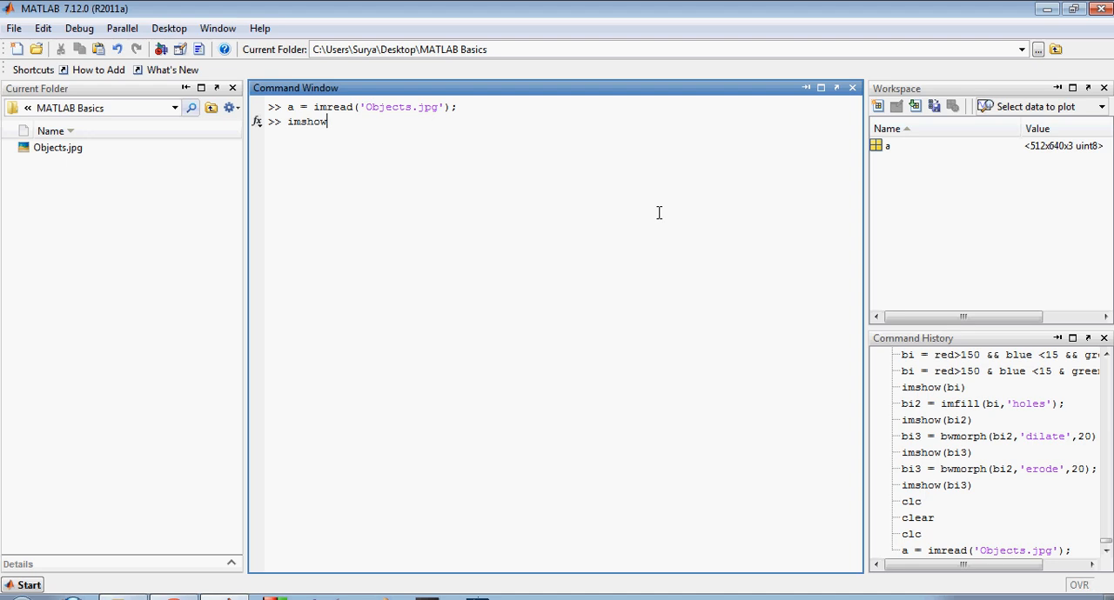
pyautogui.write('(a)')
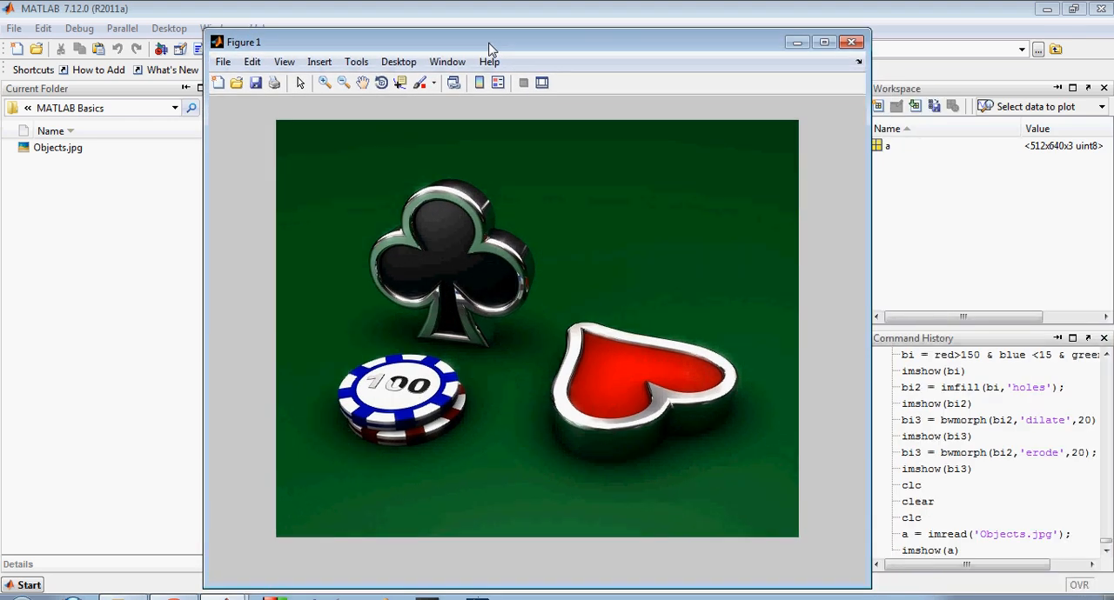
pyautogui.moveTo(769, 115)
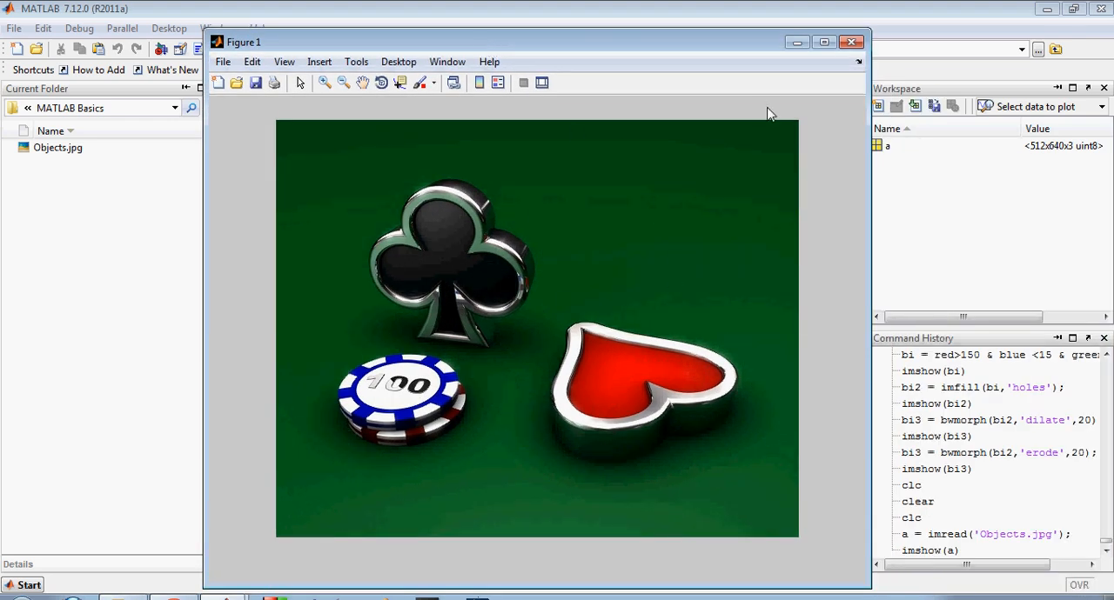
pyautogui.click(851, 42)
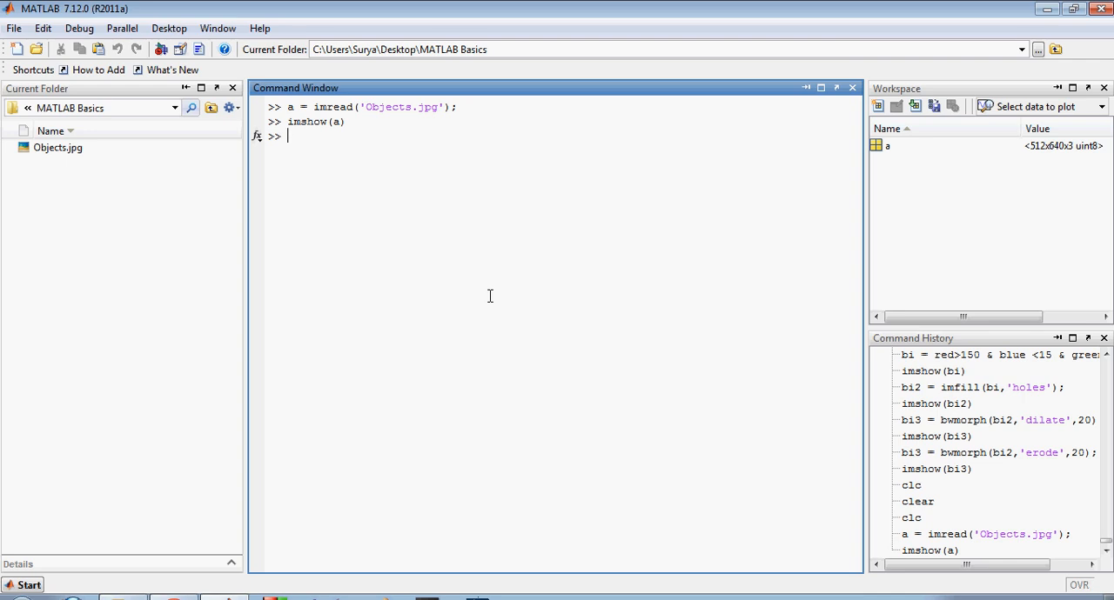
pyautogui.write('imshow(a)')
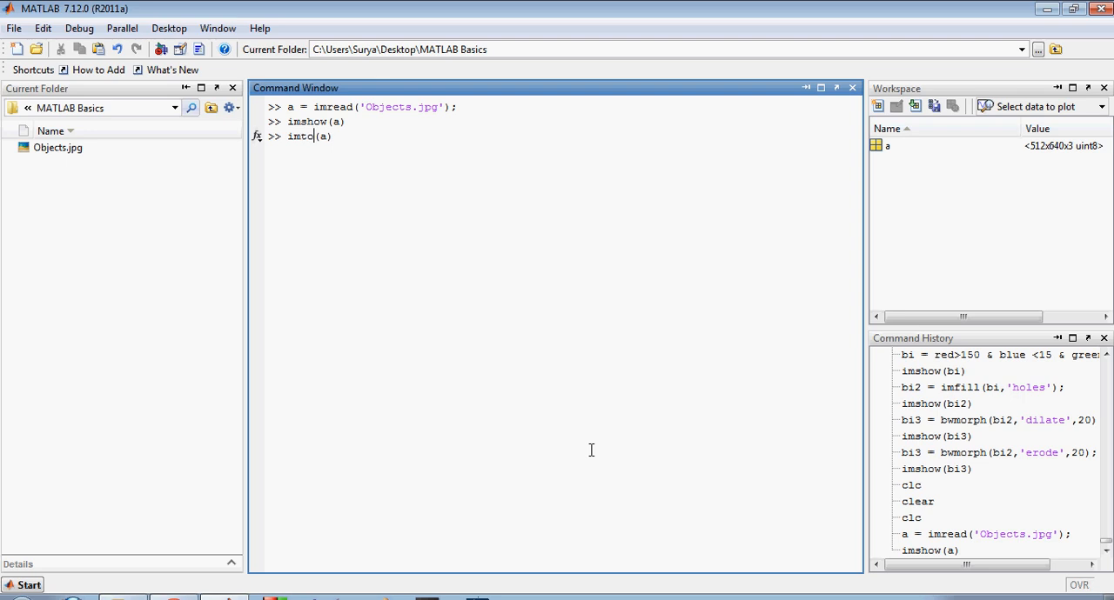
pyautogui.press('Return')
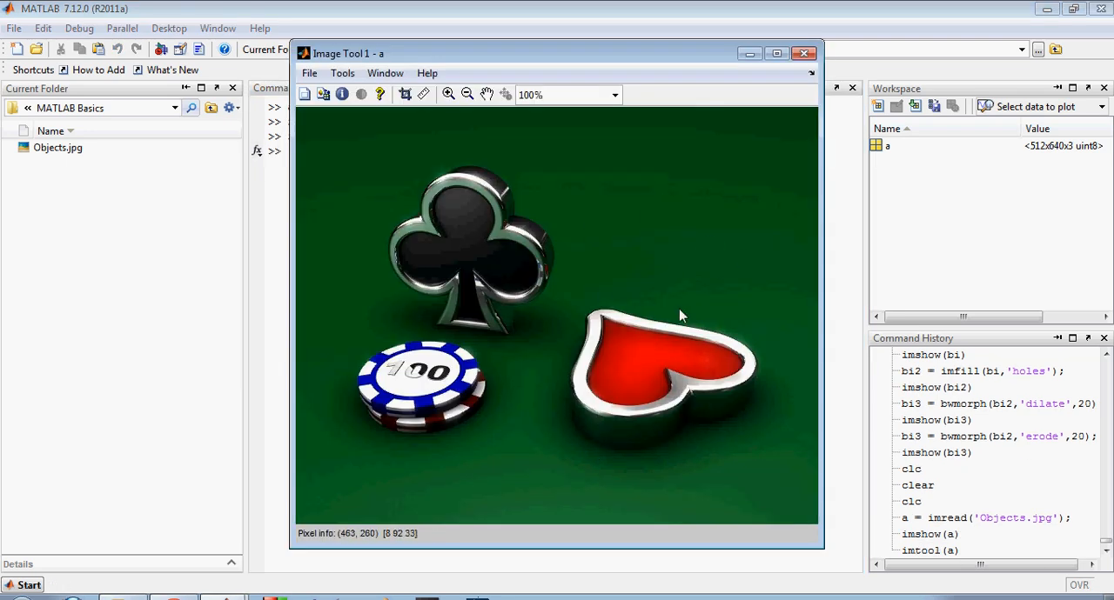
pyautogui.moveTo(719, 253)
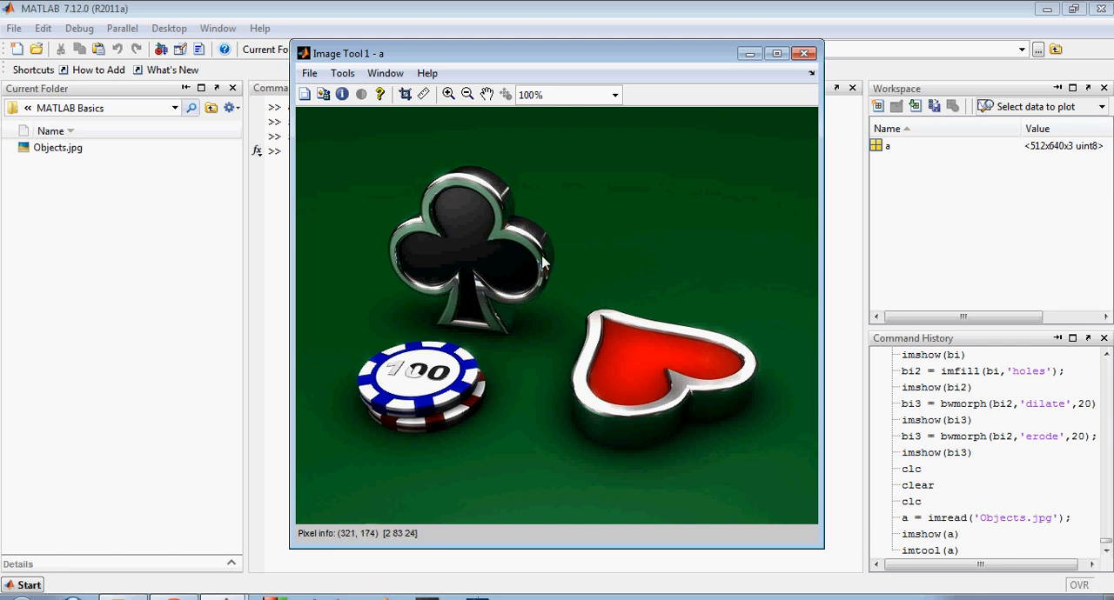
pyautogui.moveTo(647, 245)
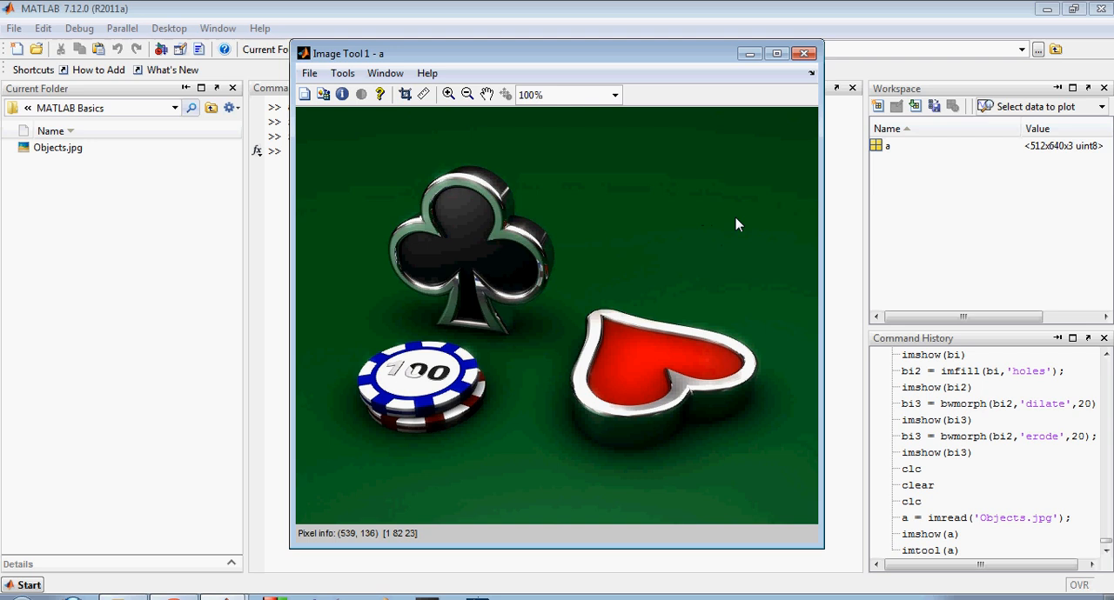
pyautogui.moveTo(707, 282)
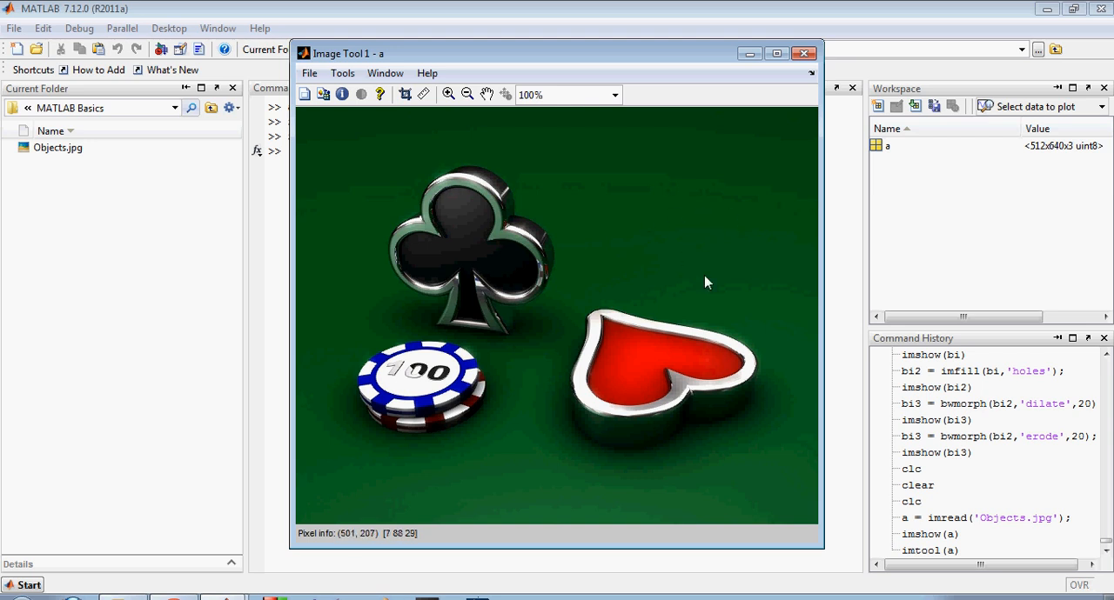
pyautogui.click(804, 52)
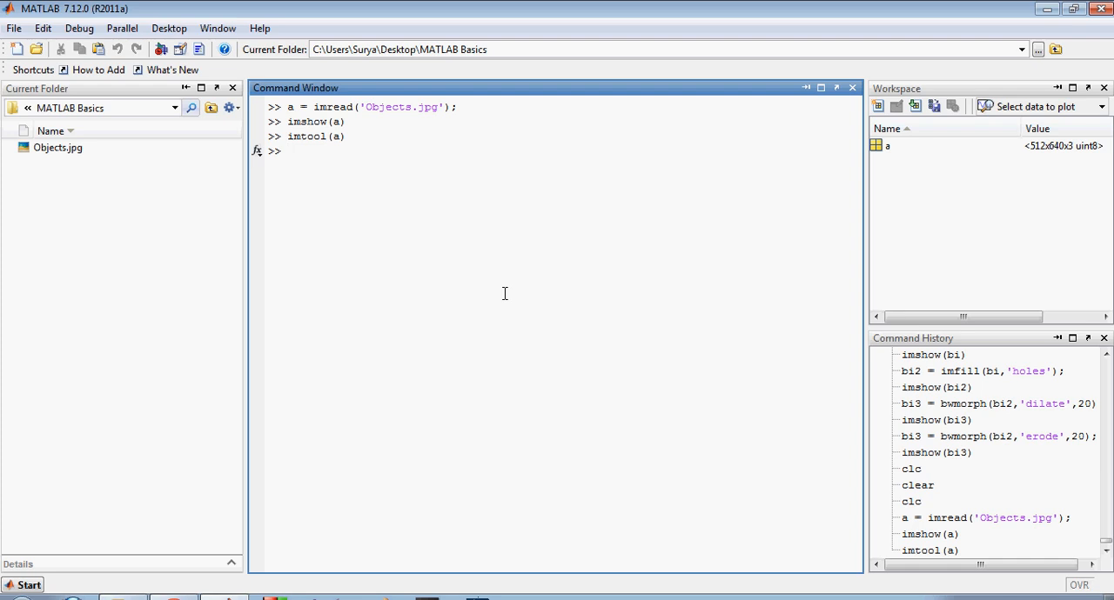
pyautogui.write('b')
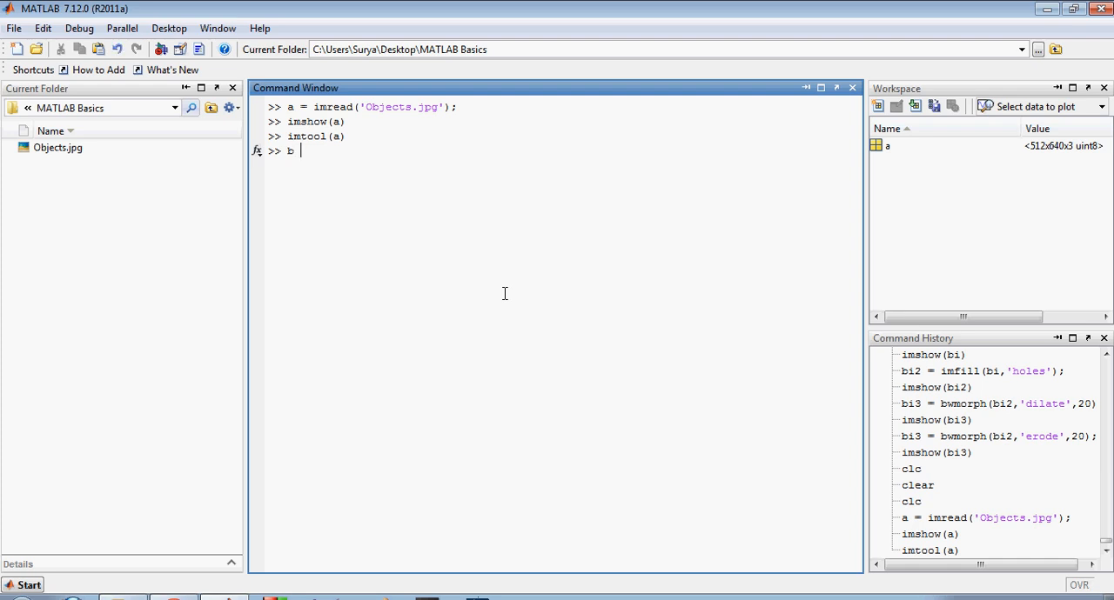
pyautogui.write('= im')
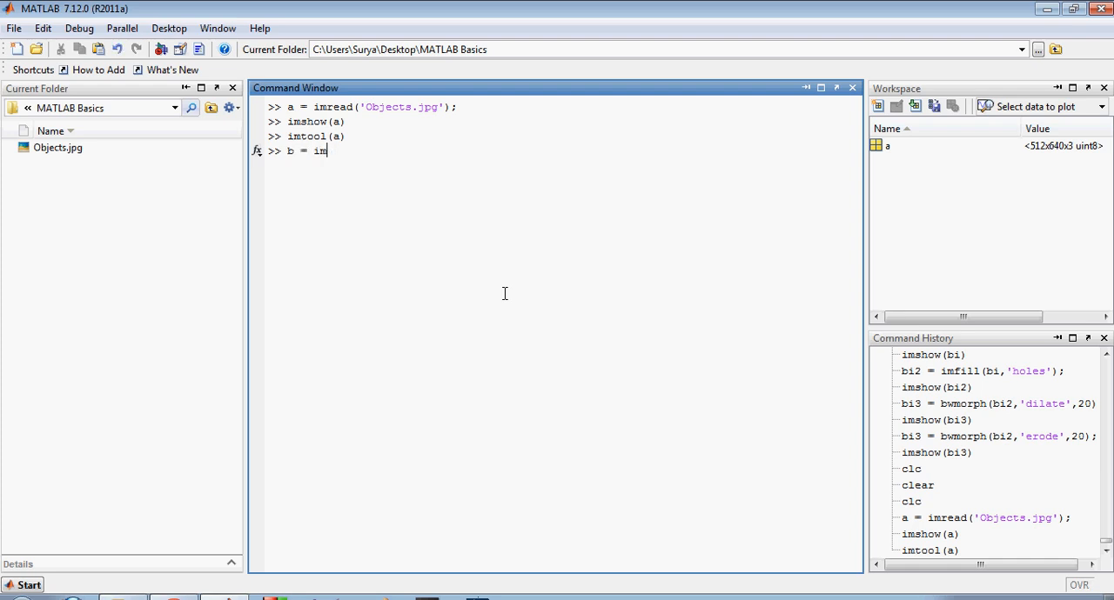
pyautogui.write('crop(a')
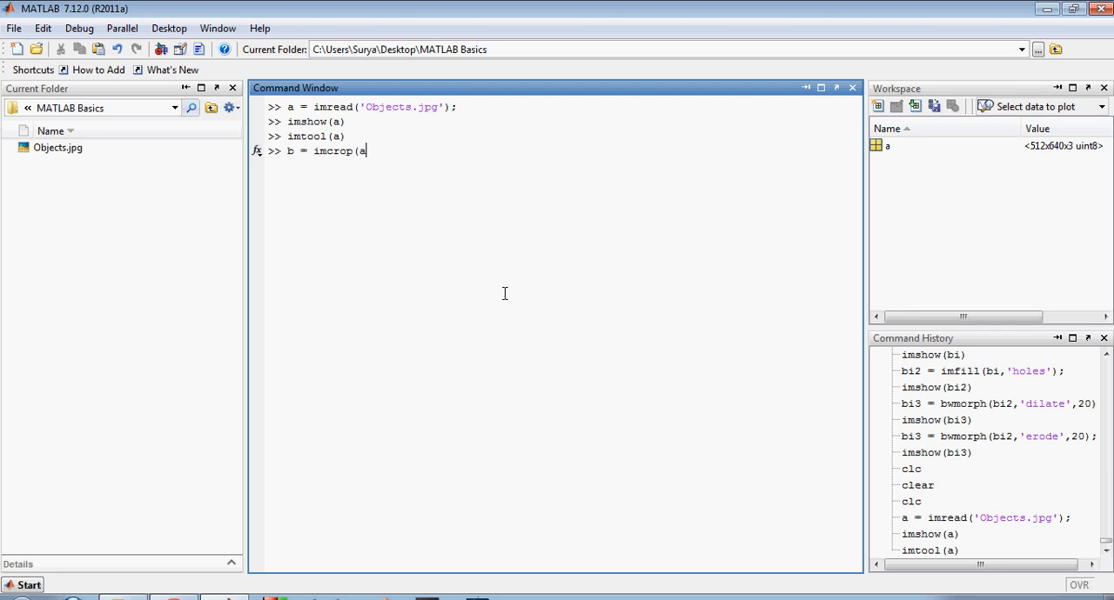
pyautogui.write(',[])')
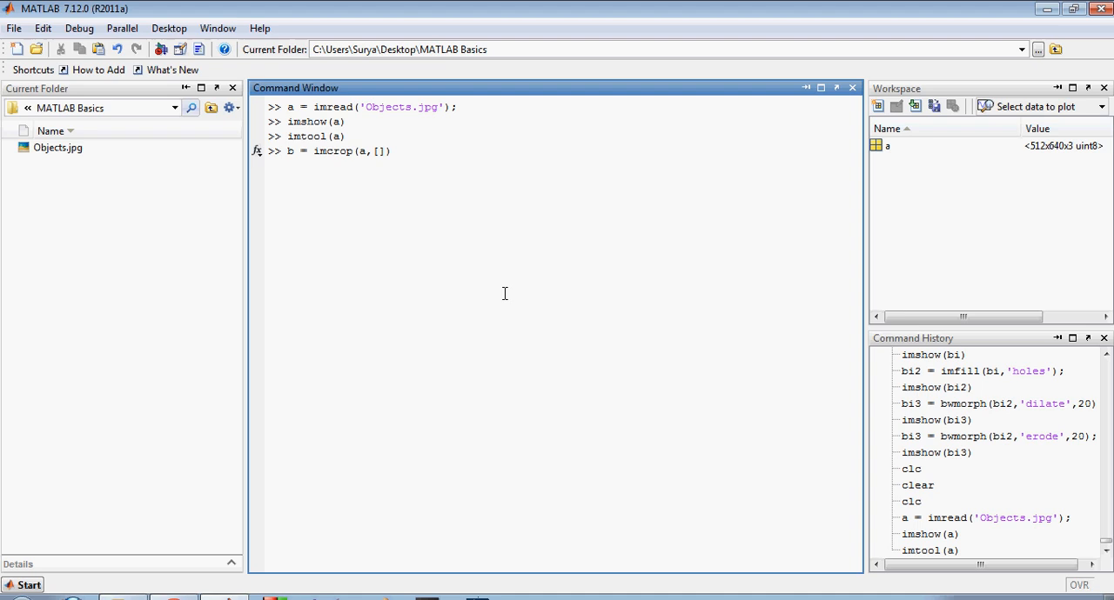
pyautogui.write('100 100 300 300')
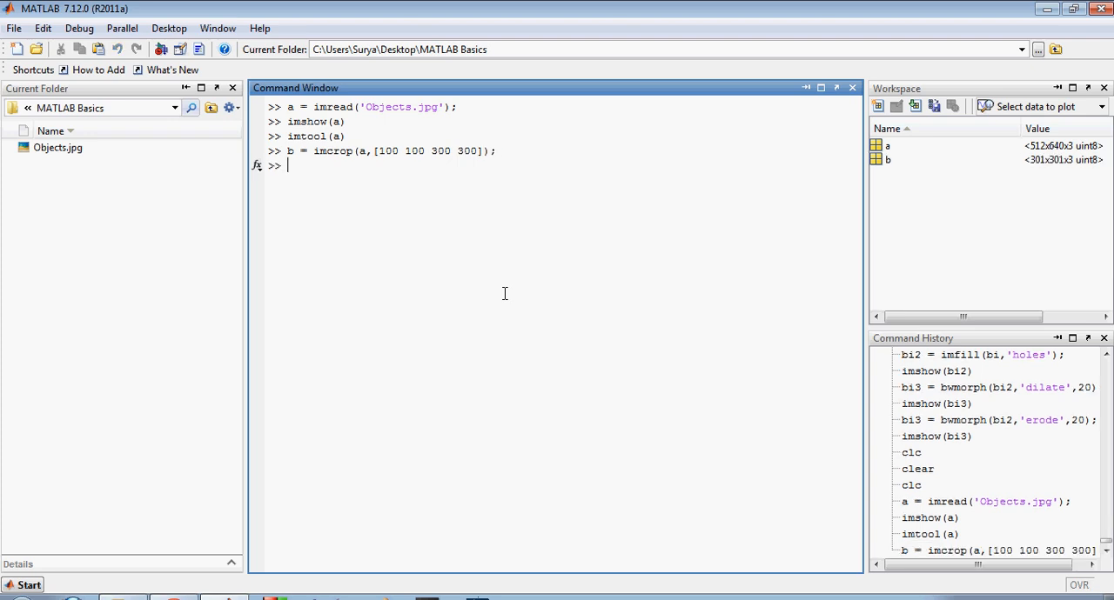
# Step: Display the cropped image b, then close the figure
pyautogui.write('imshow(b')
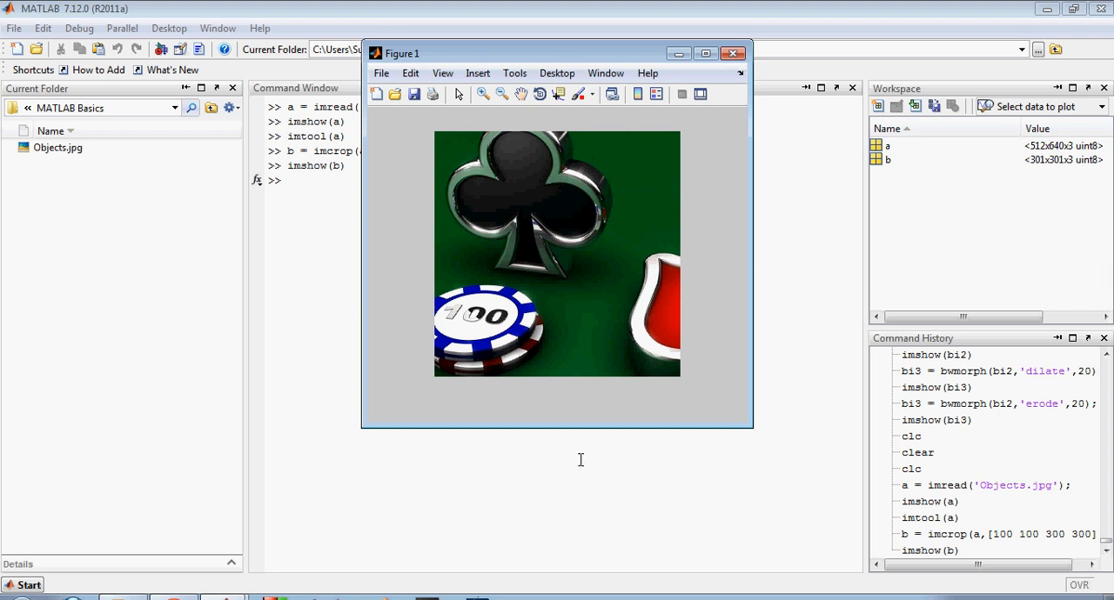
pyautogui.click(735, 52)
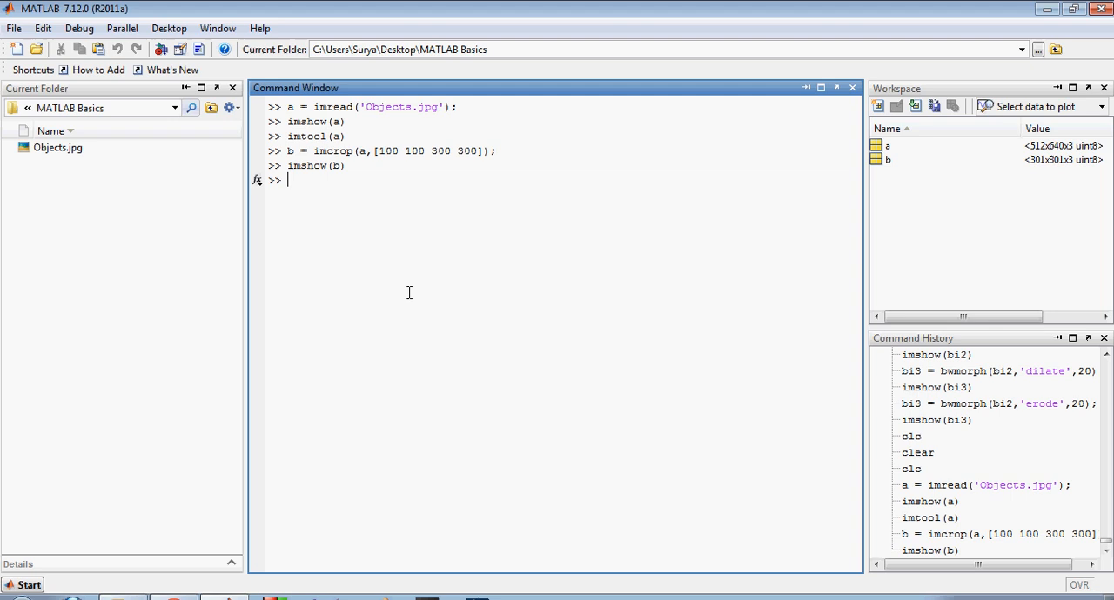
# Step: Resize a to half scale into variable c, display it and close the figure
pyautogui.write('c =')
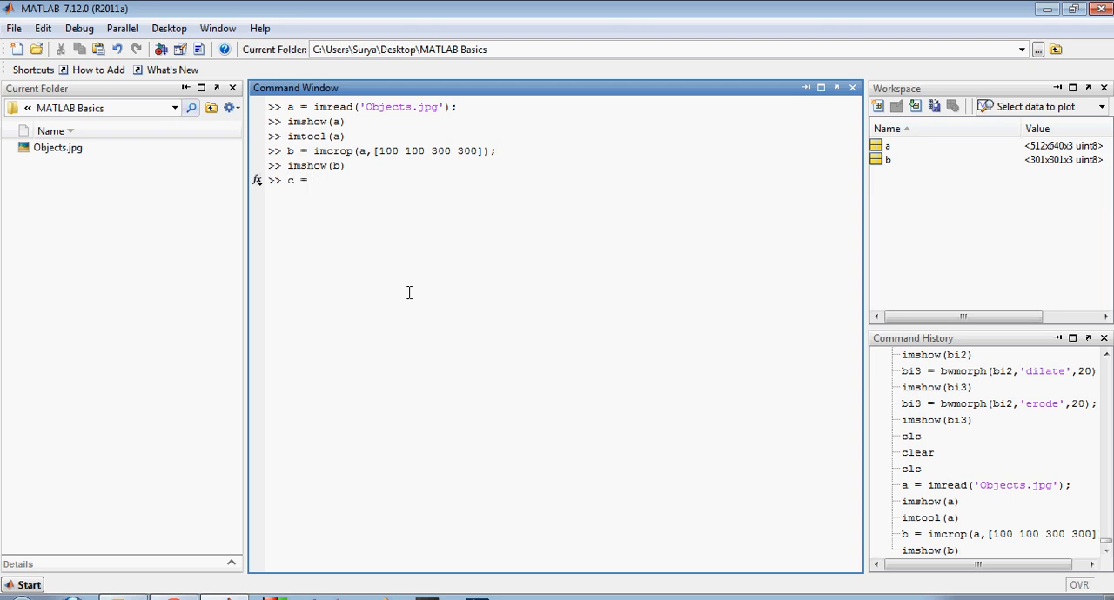
pyautogui.write('imre')
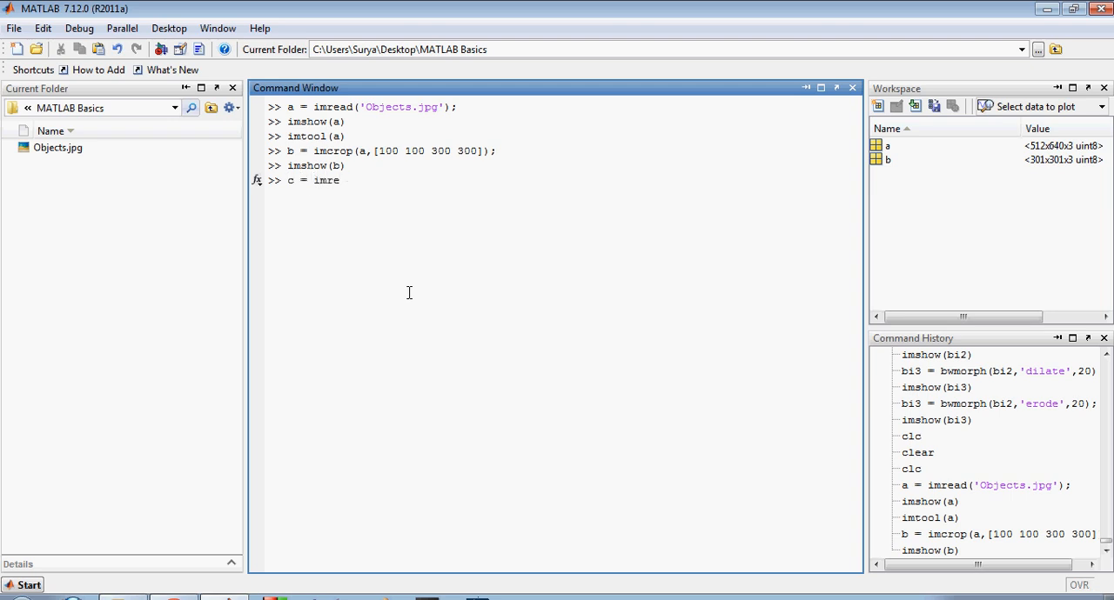
pyautogui.write('sioz')
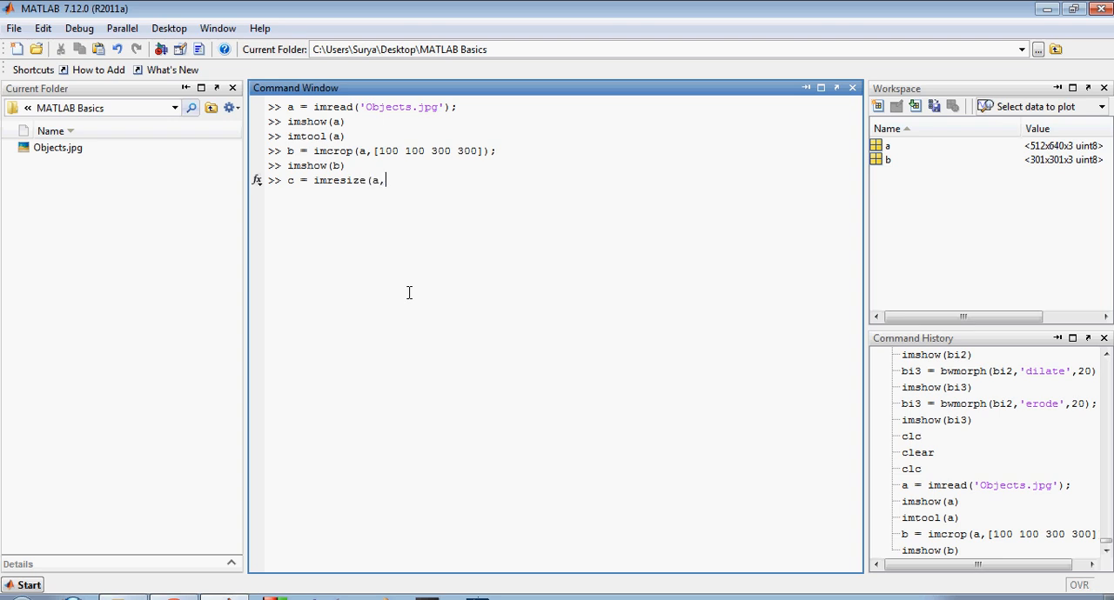
pyautogui.write('0.')
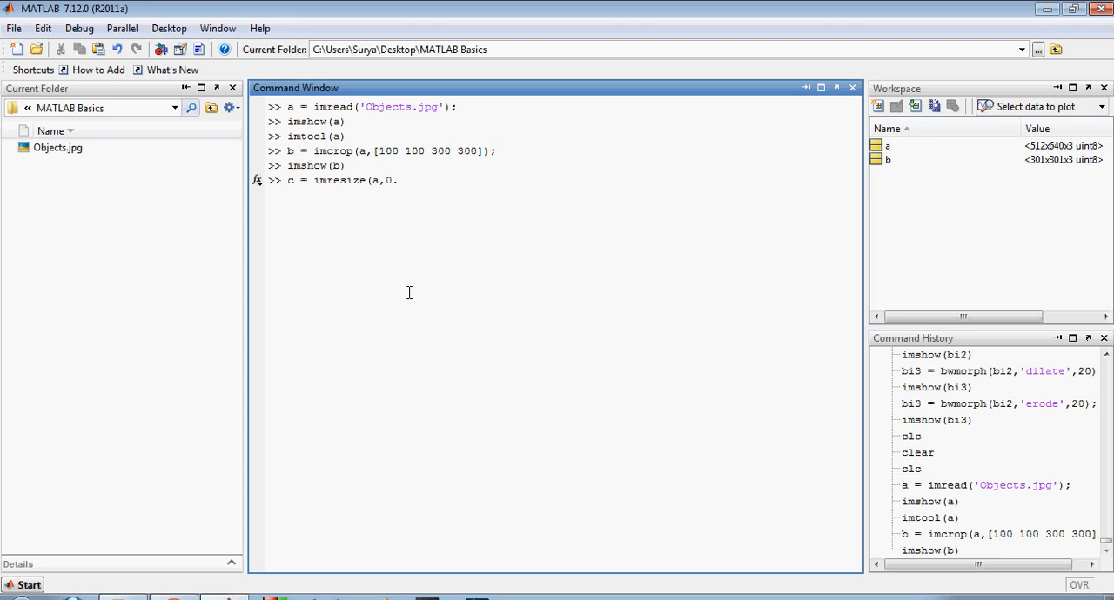
pyautogui.write('5)')
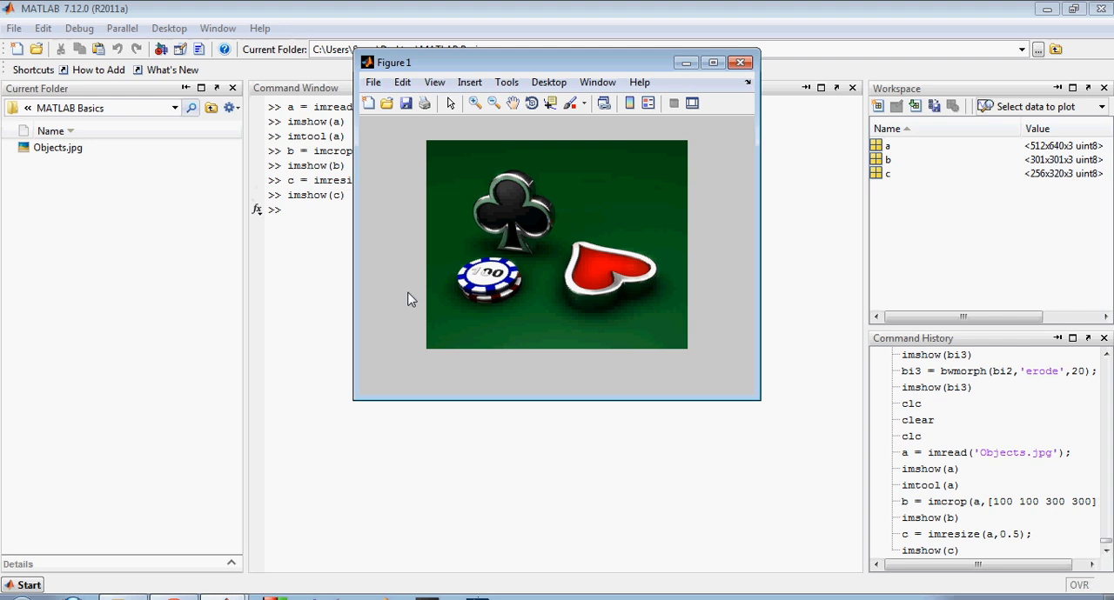
pyautogui.moveTo(508, 172)
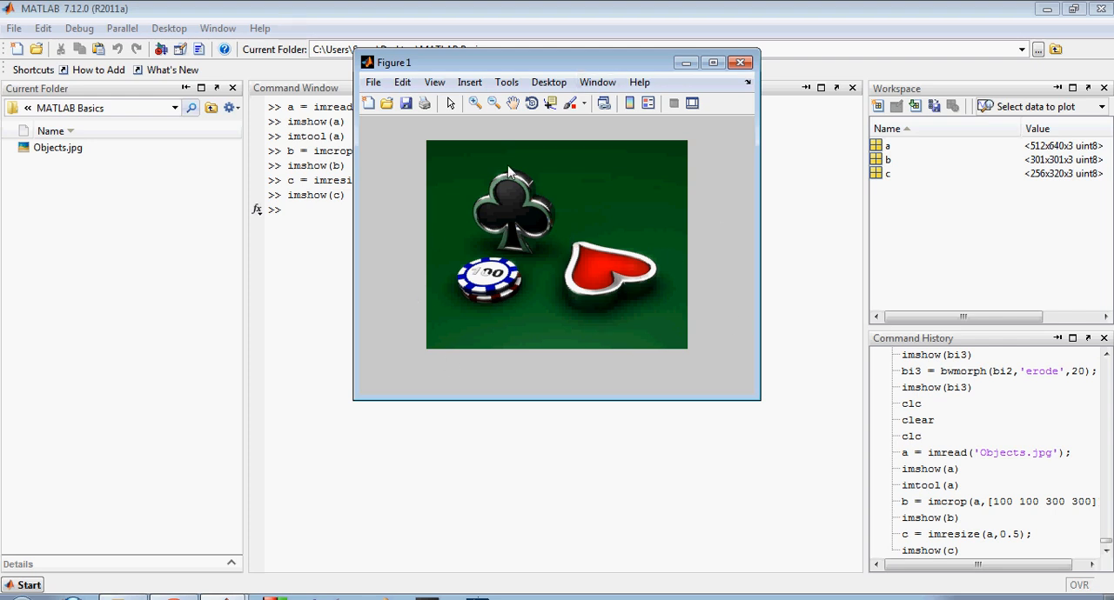
pyautogui.click(741, 63)
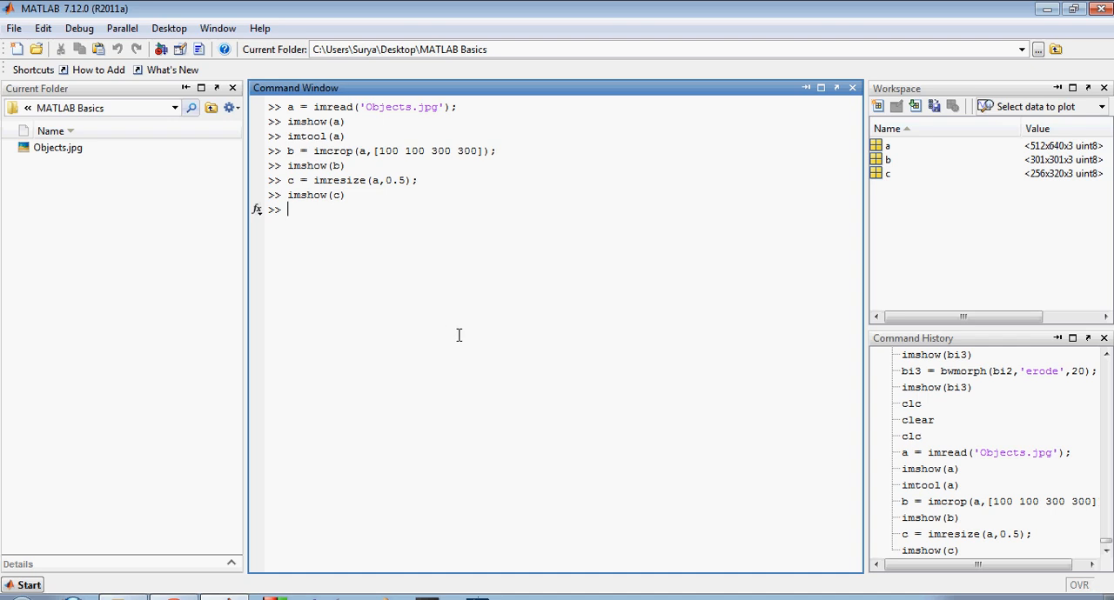
# Step: Rotate a by 75 degrees into variable d, display it and close the figure
pyautogui.write('d =')
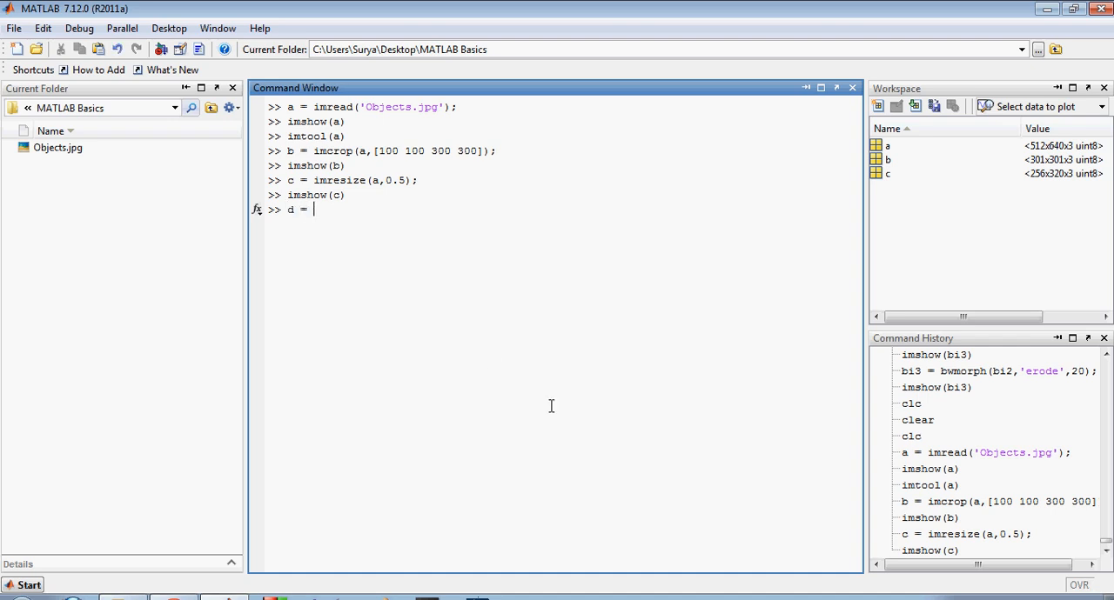
pyautogui.write('imrotate')
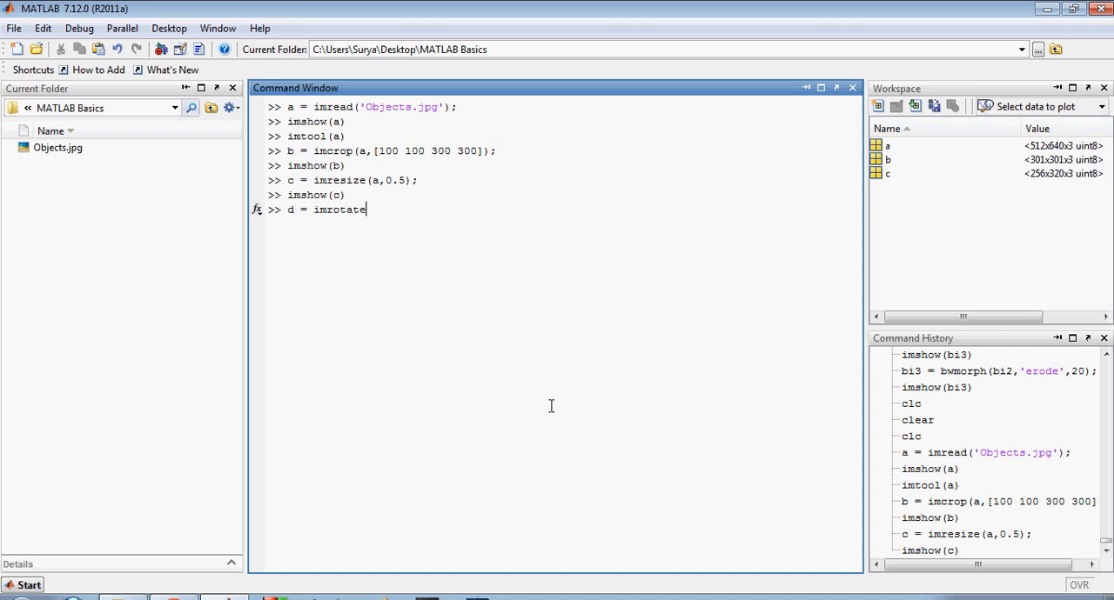
pyautogui.write('(a, 75);')
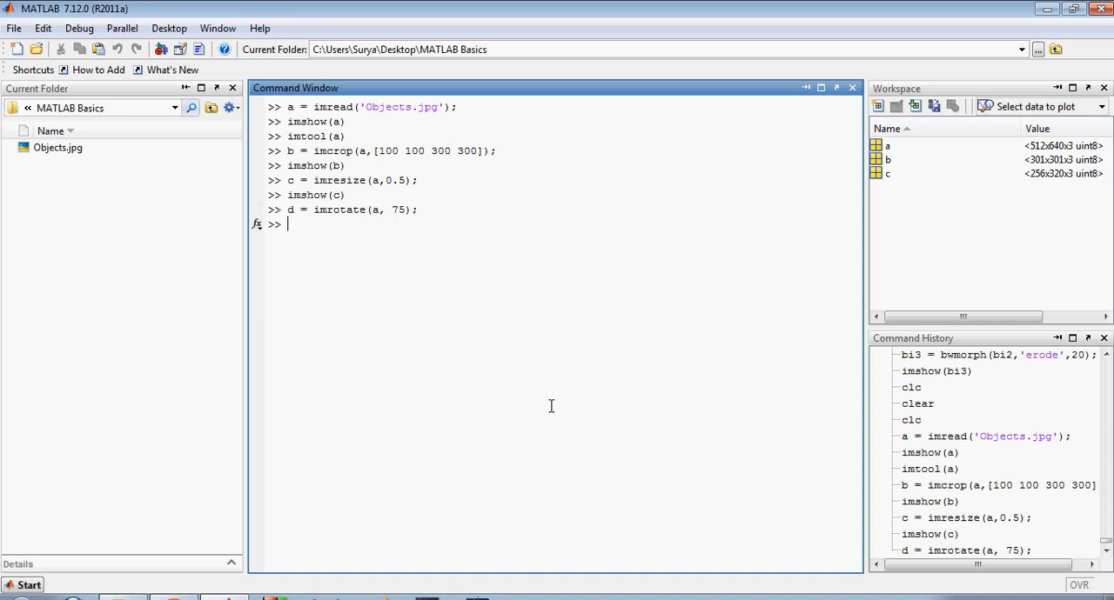
pyautogui.write('imshow(')
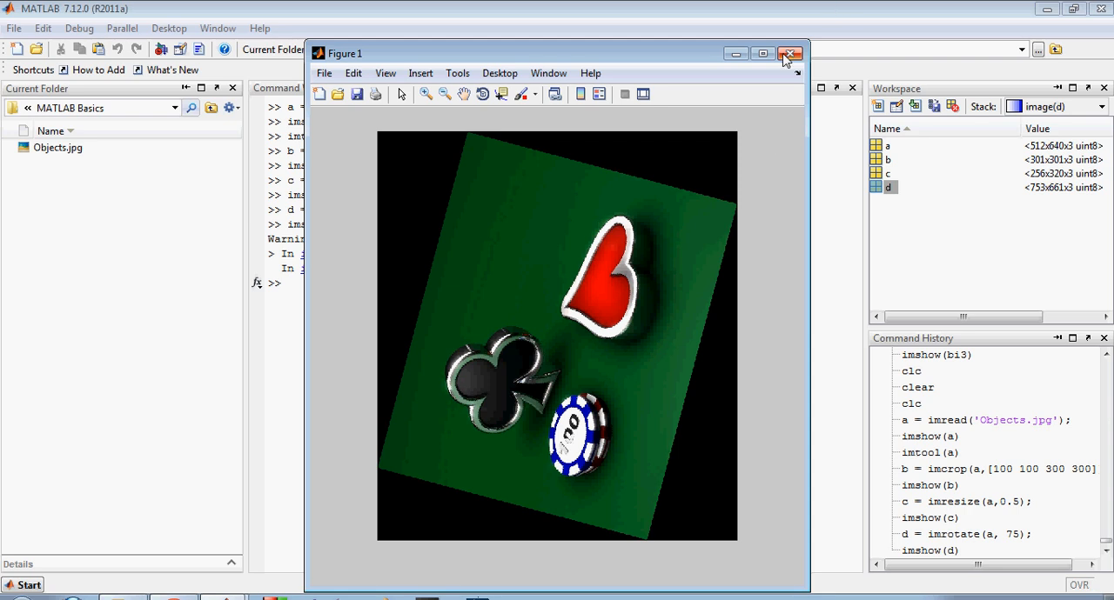
pyautogui.click(790, 52)
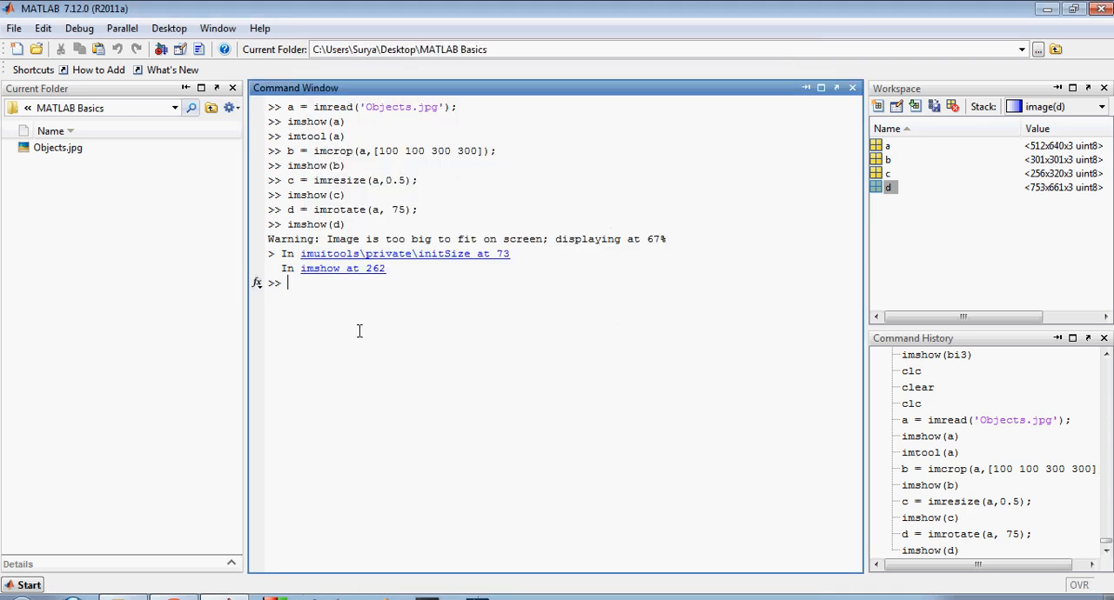
# Step: Show image a in subplot(2,2,1) and close that first figure
pyautogui.write('a,b,')
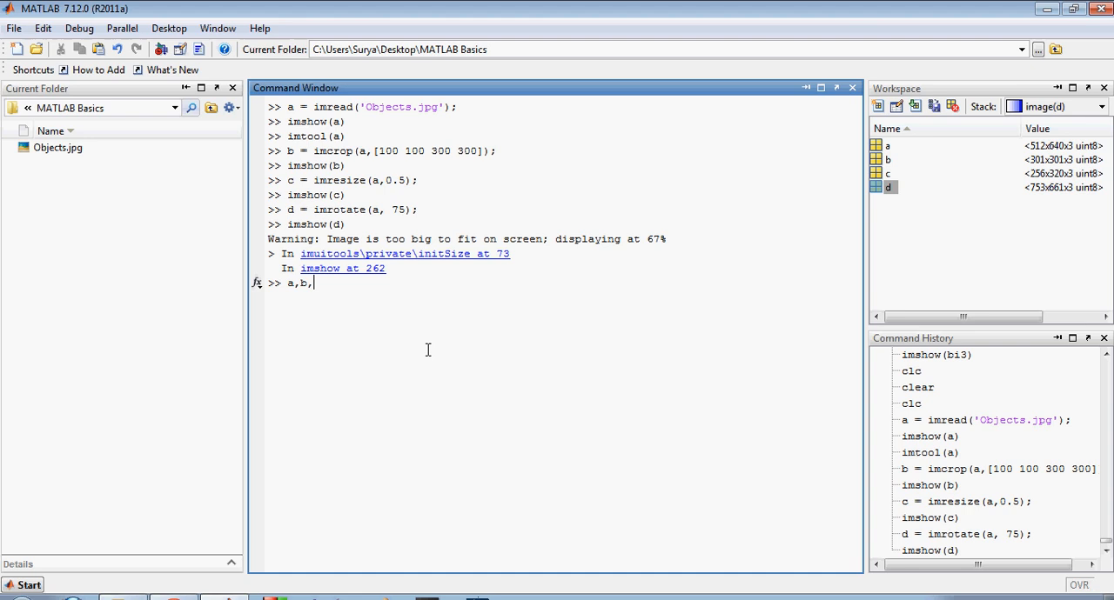
pyautogui.write('c,')
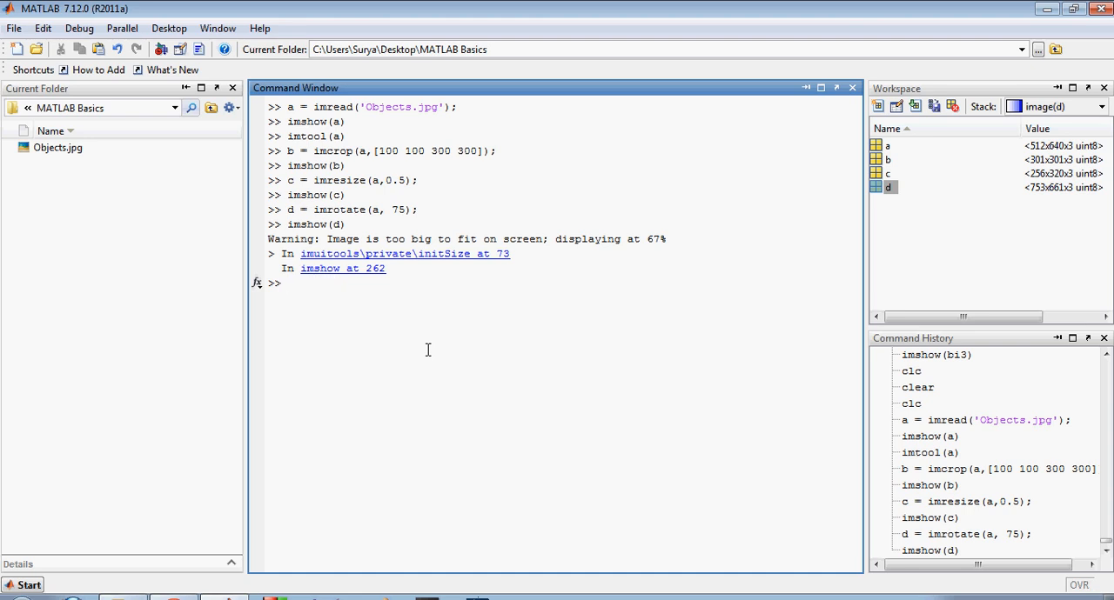
pyautogui.write('subpl')
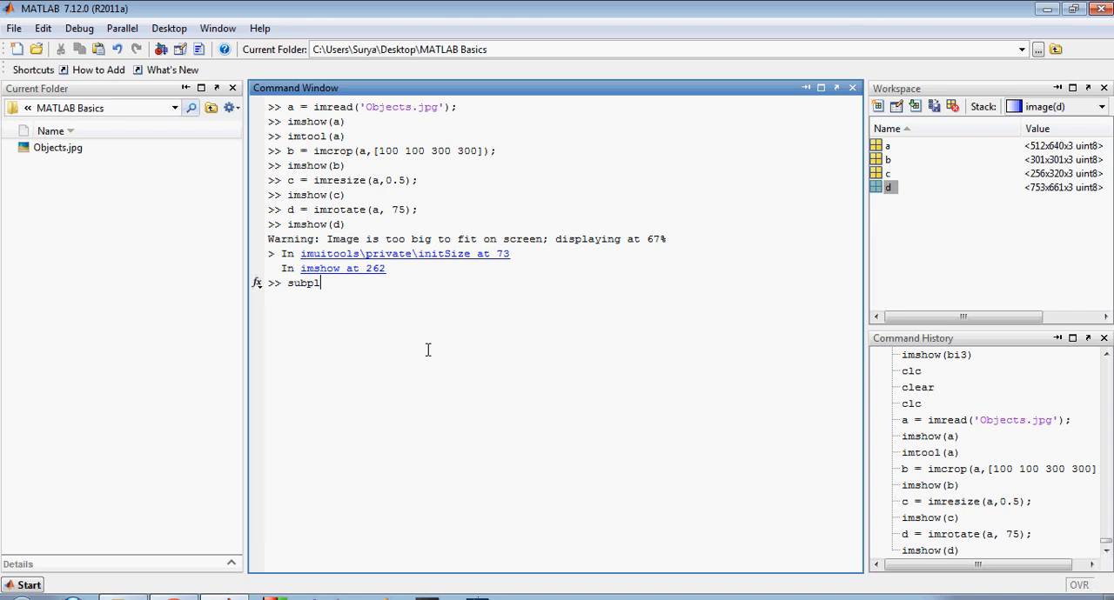
pyautogui.write('ot(2,2')
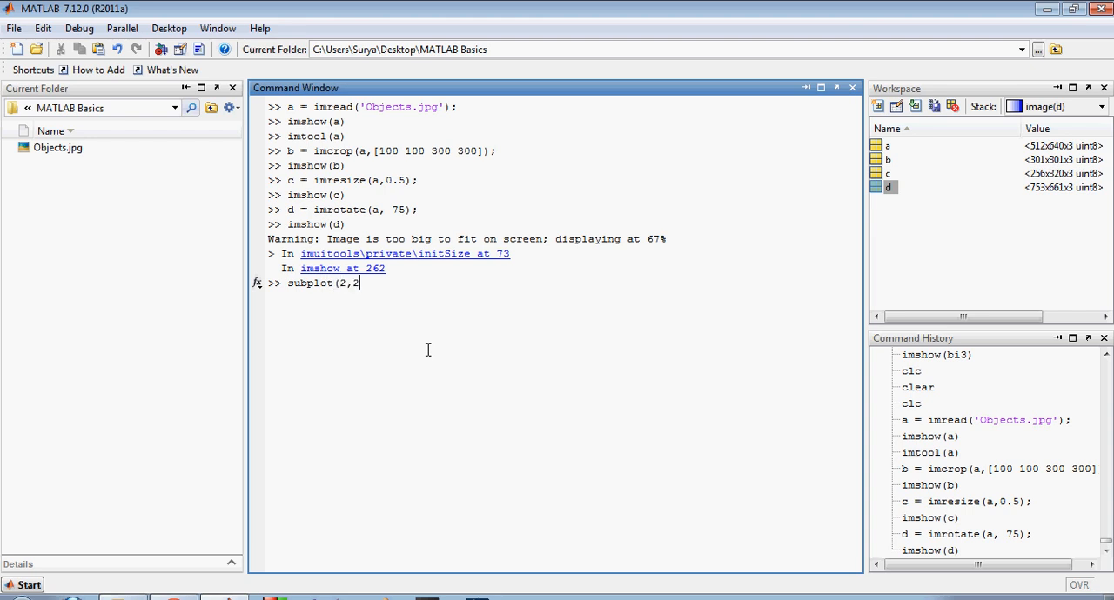
pyautogui.write(',1);')
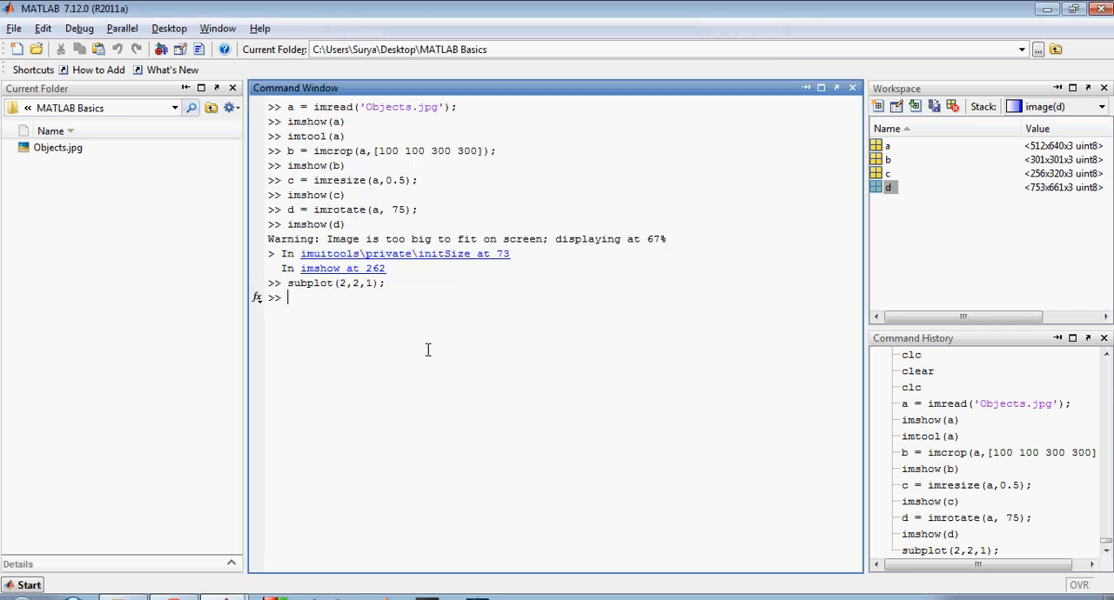
pyautogui.write('imshow(')
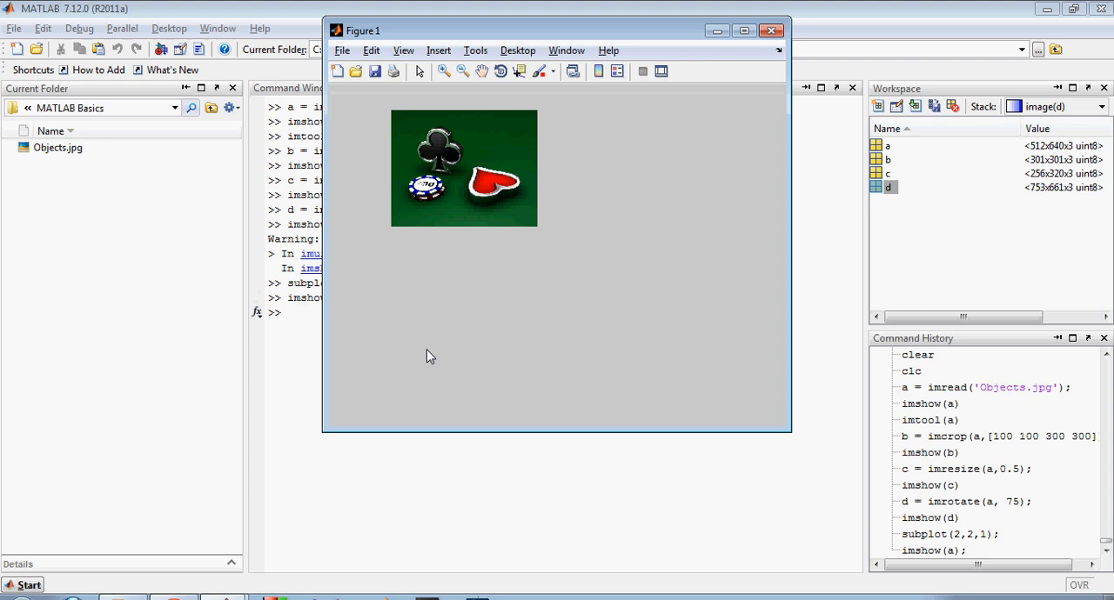
pyautogui.click(769, 32)
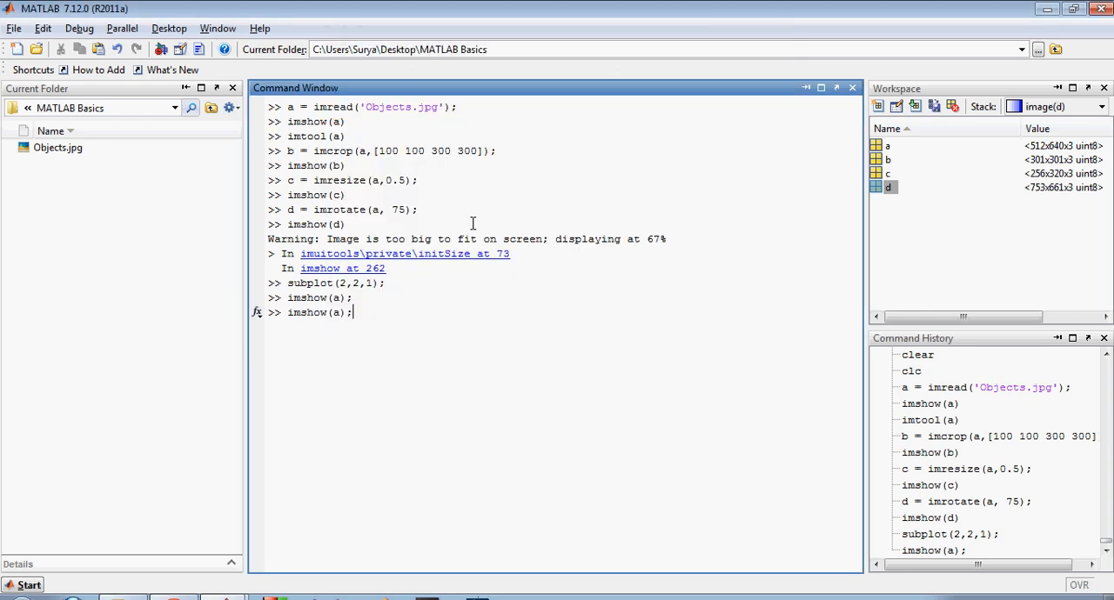
# Step: Show a, b, c and d together in a 2-by-2 subplot grid
pyautogui.write('subplot(2,2,1);')
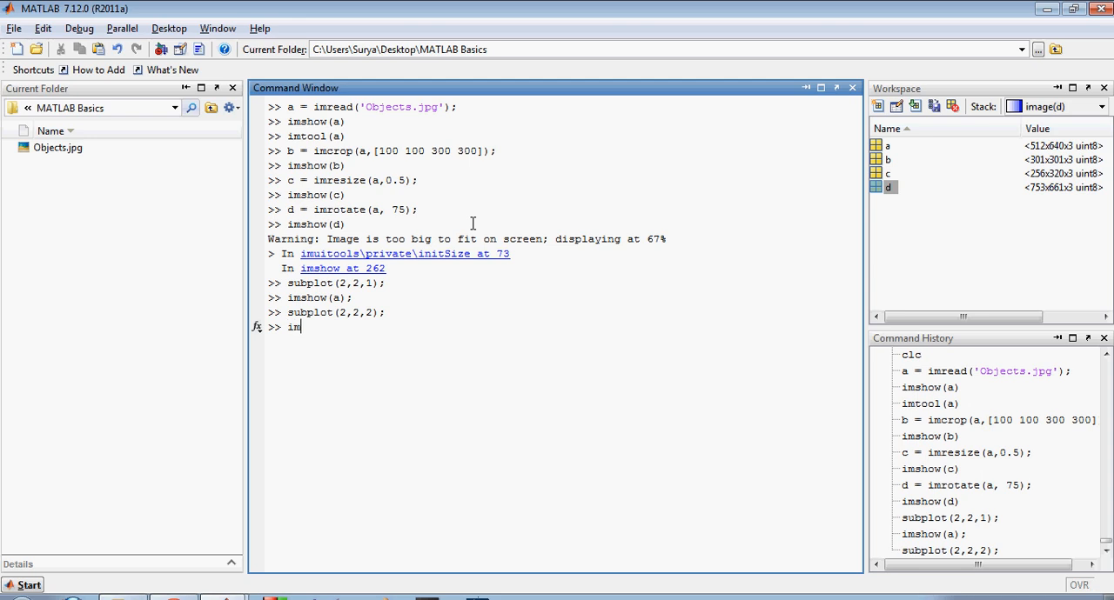
pyautogui.write('show(b);')
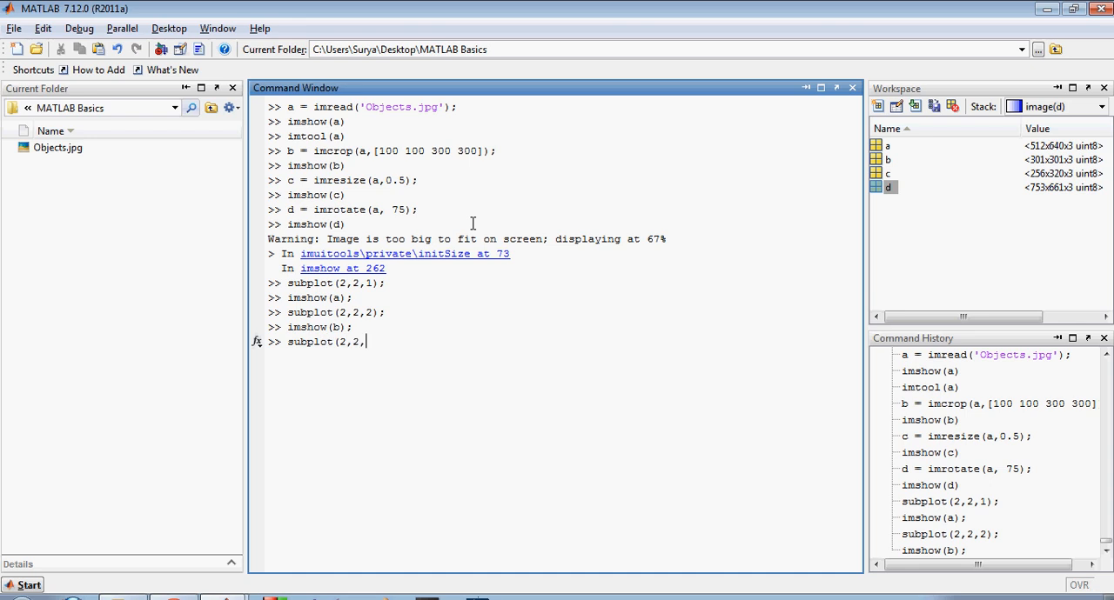
pyautogui.write('3);')
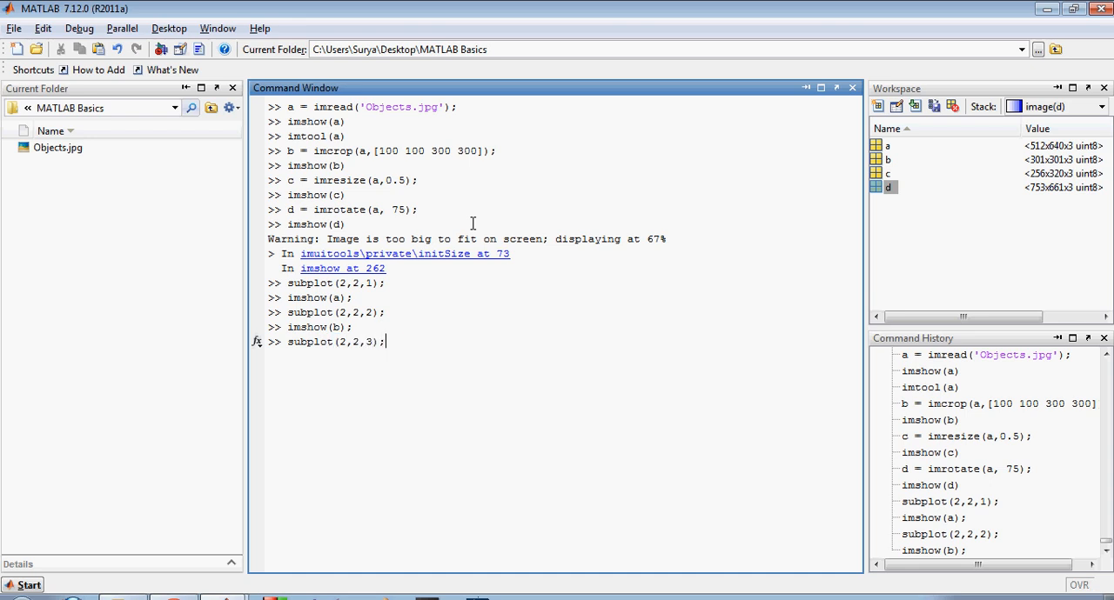
pyautogui.write('imshow(c);')
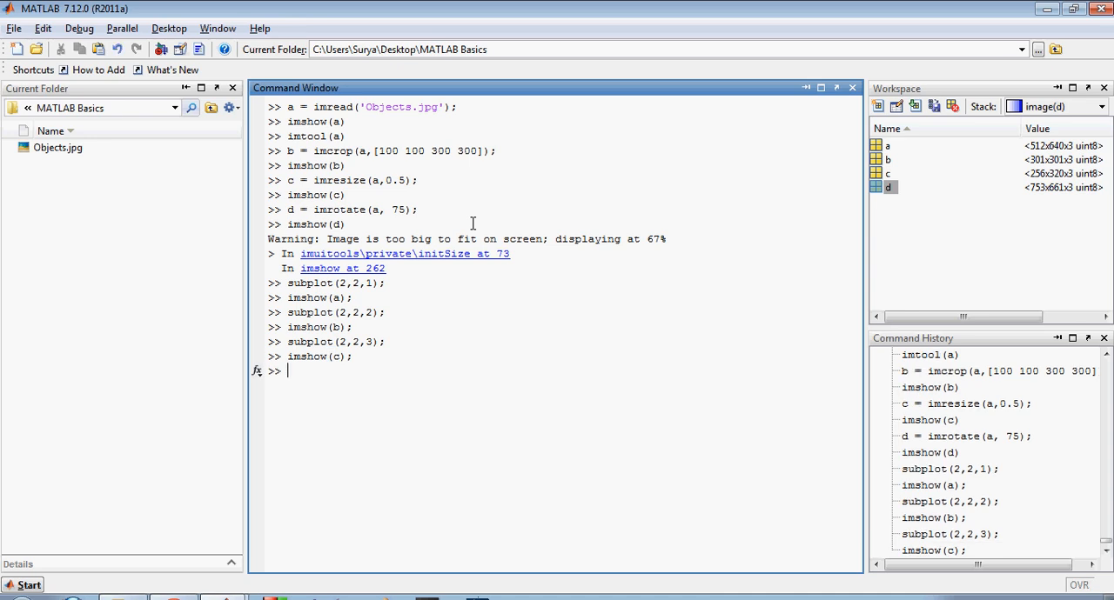
pyautogui.write('subplot (')
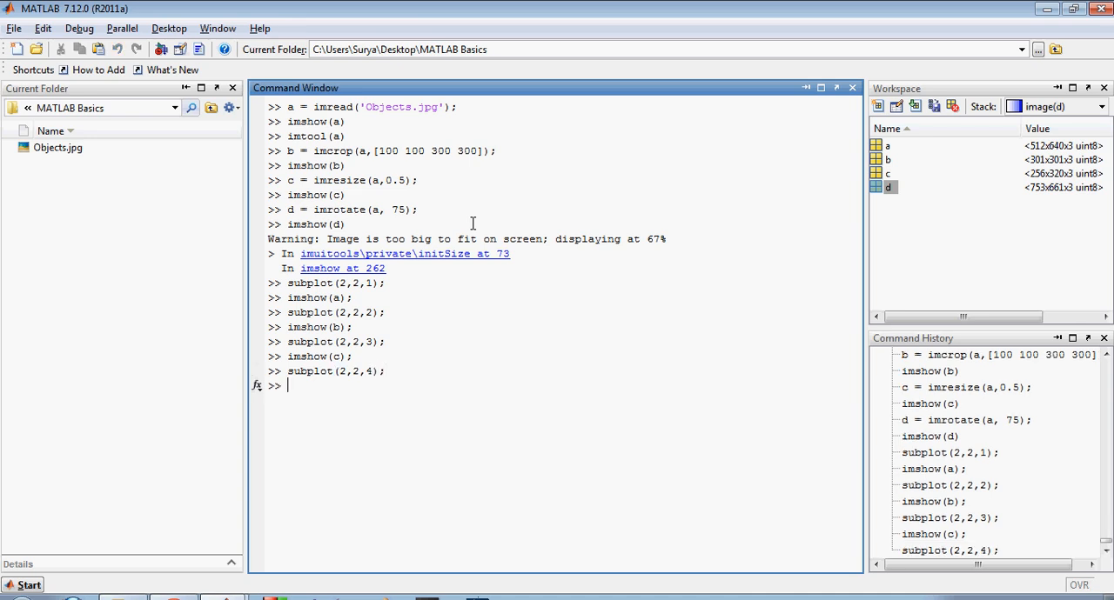
pyautogui.write('imshow(')
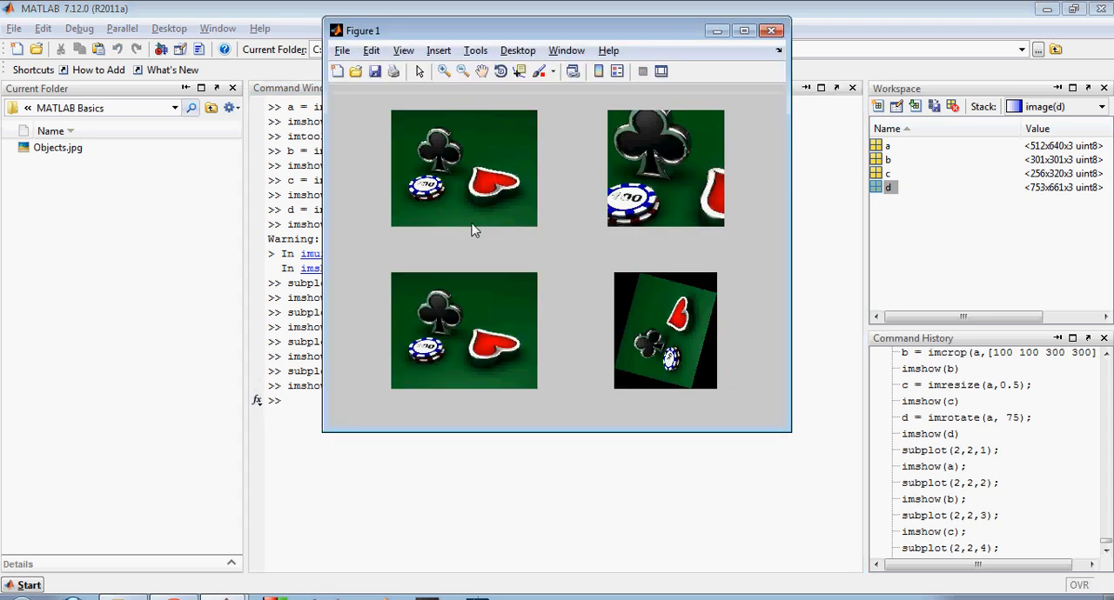
pyautogui.moveTo(515, 268)
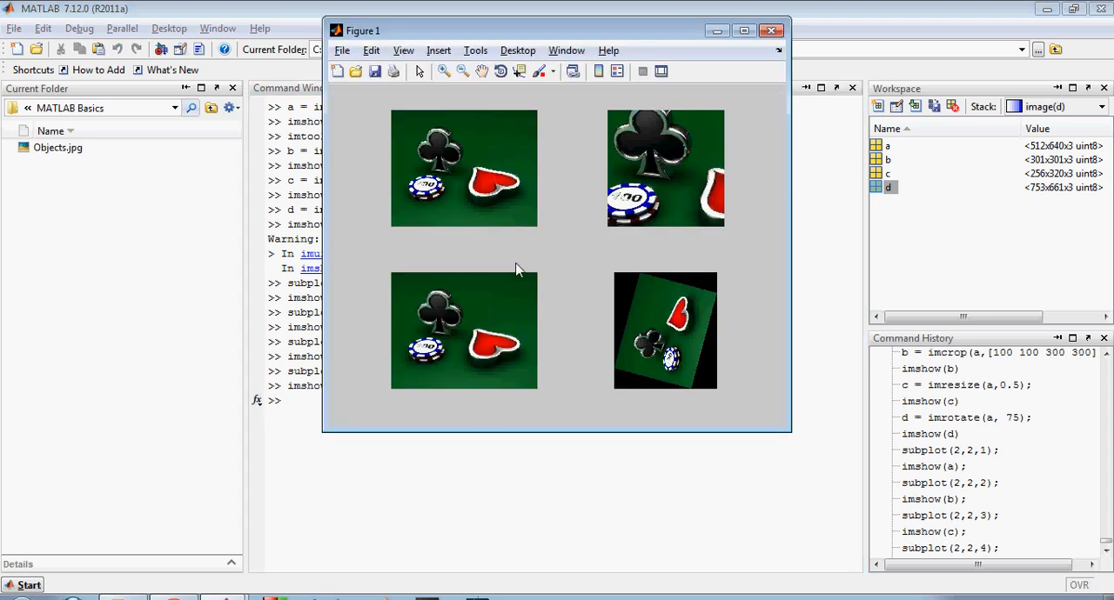
pyautogui.moveTo(498, 285)
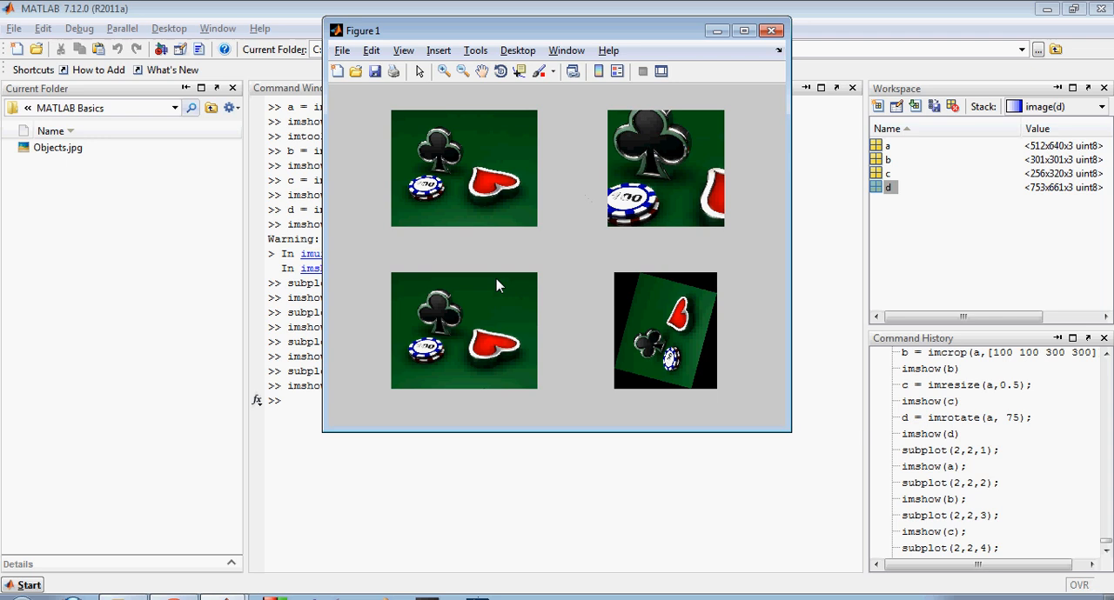
pyautogui.moveTo(717, 59)
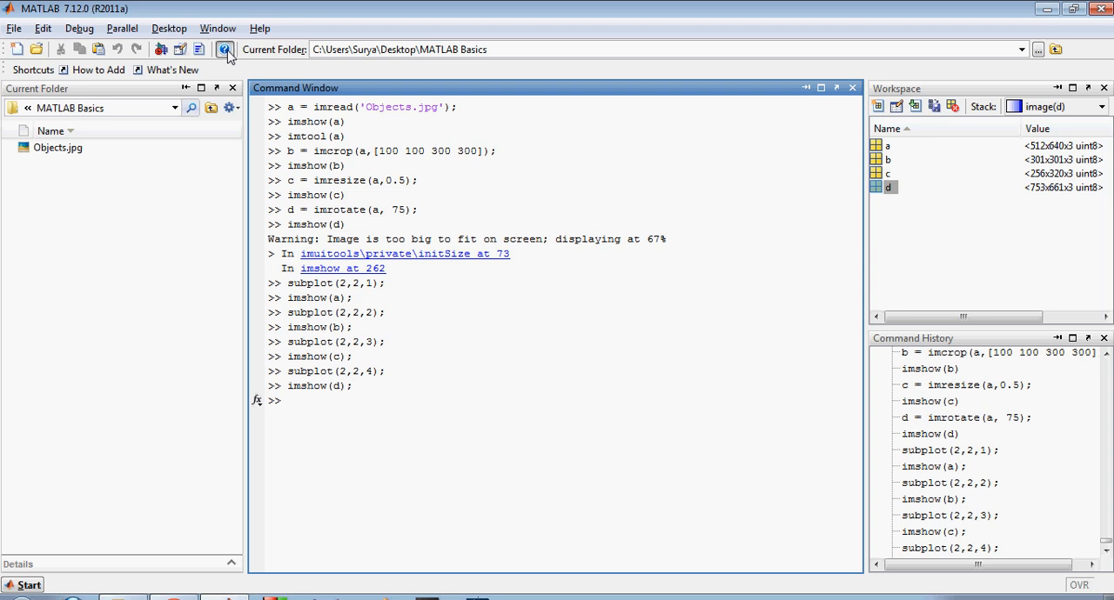
pyautogui.click(224, 48)
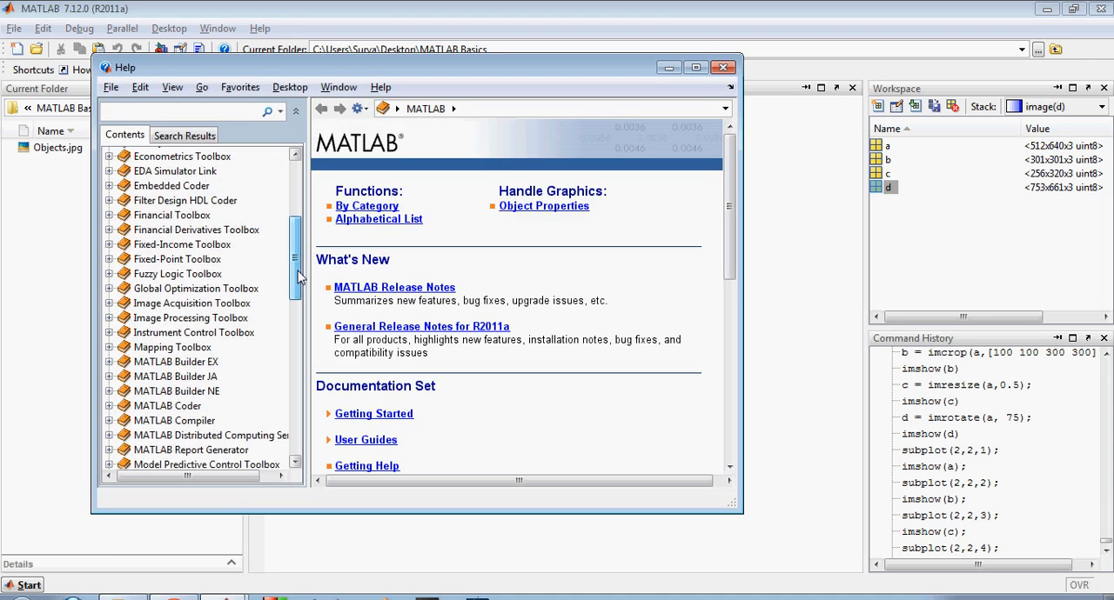
pyautogui.click(188, 317)
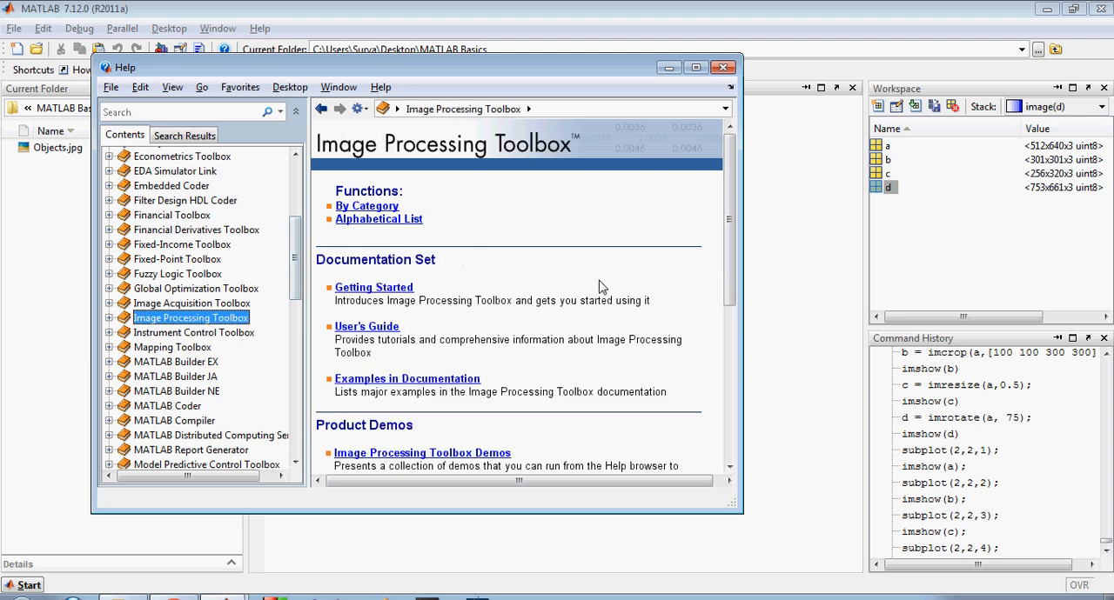
pyautogui.scroll(-3)
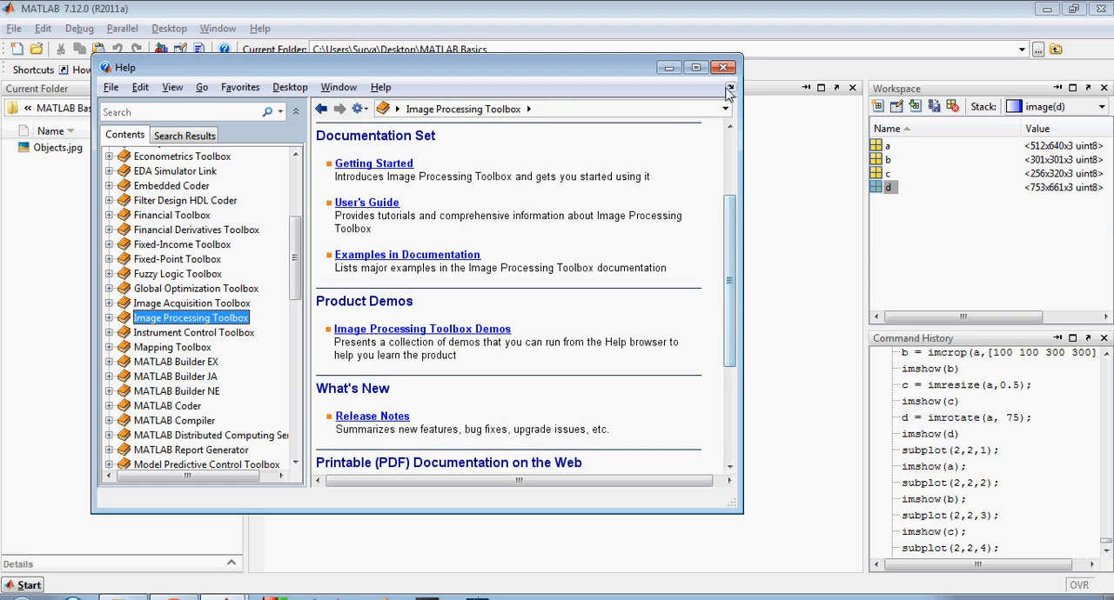
pyautogui.click(722, 66)
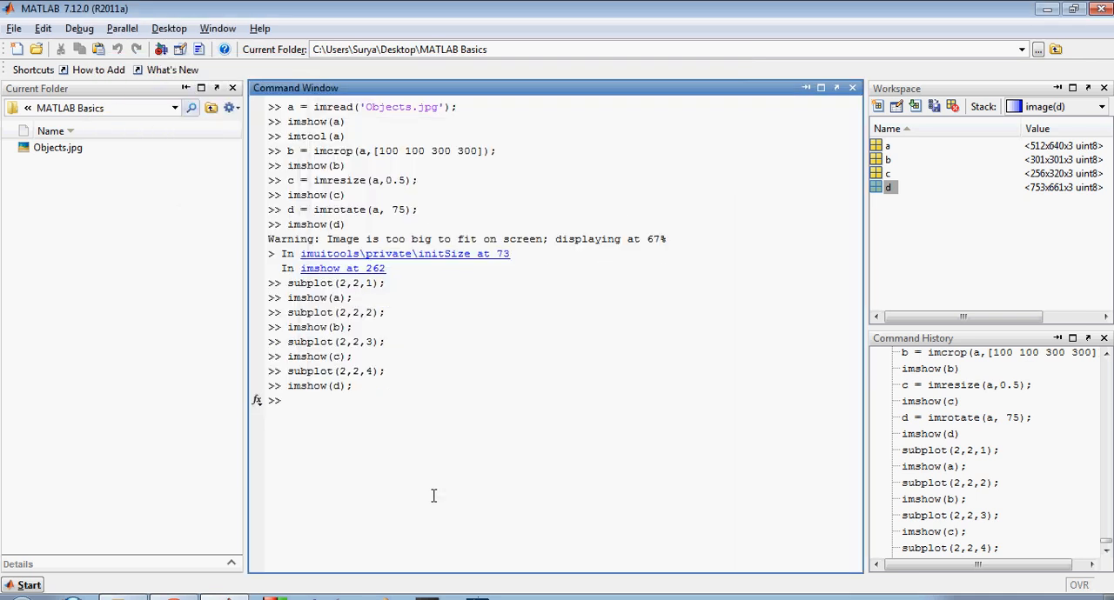
# Step: Clear the Command Window and enter a %% Thresholding section heading
pyautogui.write('clc')
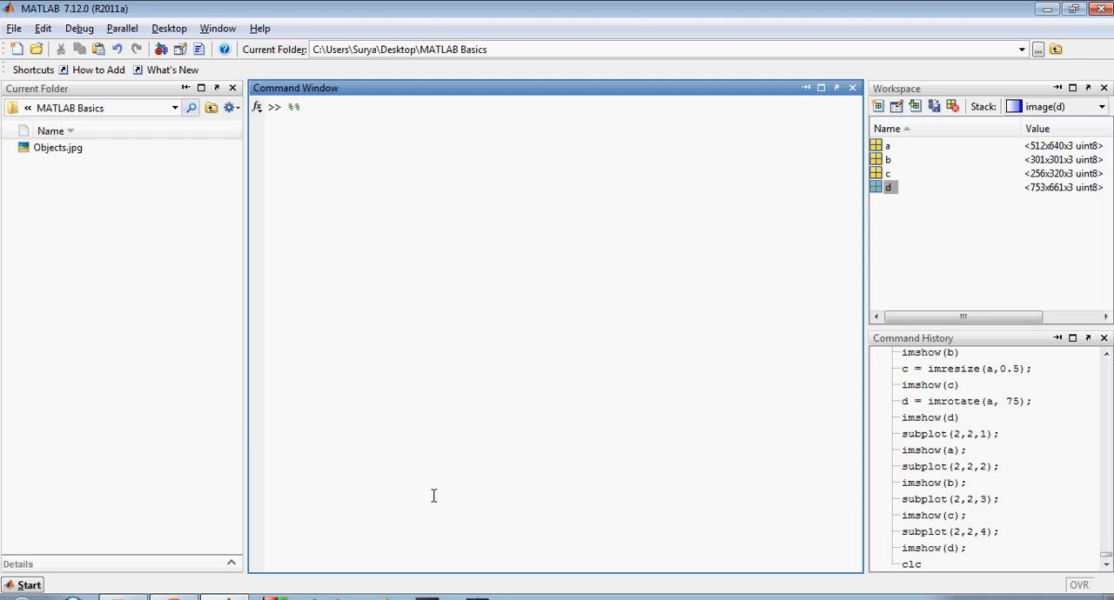
pyautogui.write('Thresho')
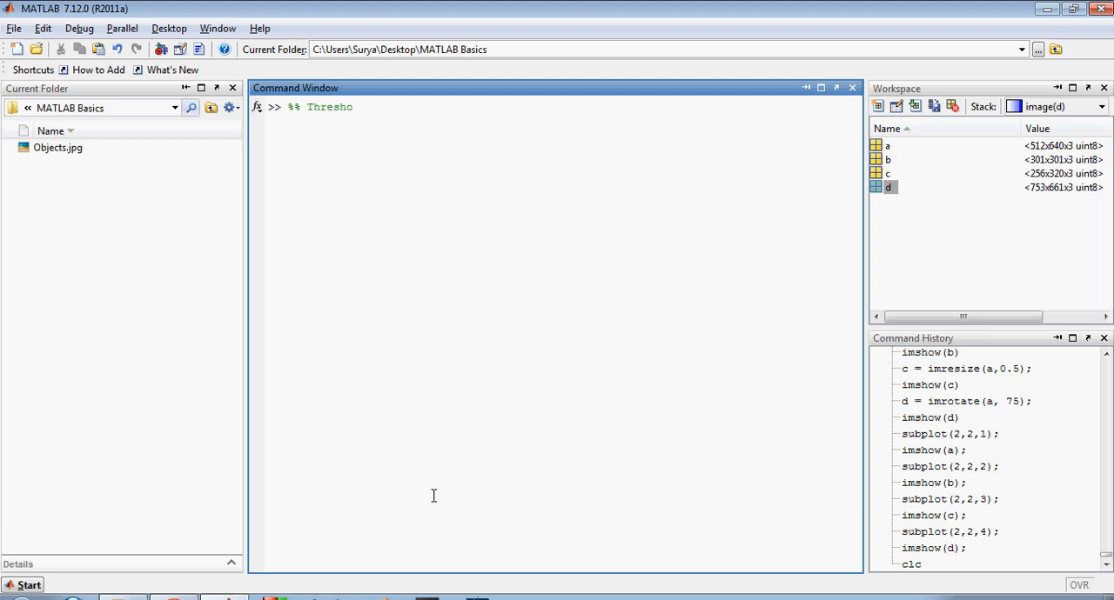
pyautogui.press('enter')
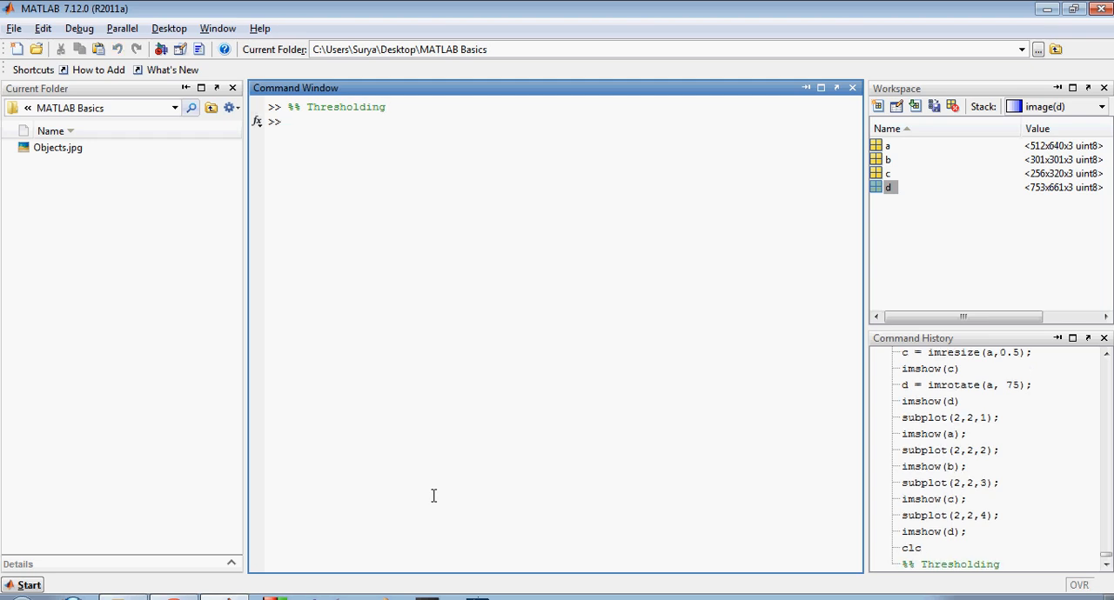
# Step: Add a comment that thresholding separates a particular colour from the image, and begin imshow
pyautogui.write('%% =')
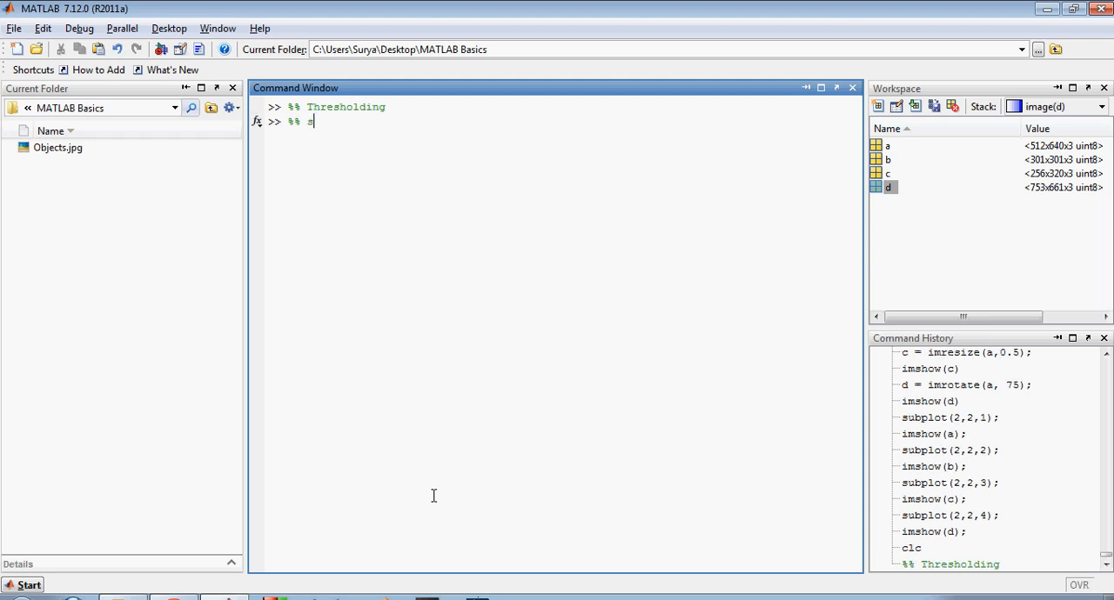
pyautogui.write('sued to seperate a particular color')
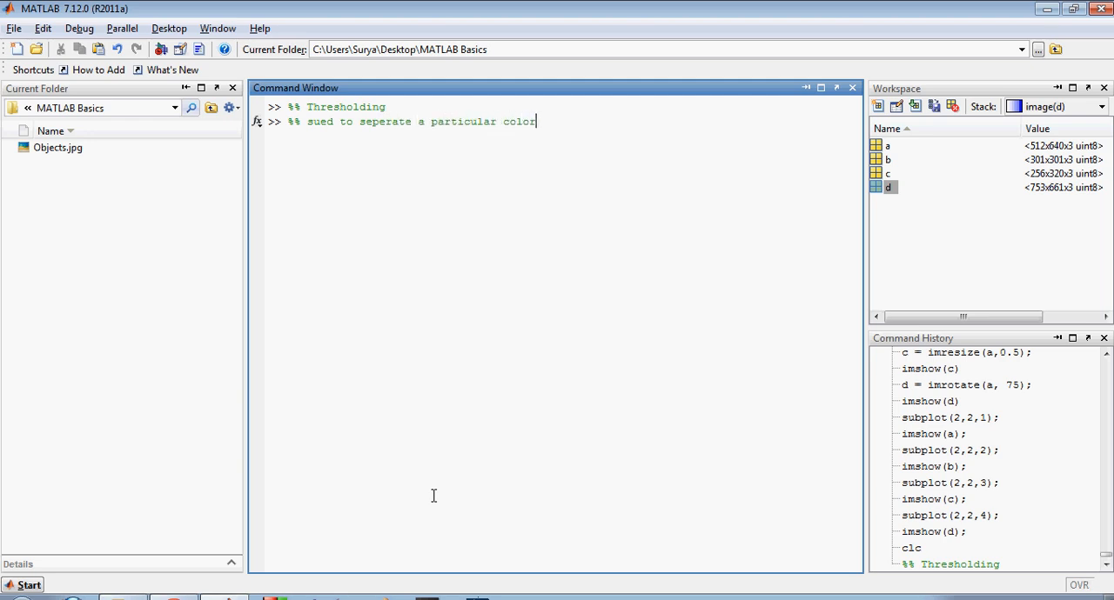
pyautogui.write('from teh image')
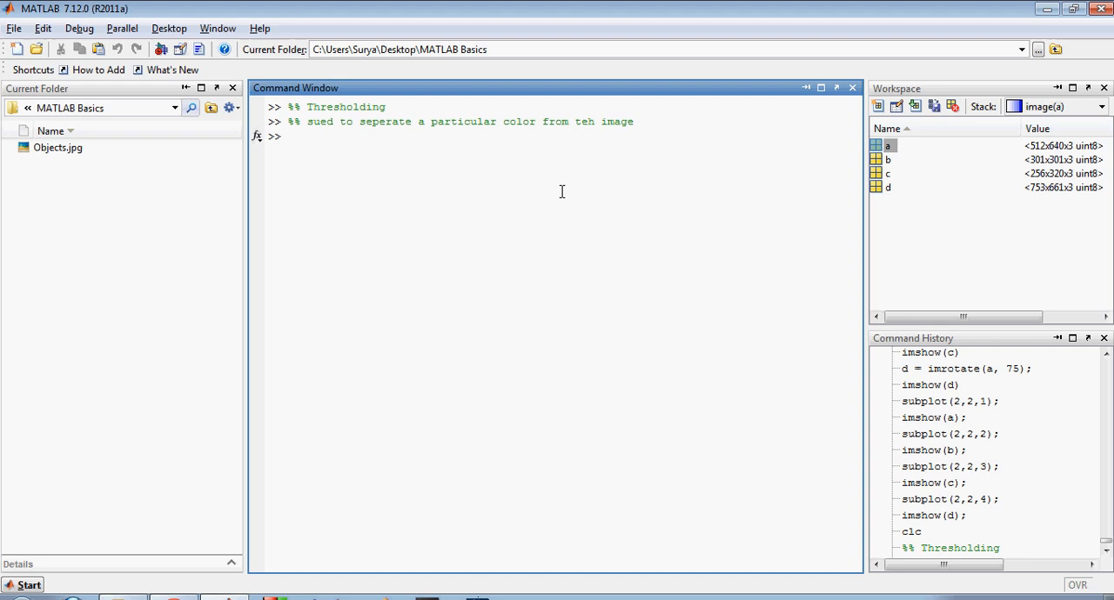
pyautogui.moveTo(714, 162)
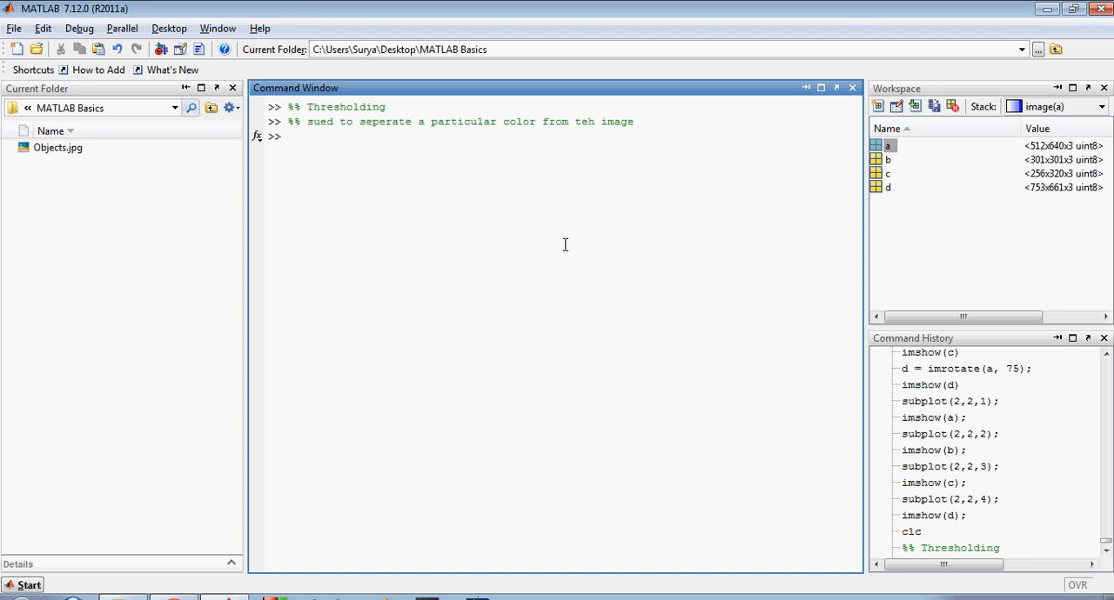
pyautogui.write('imsho')
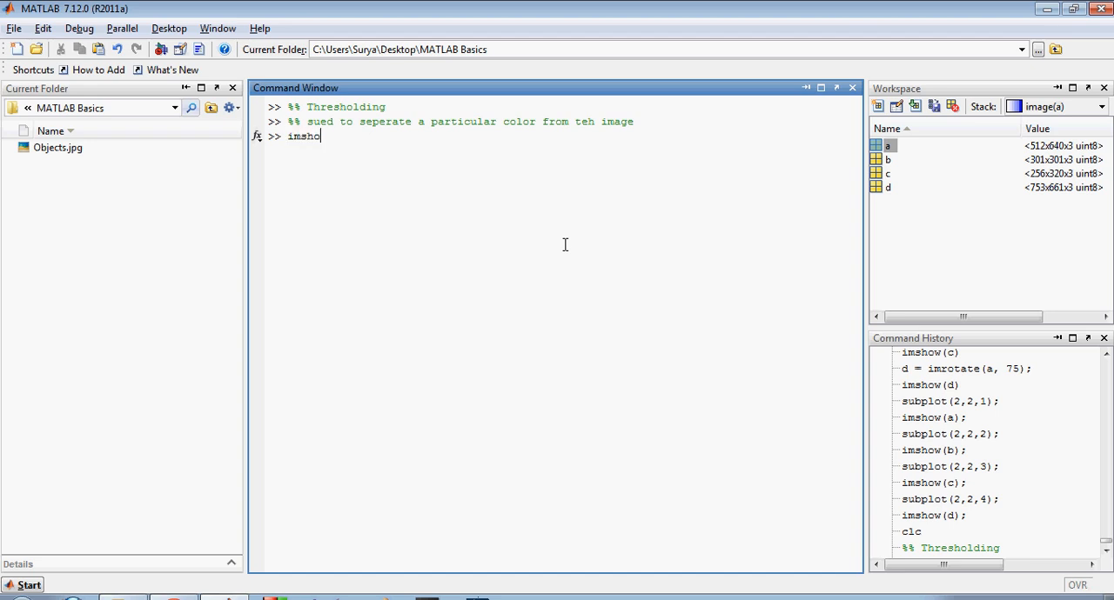
# Step: Display the full image a, then its first colour channel a(:,:,1)
pyautogui.write('(')
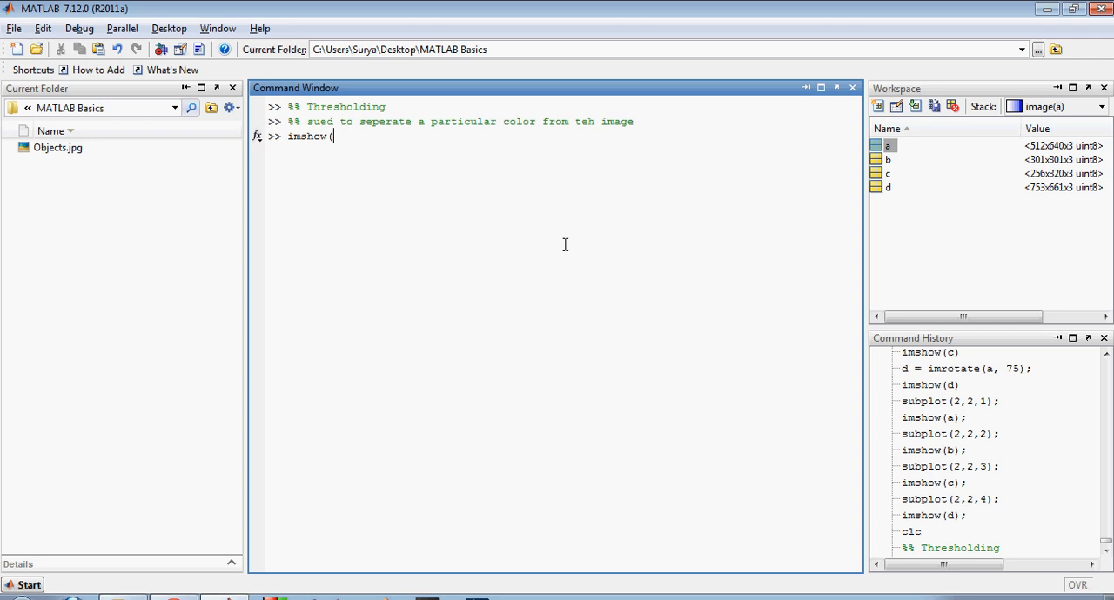
pyautogui.press('enter')
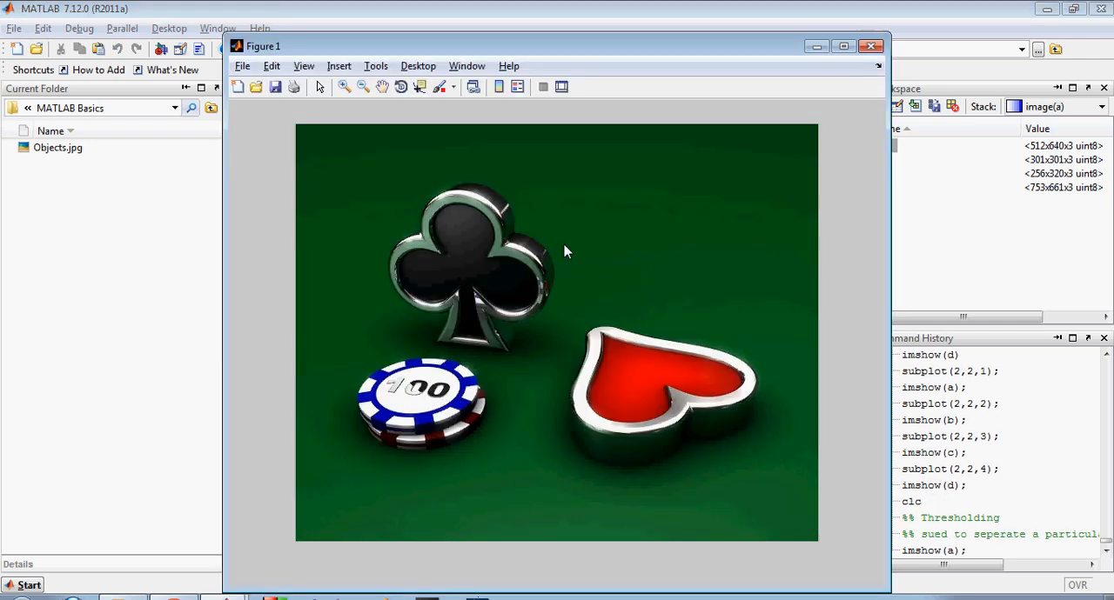
pyautogui.click(871, 46)
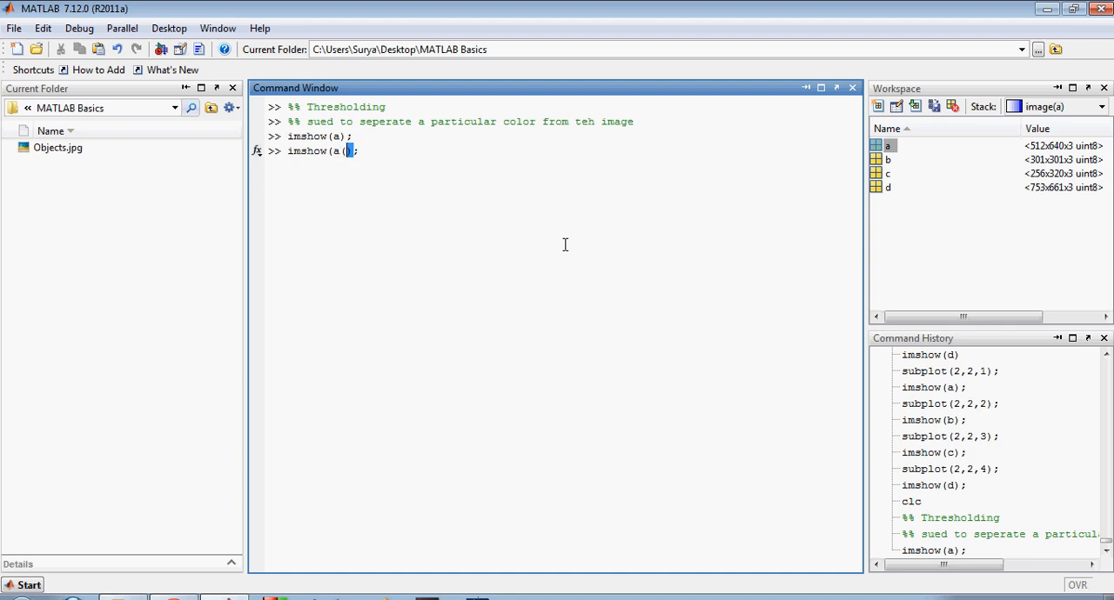
pyautogui.write('(:,:,1)')
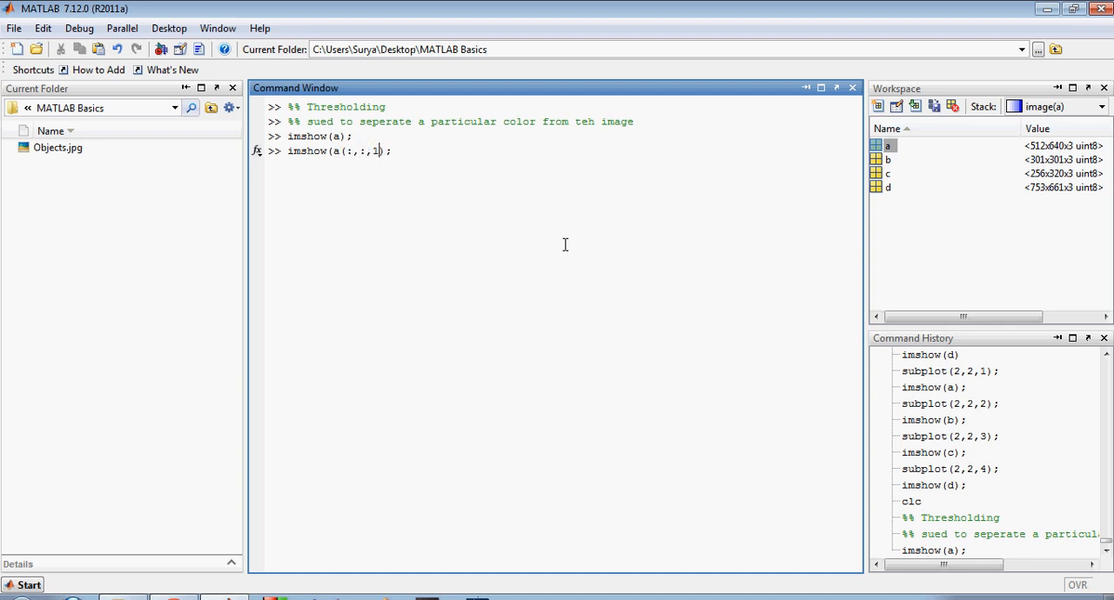
pyautogui.press('enter')
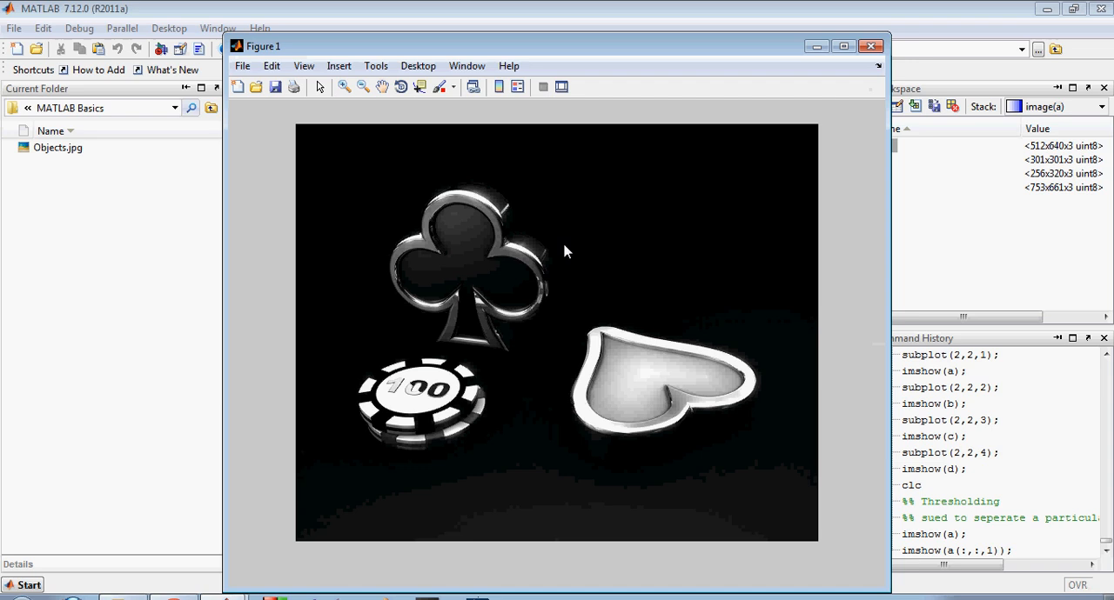
pyautogui.moveTo(651, 334)
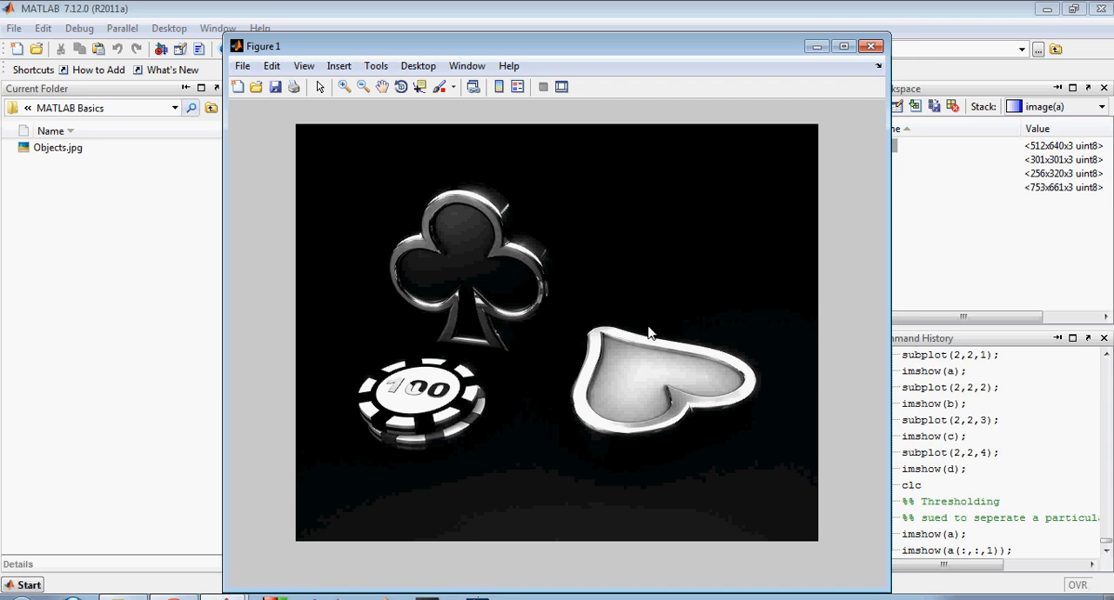
pyautogui.moveTo(634, 405)
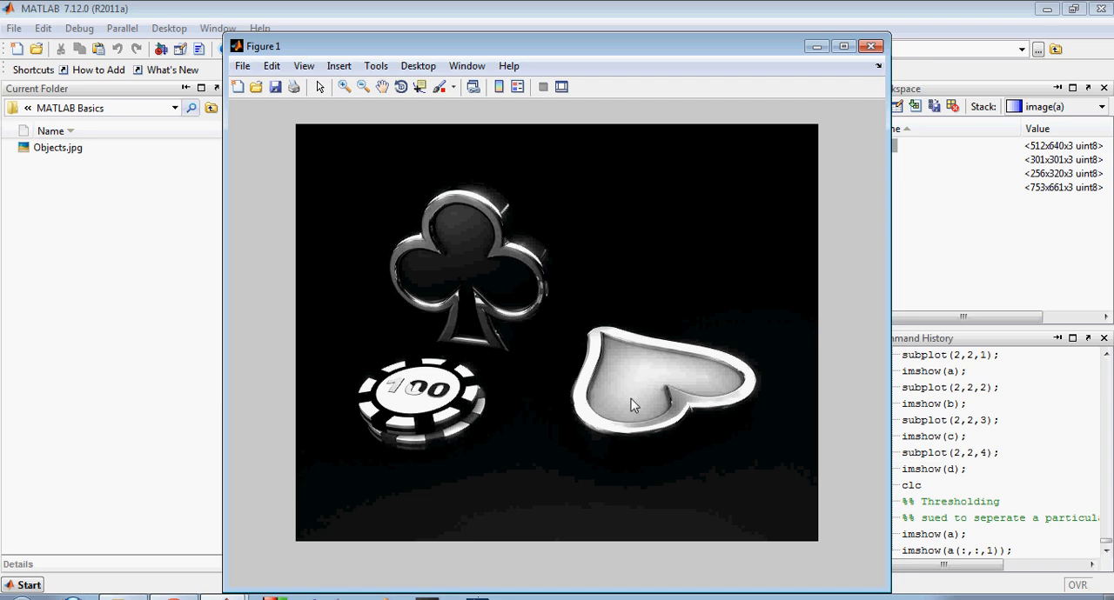
pyautogui.moveTo(613, 400)
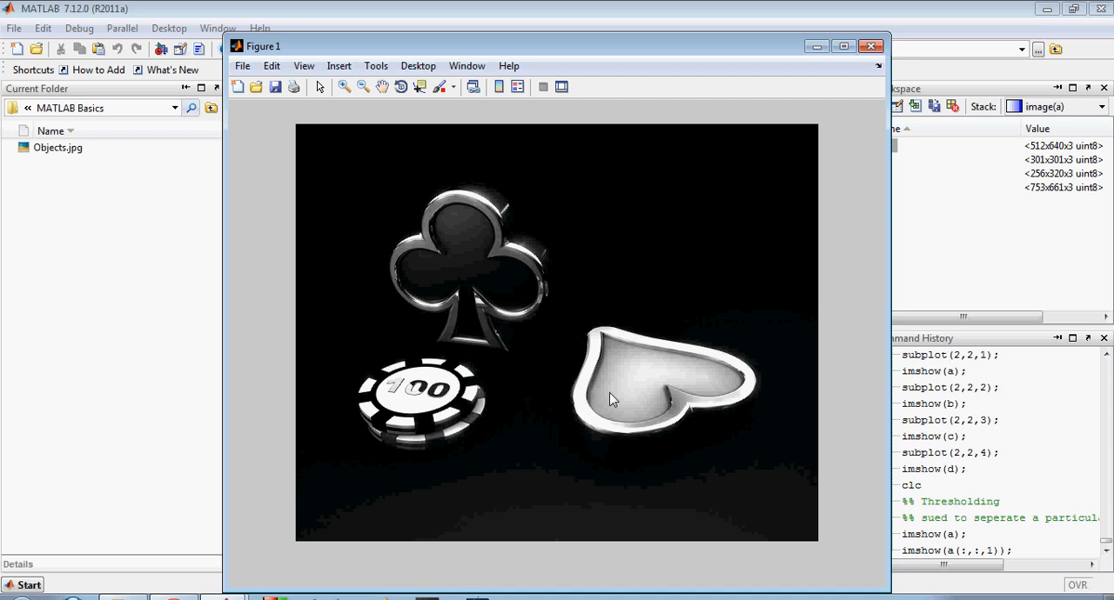
pyautogui.moveTo(658, 413)
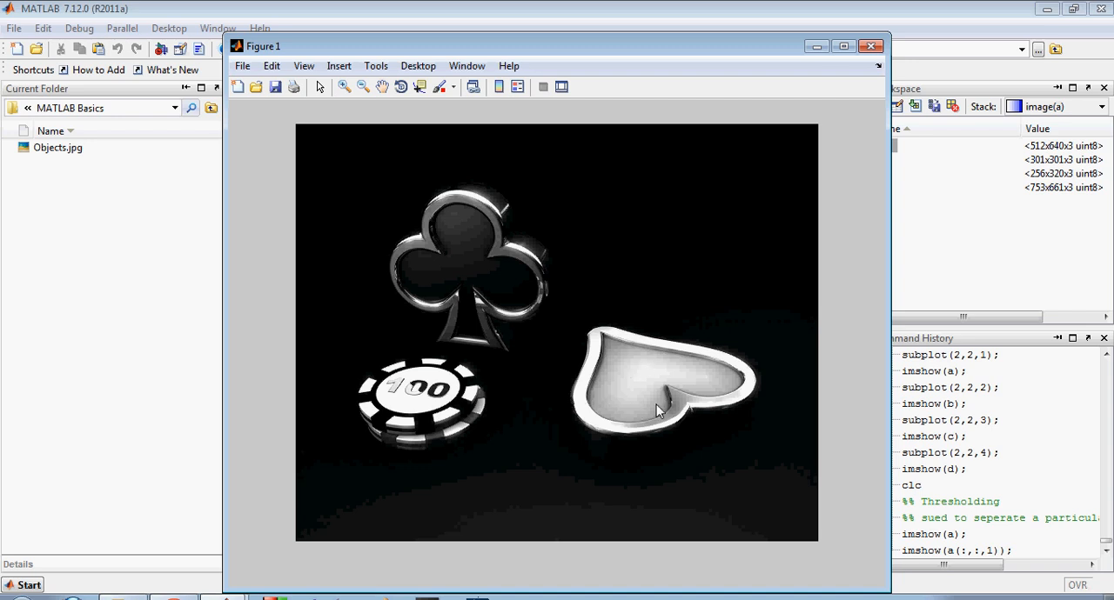
# Step: Display the second and third colour channels, then close the figure
pyautogui.click(870, 47)
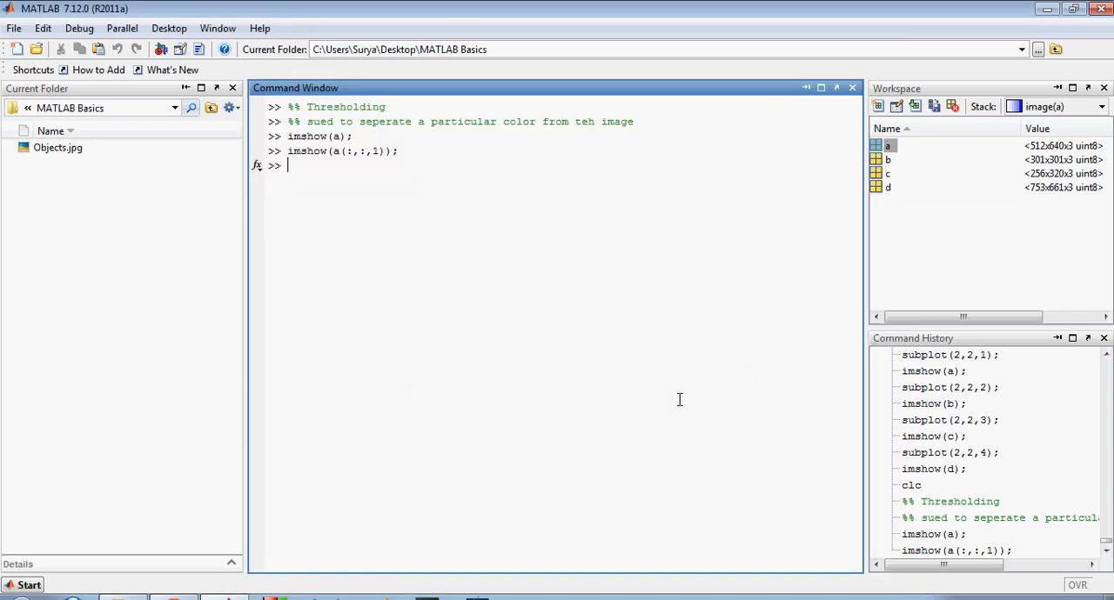
pyautogui.write('imshow(a(:,:,1));')
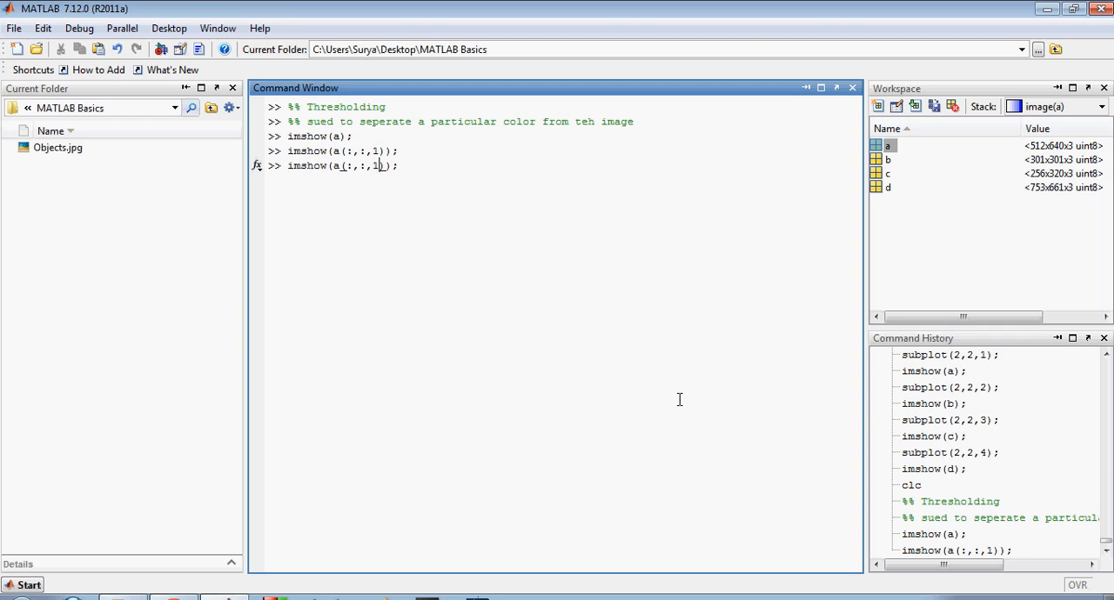
pyautogui.press('enter')
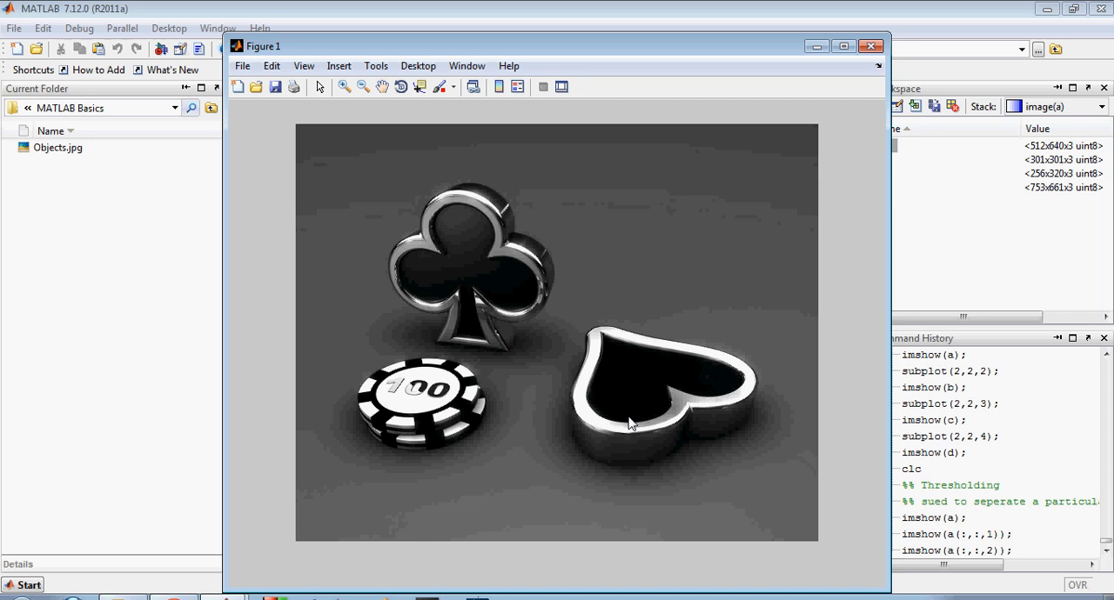
pyautogui.moveTo(449, 426)
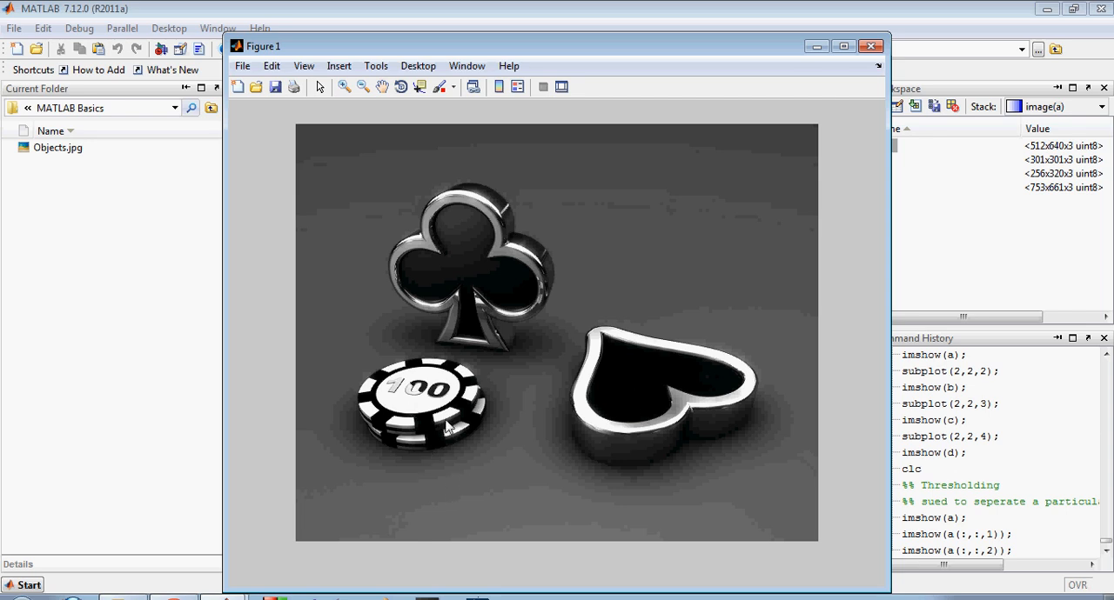
pyautogui.moveTo(505, 413)
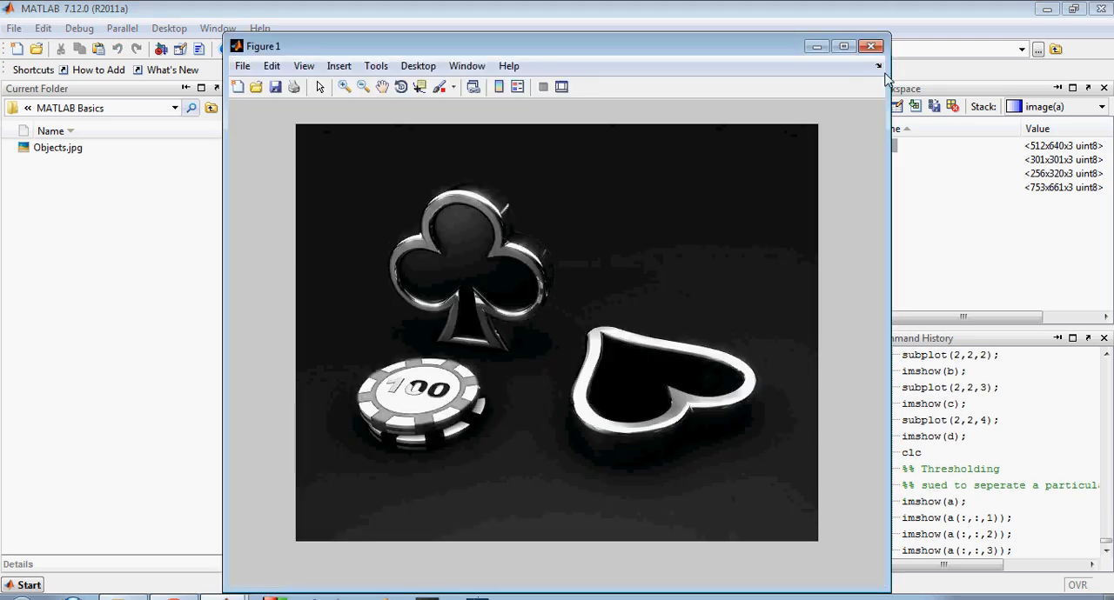
pyautogui.click(884, 46)
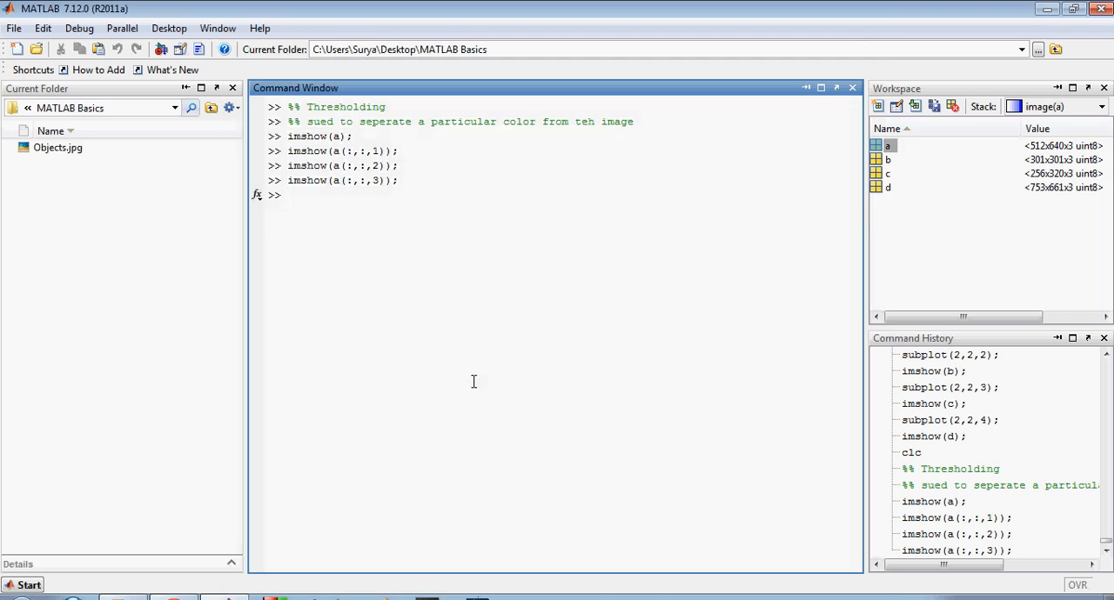
# Step: Assign red = a(:,:,1), blue = a(:,:,2), green = a(:,:,3), and begin a matrix assignment
pyautogui.write('red')
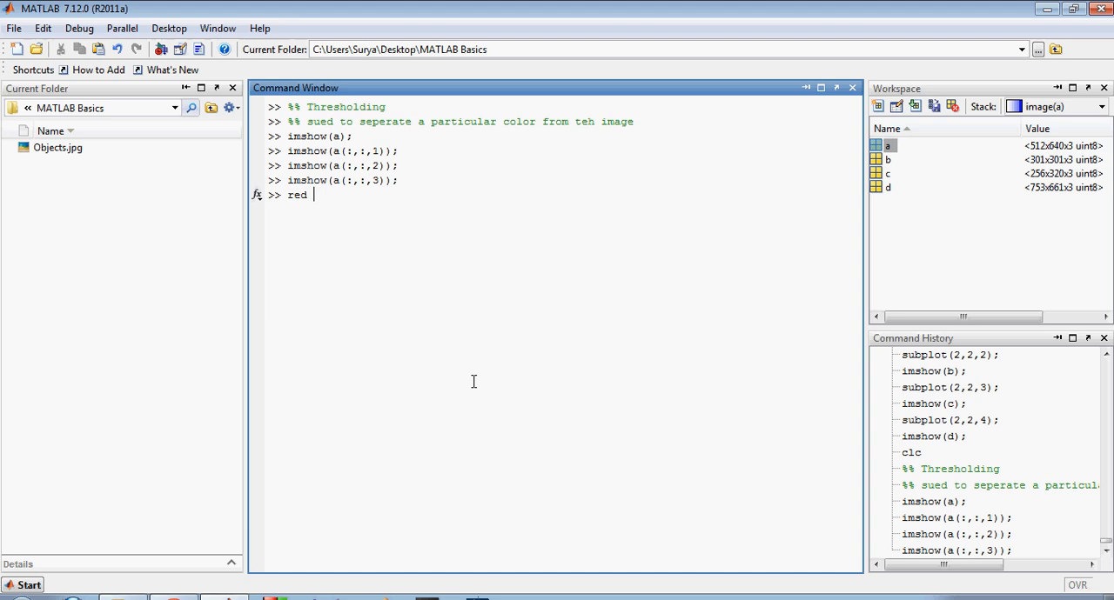
pyautogui.write('= a(:')
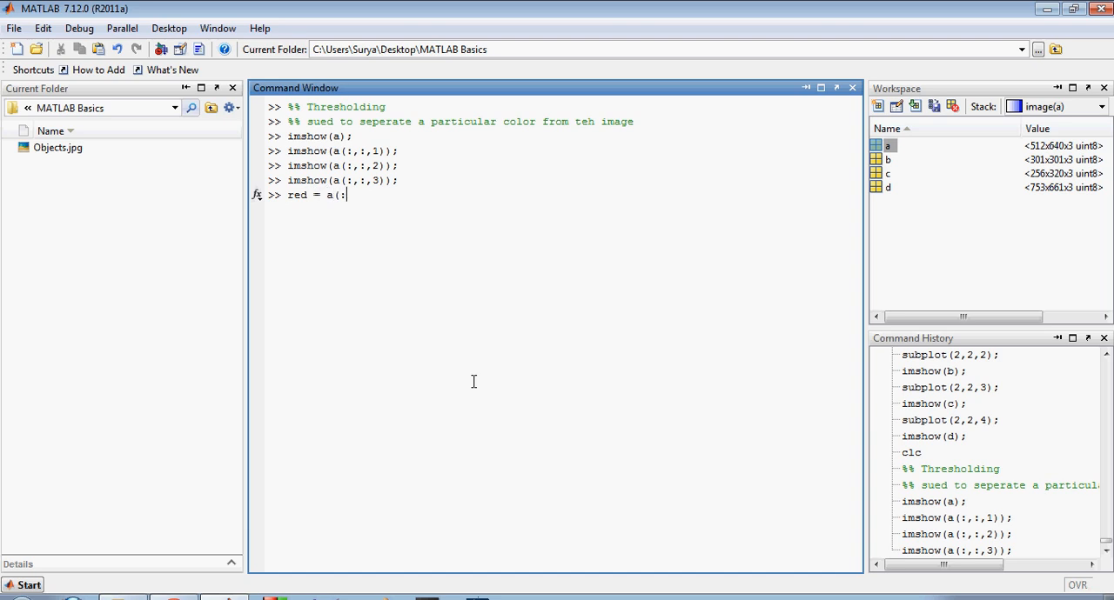
pyautogui.write(':,:,1); blue =')
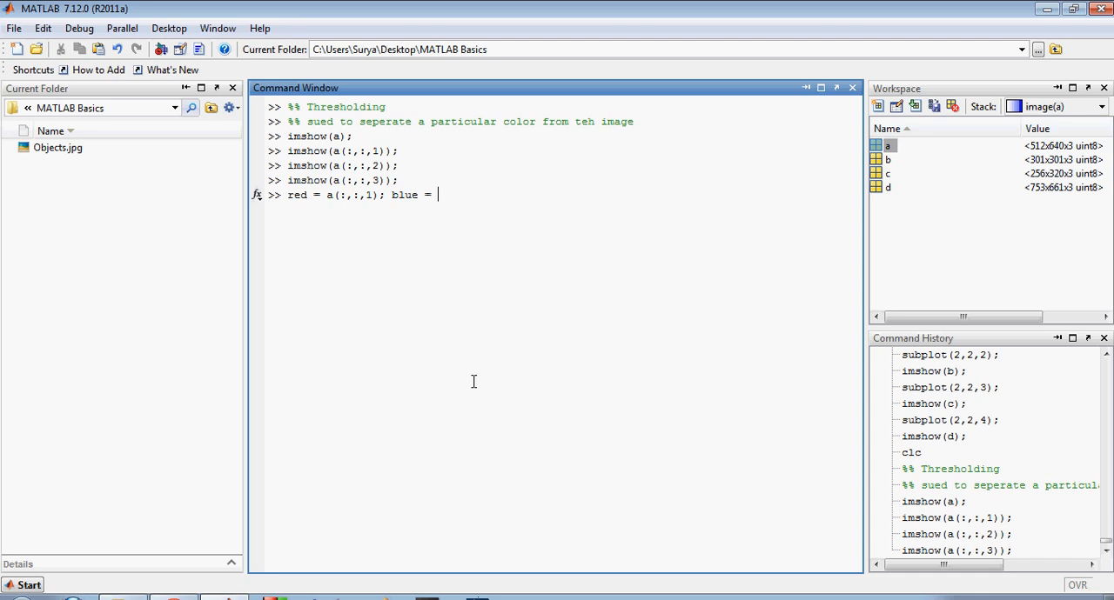
pyautogui.write('a(:,:,')
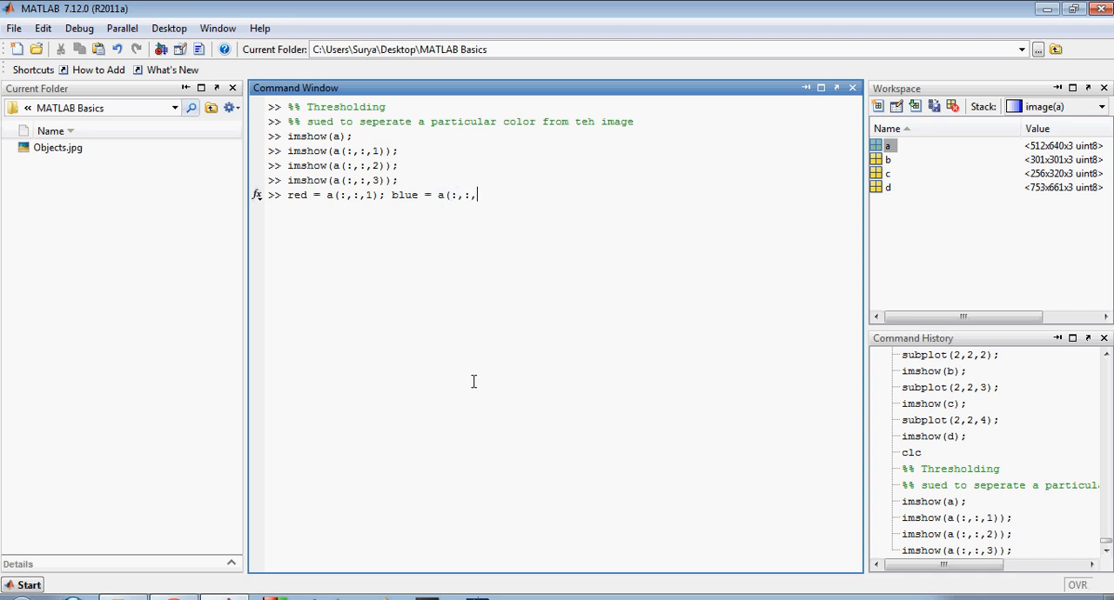
pyautogui.write('2); green = a(:,:,3);')
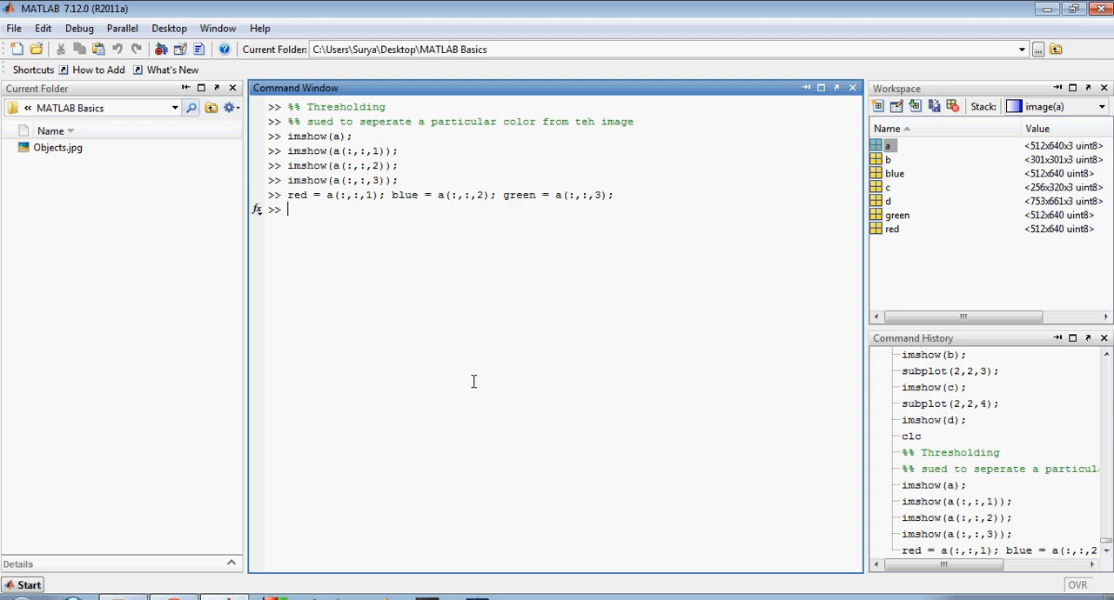
pyautogui.write('mart')
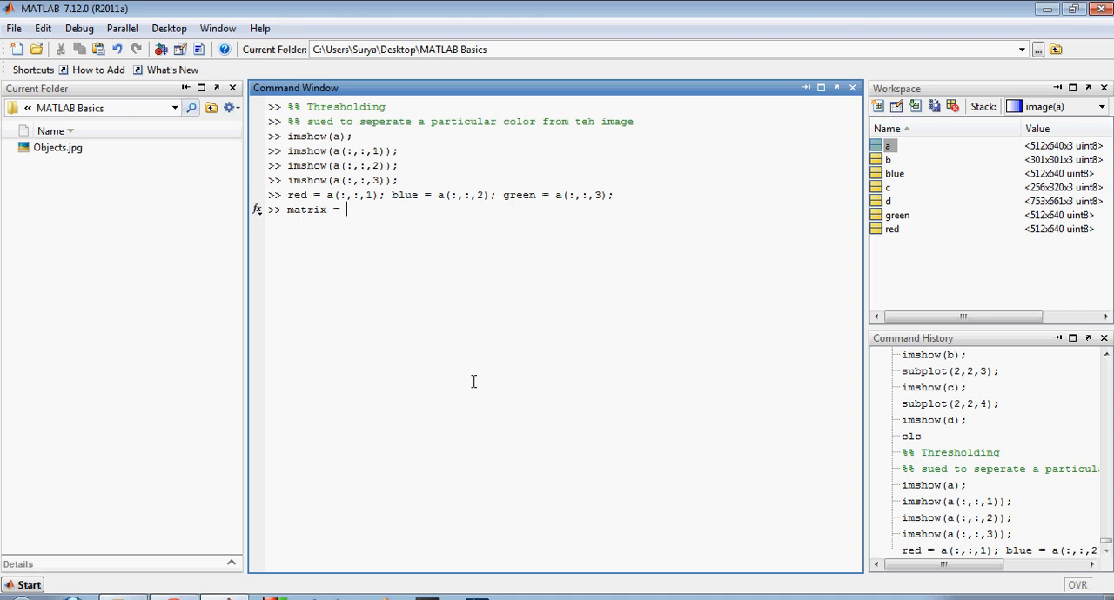
# Step: Run matrix = impixel(a), sample 22 pixels on the heart and close the image
pyautogui.write('impi')
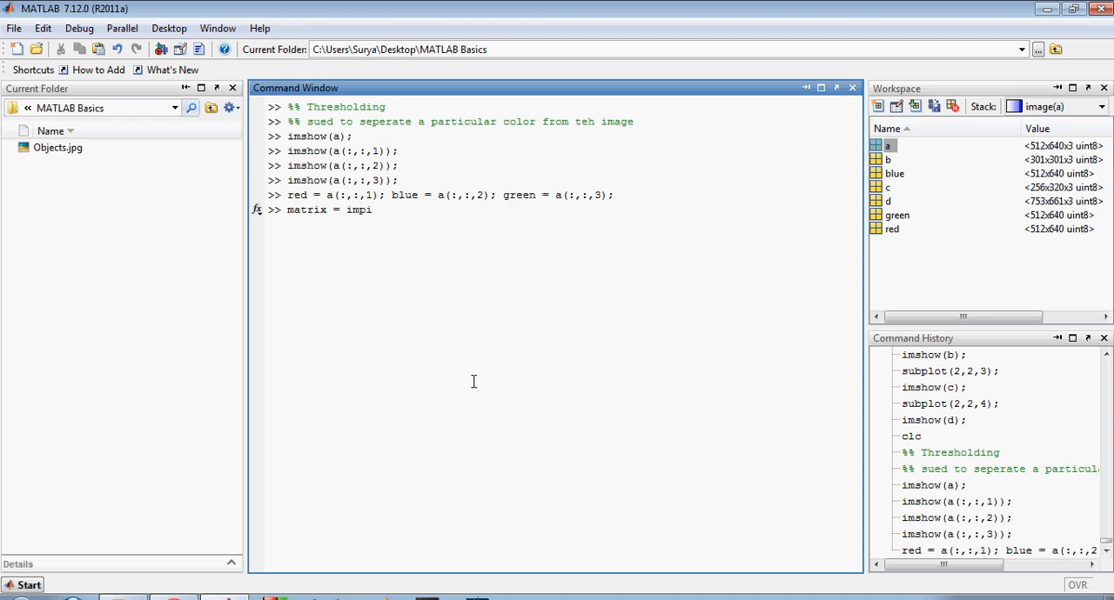
pyautogui.write('xel(')
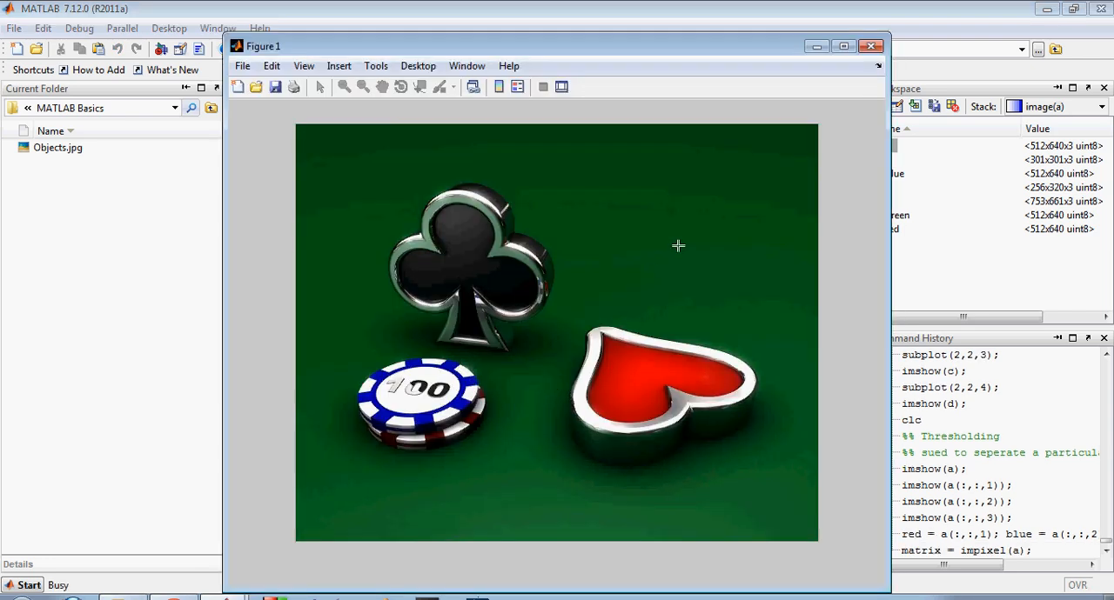
pyautogui.moveTo(721, 321)
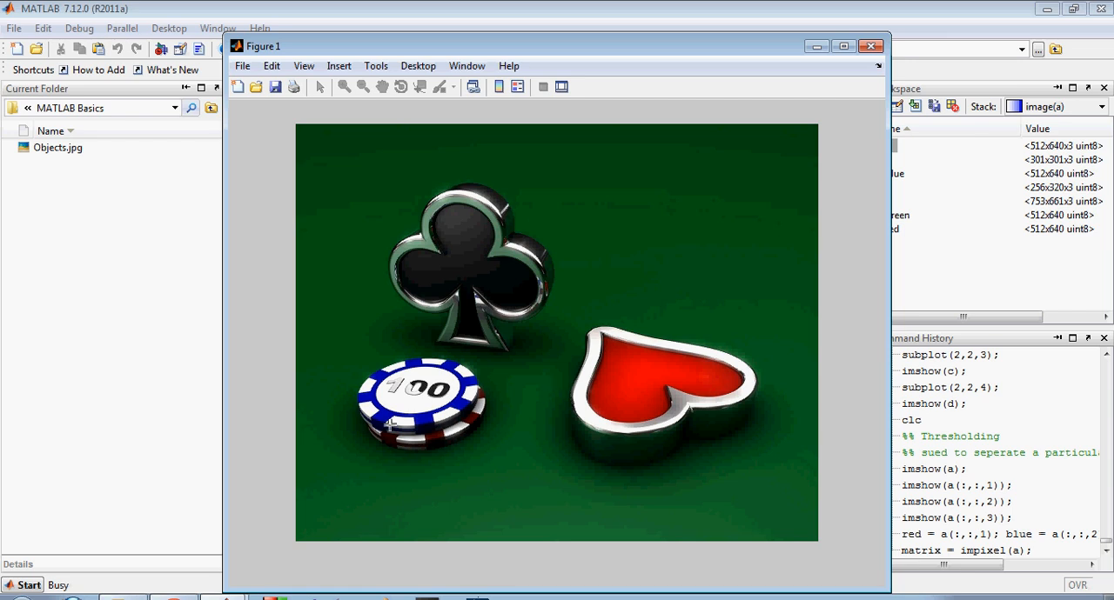
pyautogui.moveTo(609, 346)
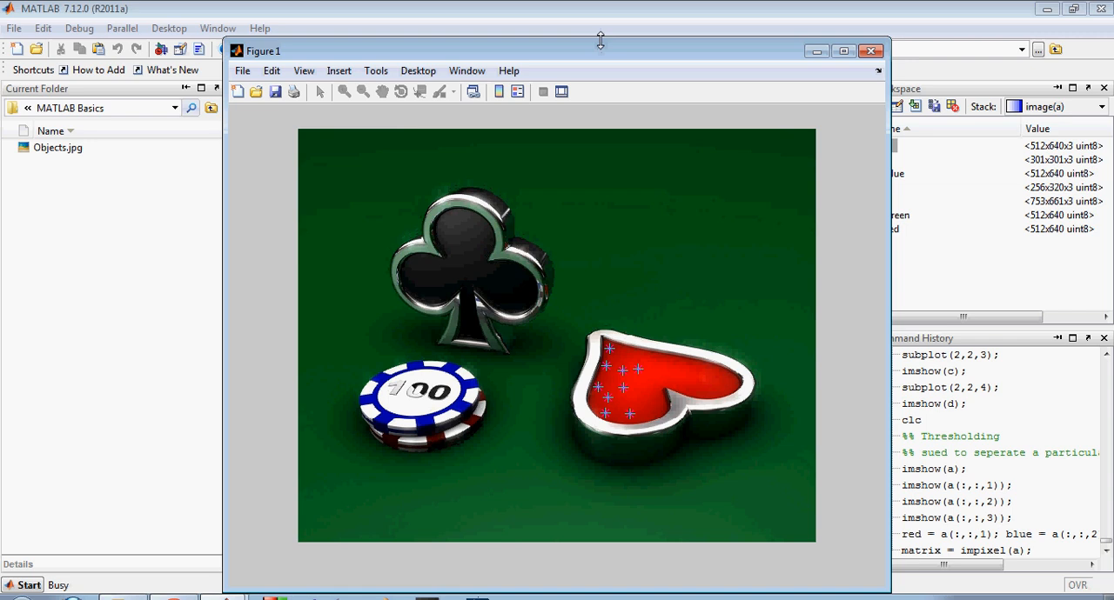
pyautogui.moveTo(602, 40); pyautogui.dragTo(487, 23)
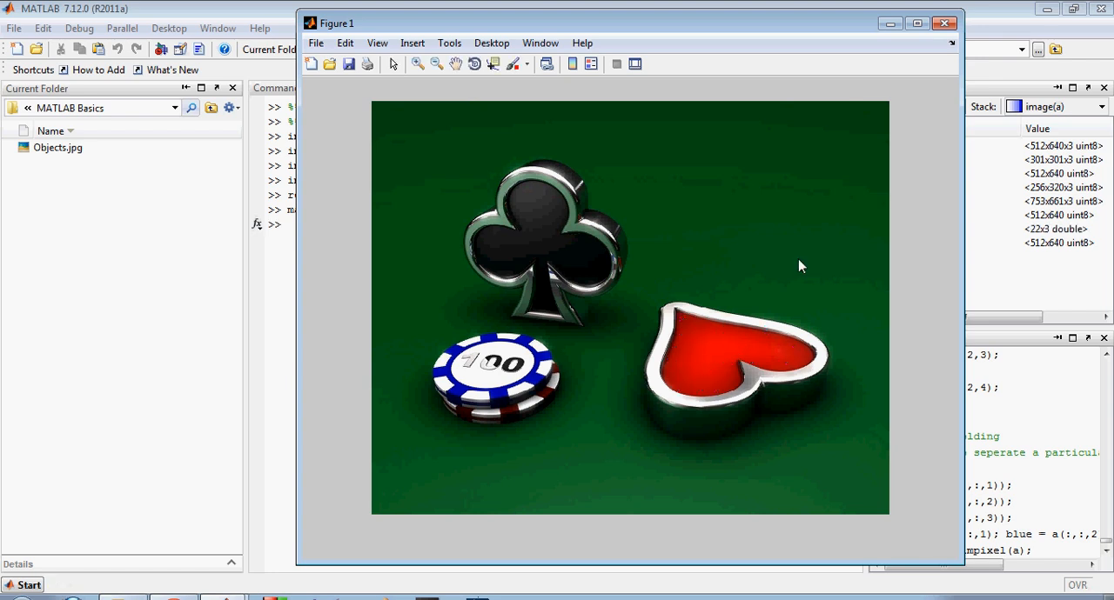
pyautogui.click(943, 23)
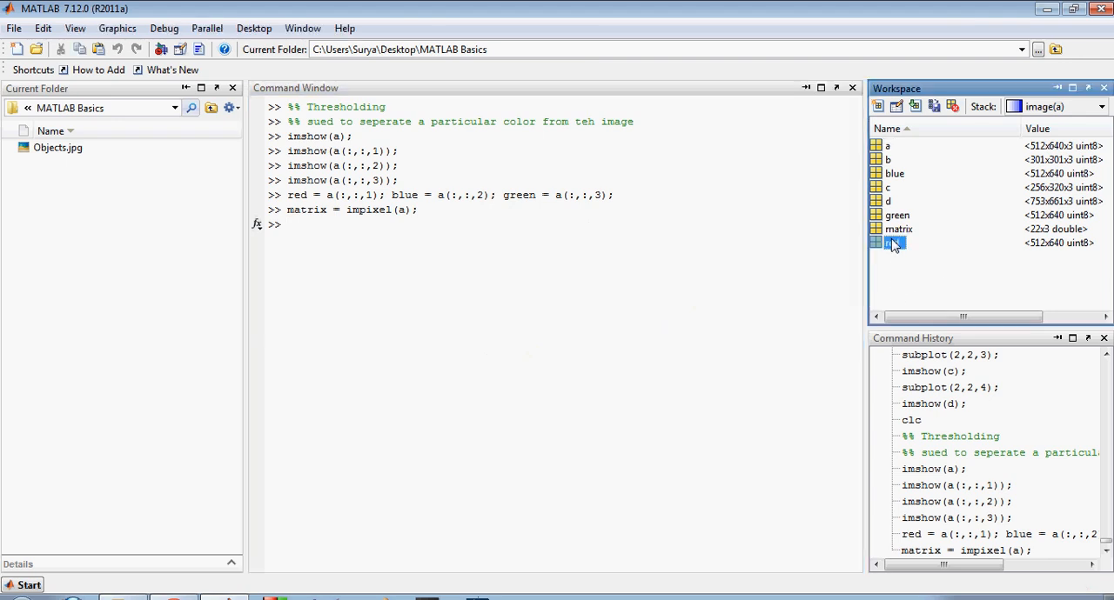
# Step: Inspect the 22-by-3 sampled pixel matrix in the Variable Editor
pyautogui.doubleClick(898, 230)
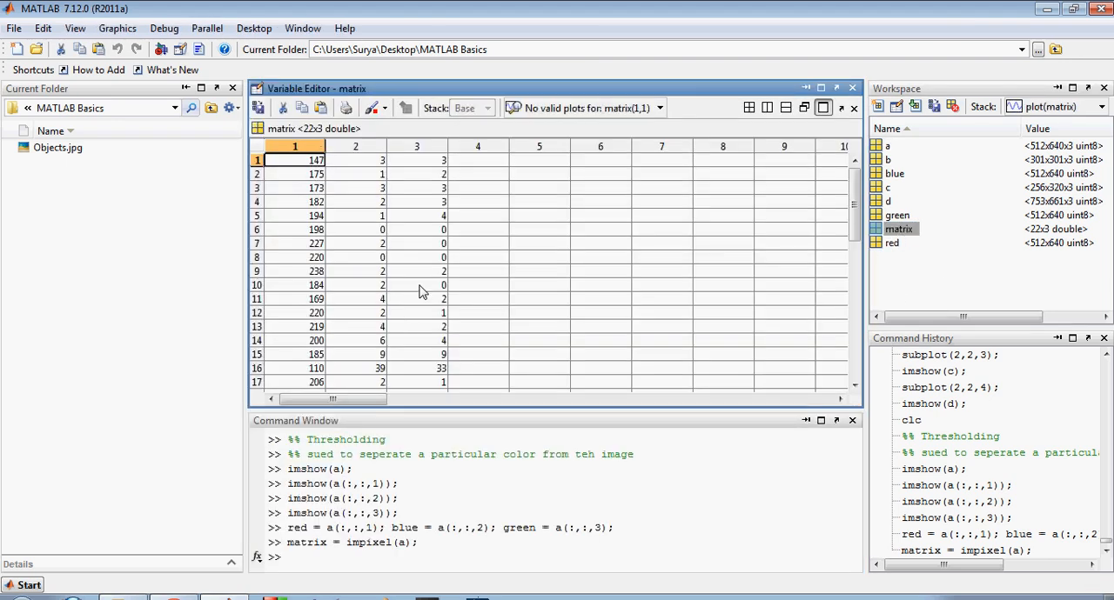
pyautogui.click(294, 244)
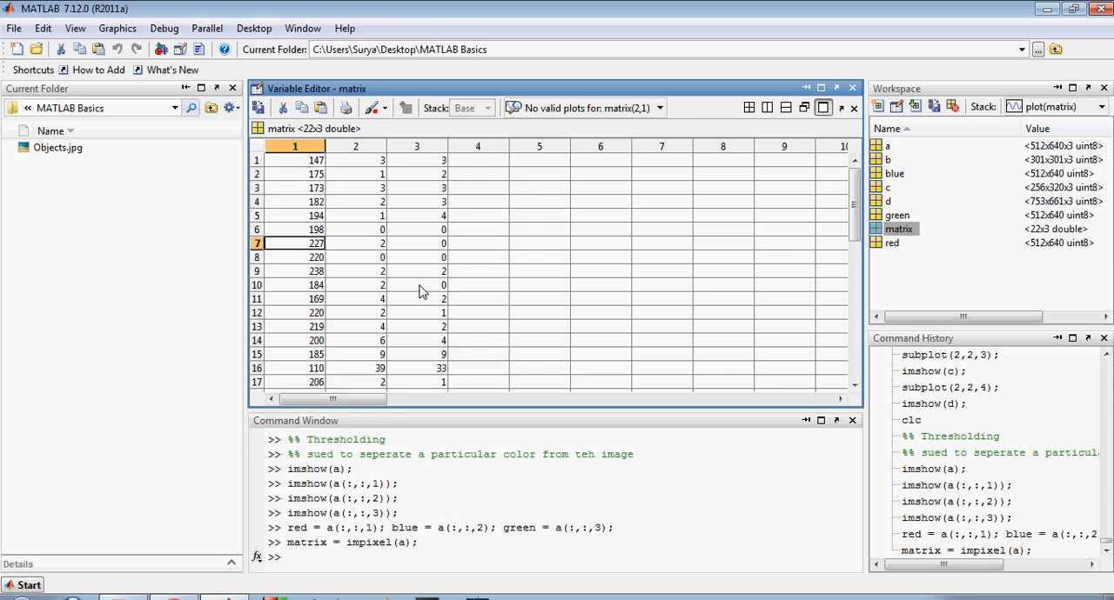
pyautogui.scroll(-3)
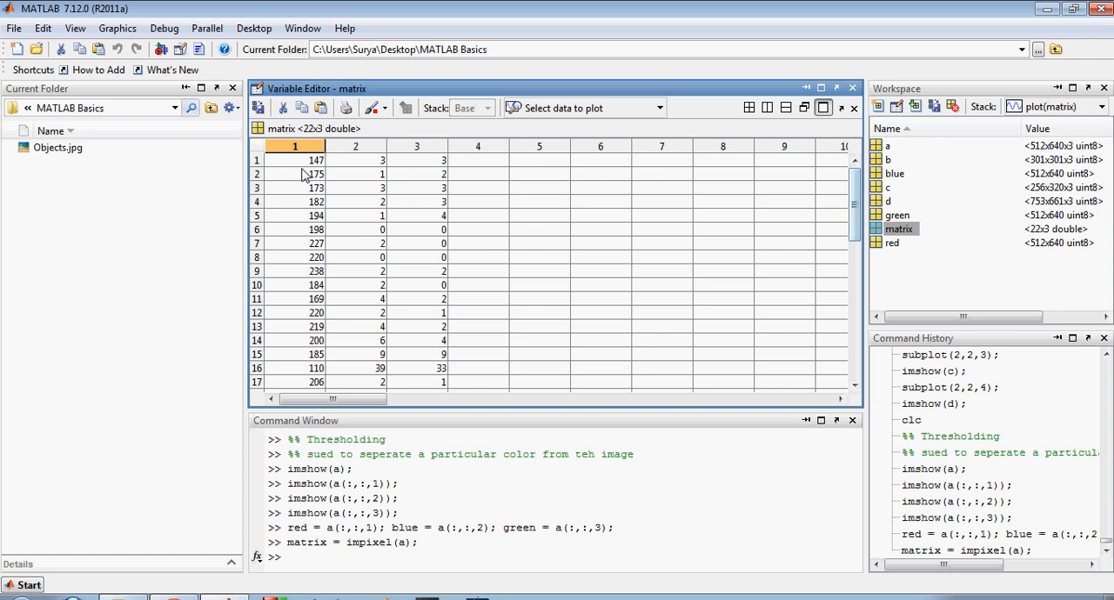
pyautogui.click(294, 202)
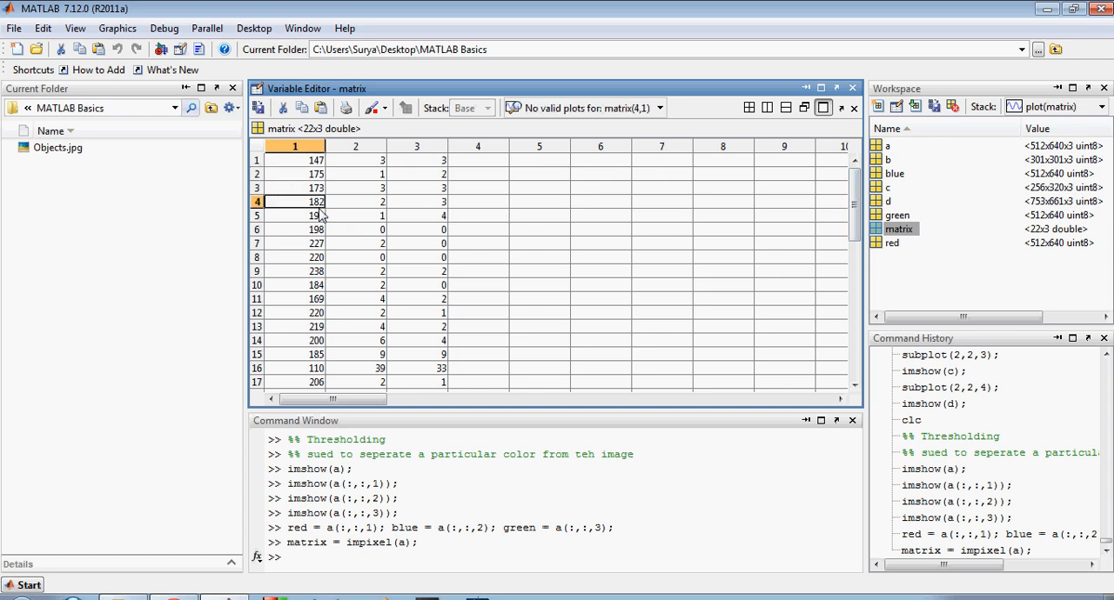
# Step: Return to the command line and begin typing a bi assignment
pyautogui.click(294, 312)
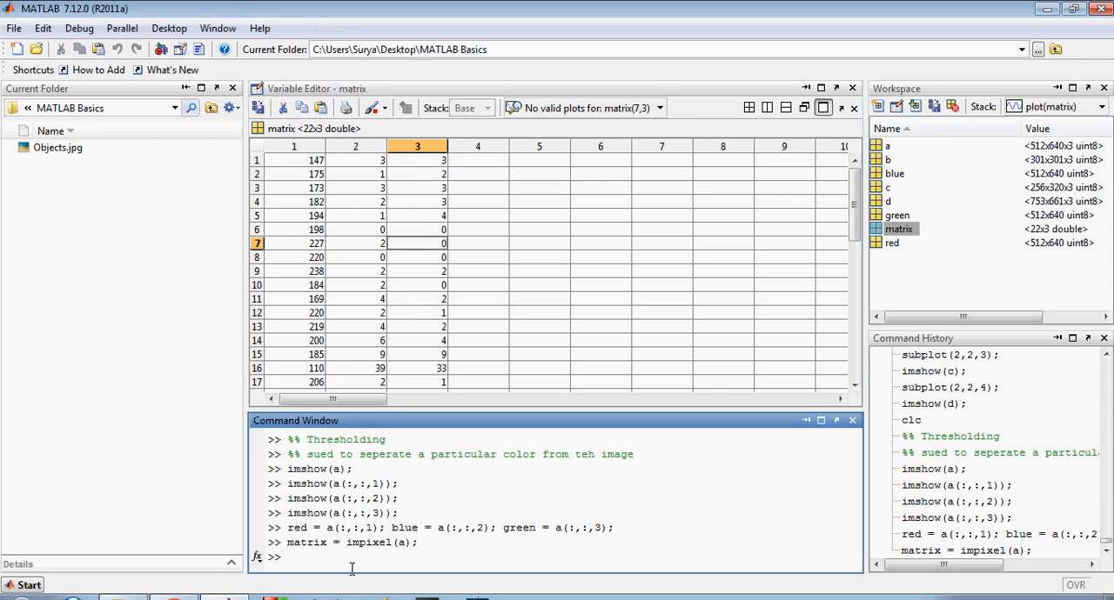
pyautogui.write('bi =')
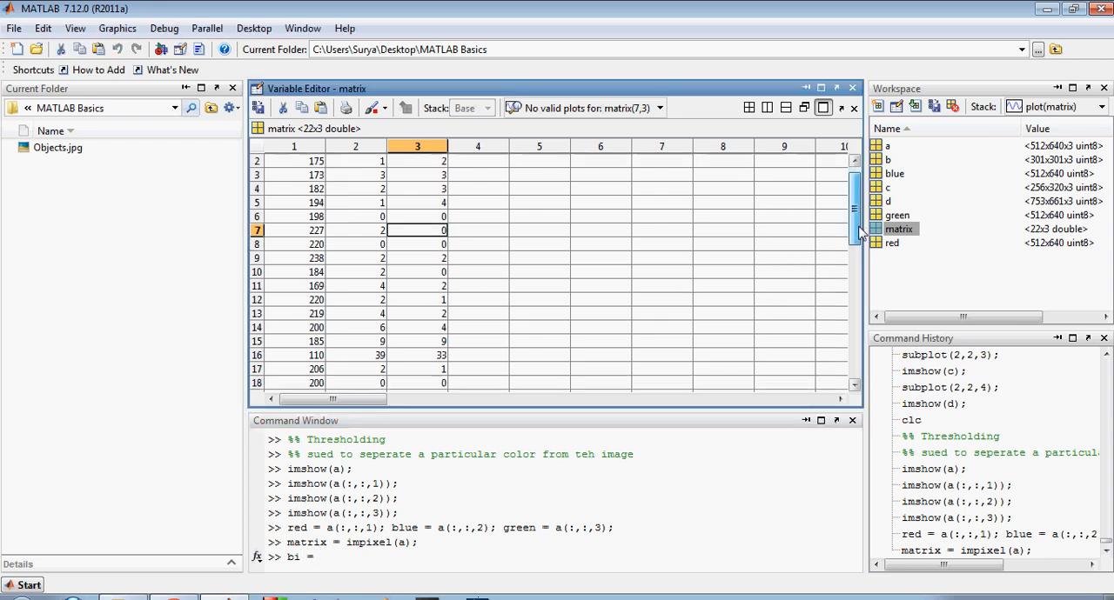
pyautogui.scroll(-3)
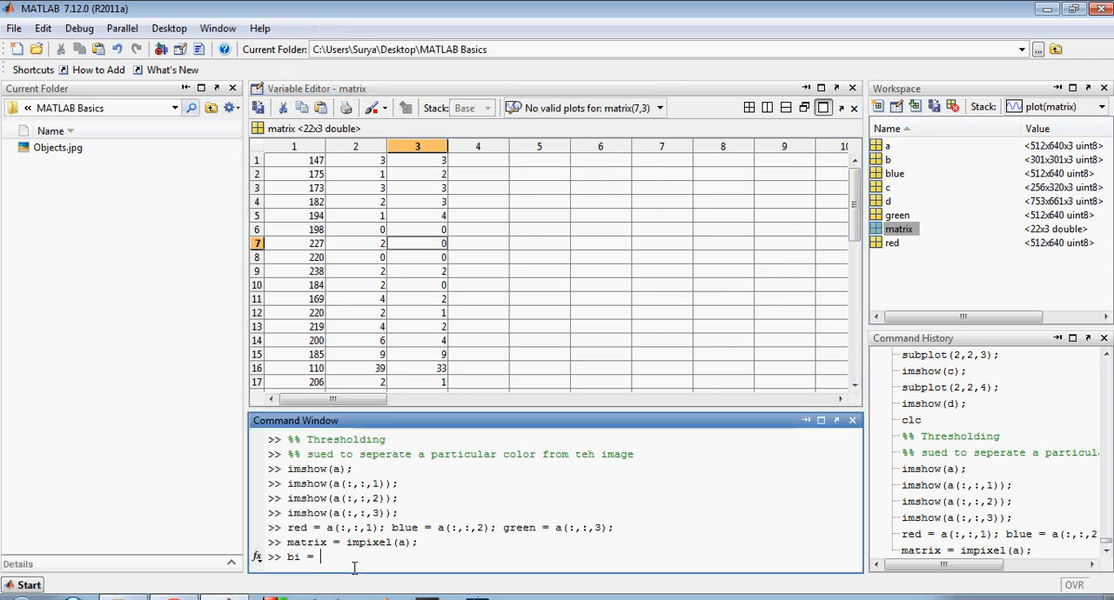
# Step: Build the logical mask bi = red>147 & blue<10 & green<10 with single ampersands
pyautogui.write('red>')
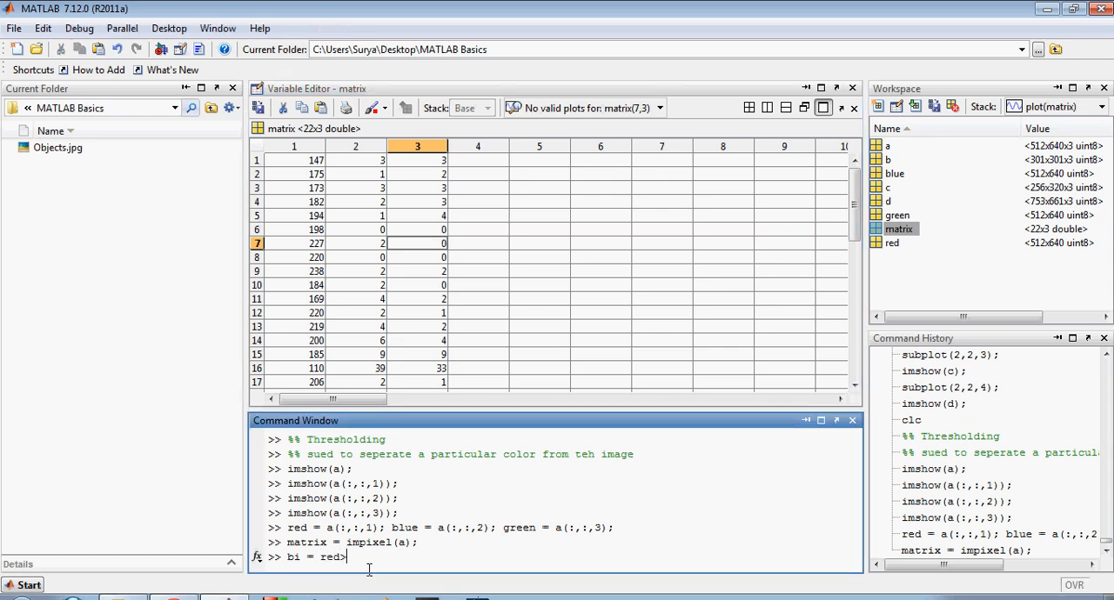
pyautogui.write('147 && ble')
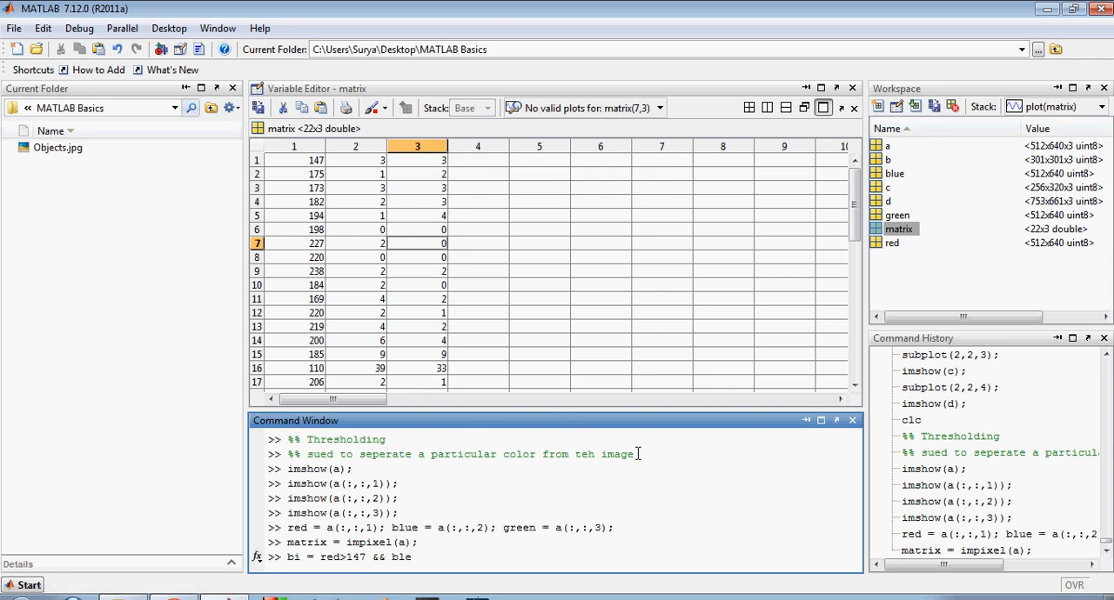
pyautogui.write('ue')
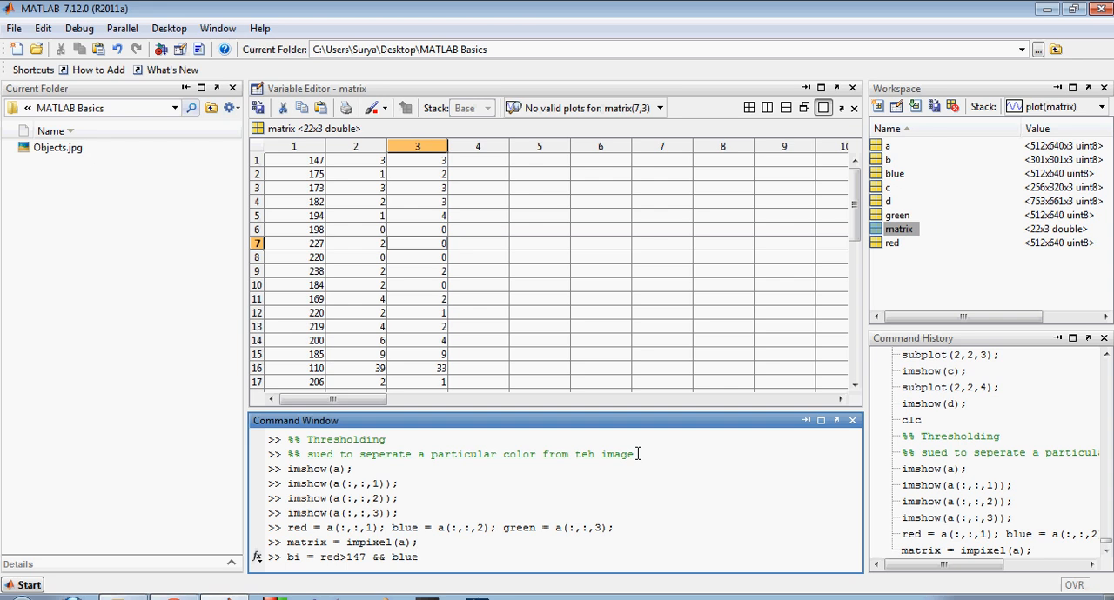
pyautogui.write('<10')
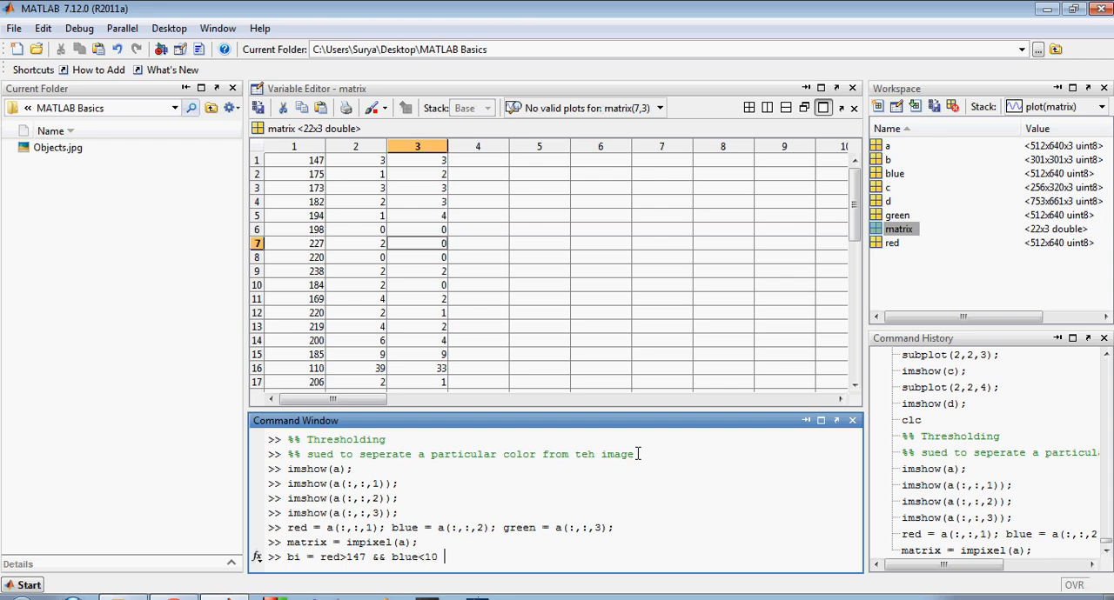
pyautogui.write('&& gre')
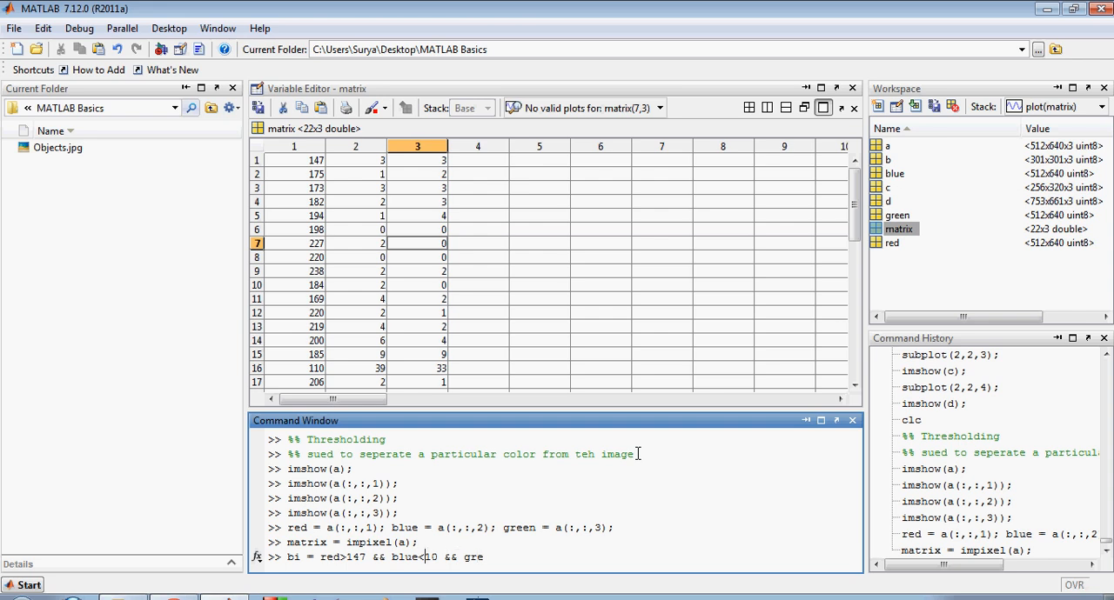
pyautogui.press('BackSpace')
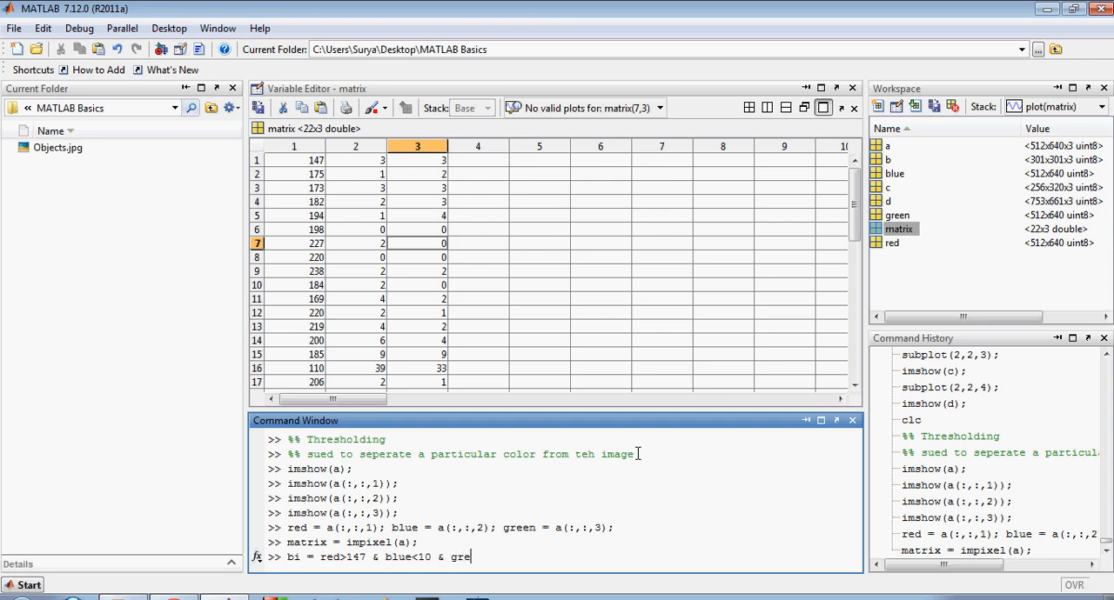
pyautogui.write('en')
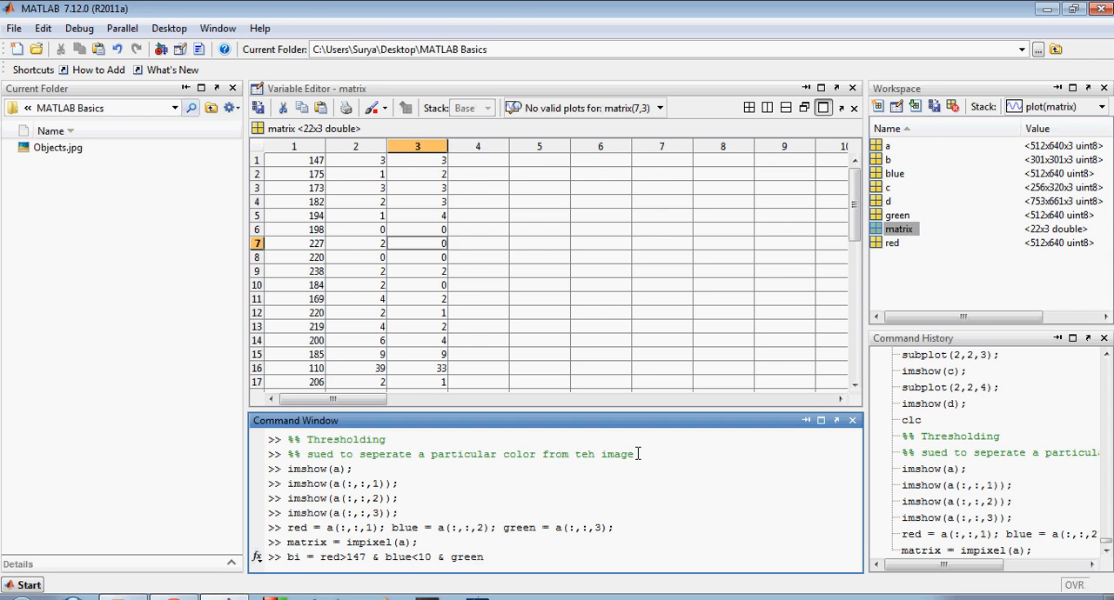
# Step: Display the mask bi with imshow as a white heart on black
pyautogui.write('ims')
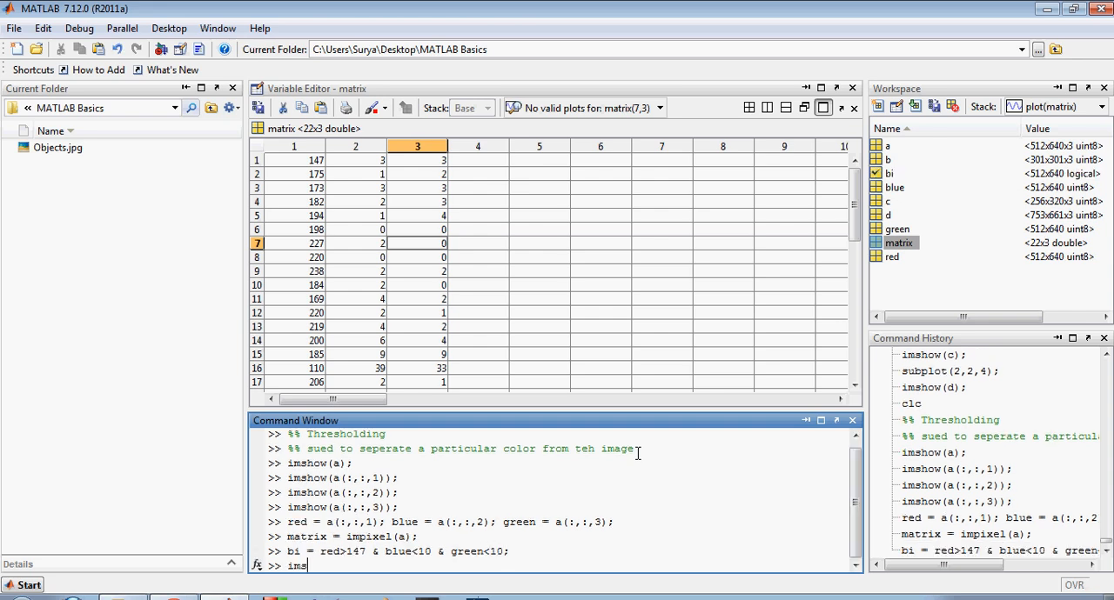
pyautogui.write('how(bi')
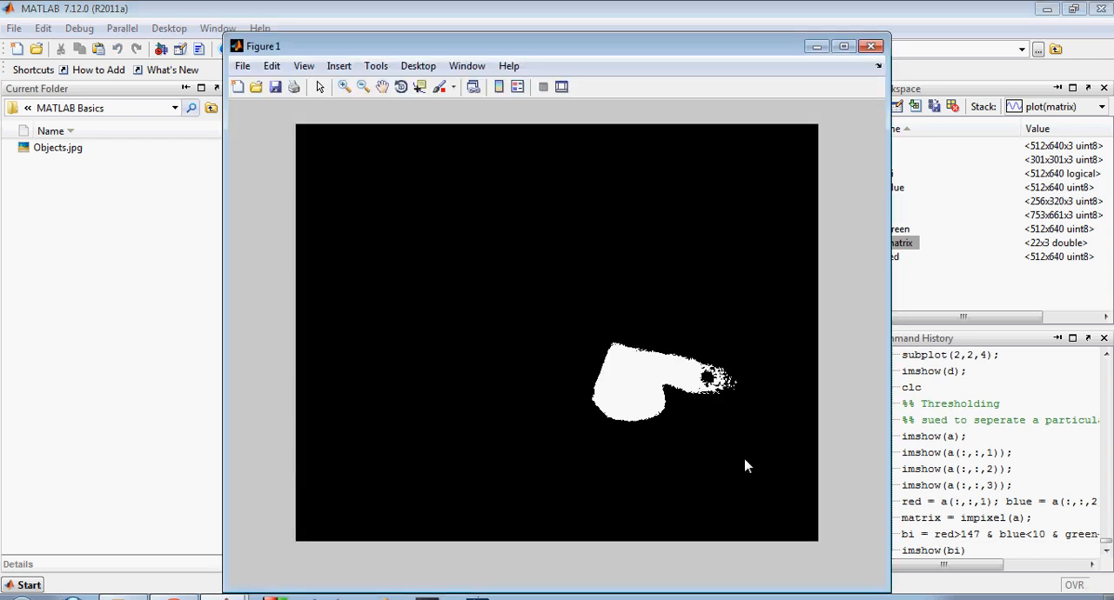
pyautogui.moveTo(613, 425)
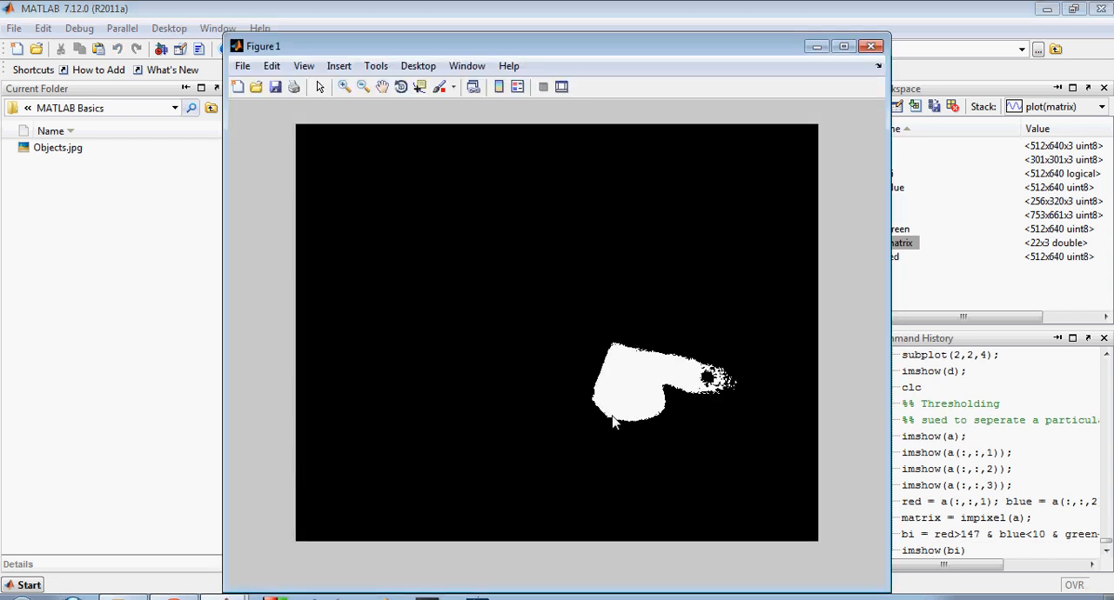
pyautogui.moveTo(679, 439)
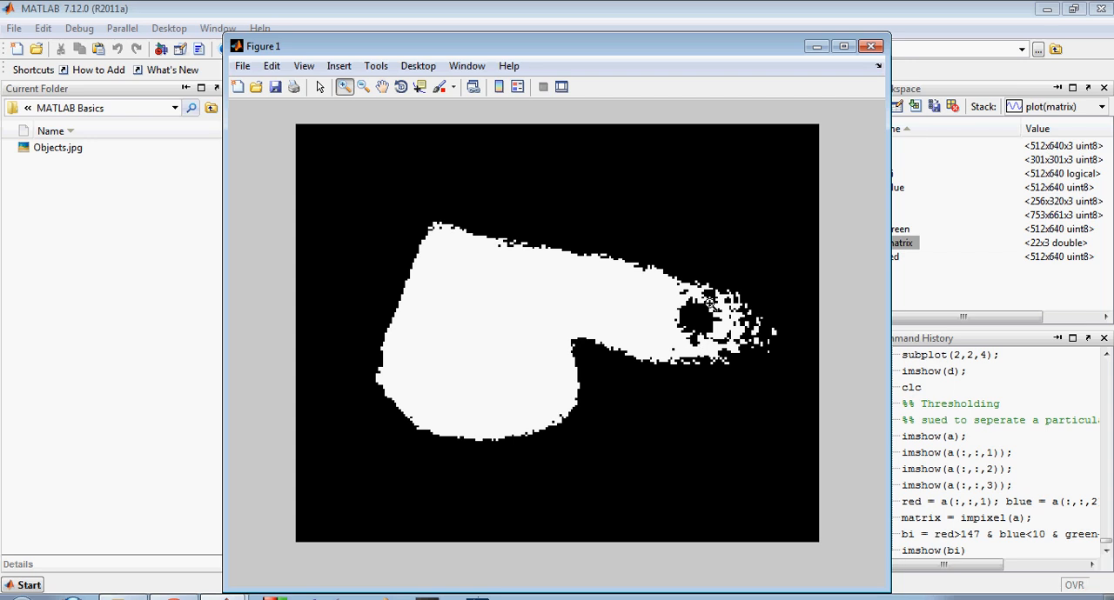
pyautogui.moveTo(696, 337)
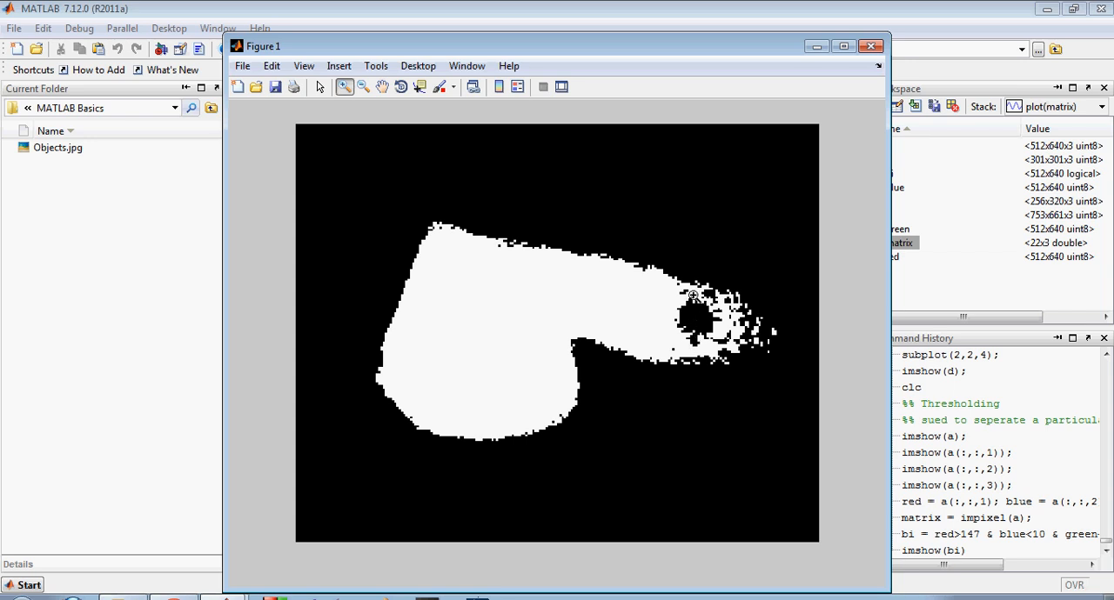
pyautogui.moveTo(832, 141)
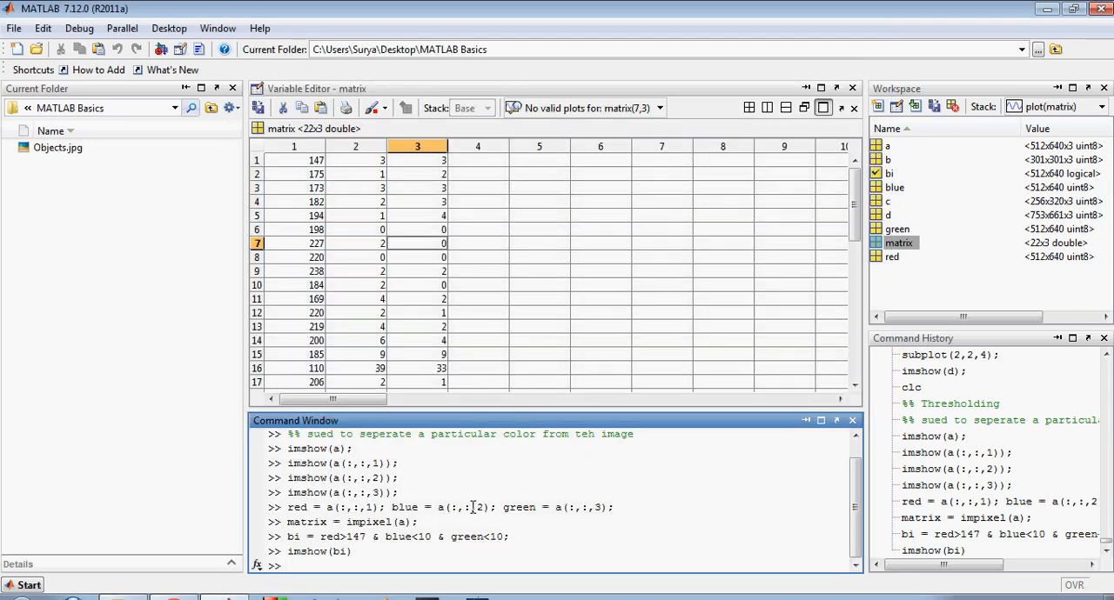
# Step: Create bi2 as the heart mask with holes filled via imfill and display it
pyautogui.write('bi2 =')
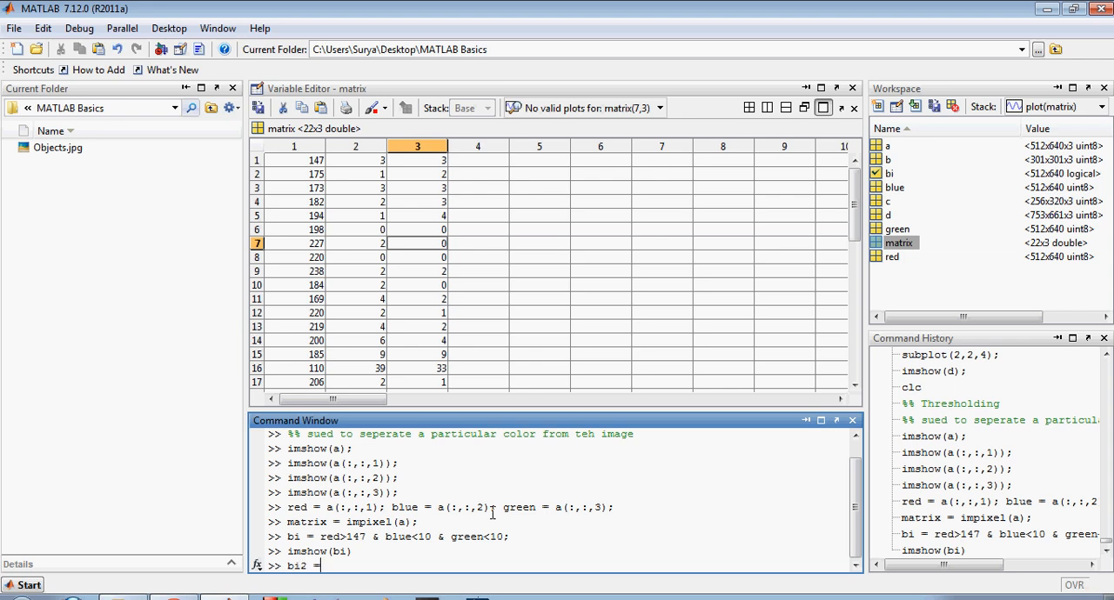
pyautogui.write('imfill')
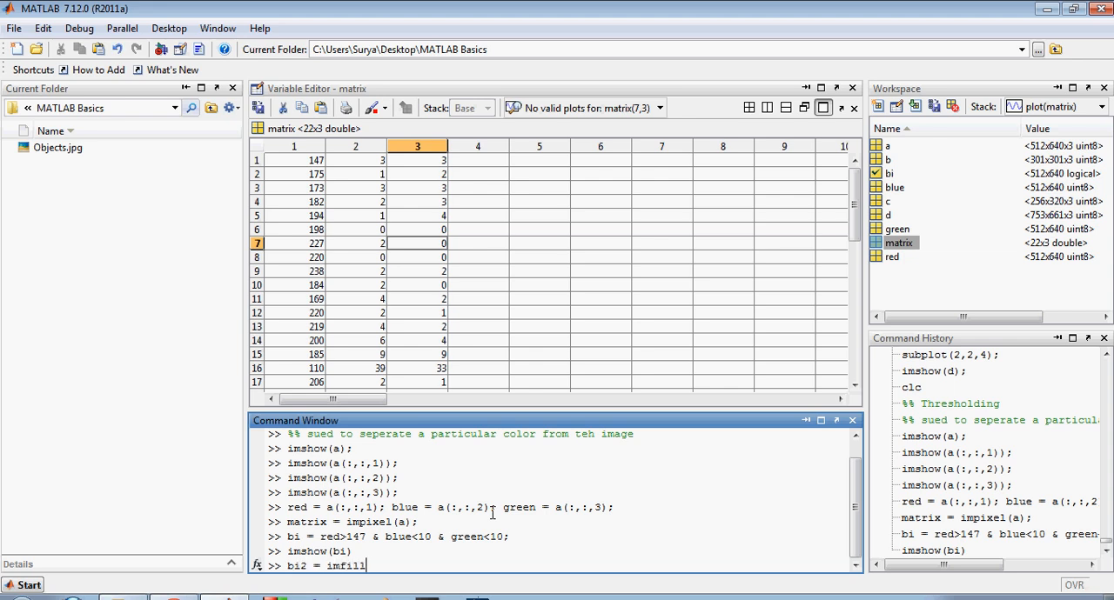
pyautogui.write("(bi,'holes');")
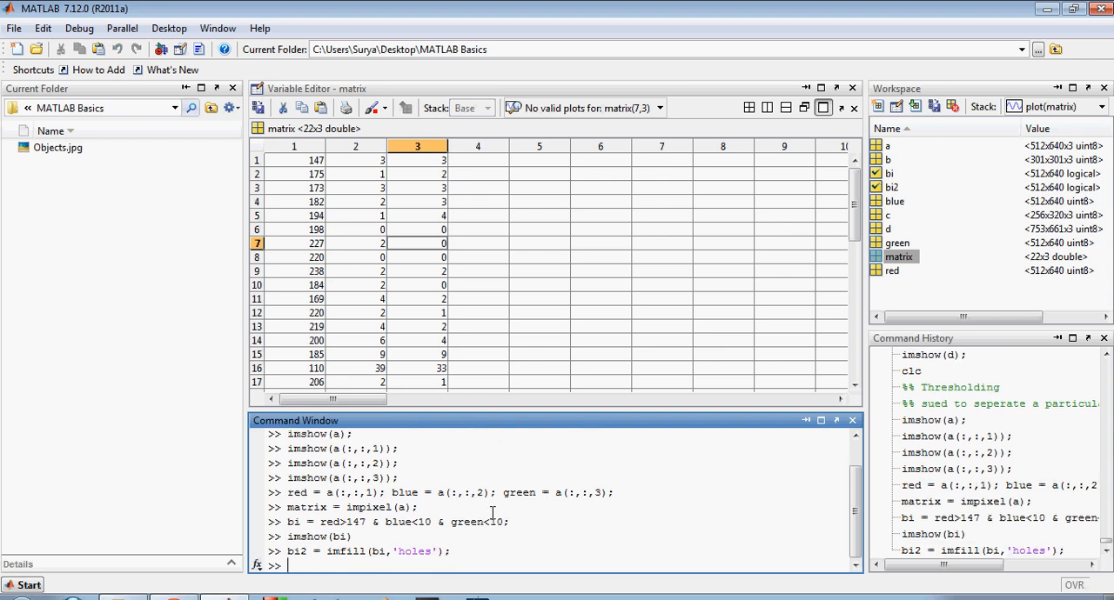
pyautogui.write('imshow(')
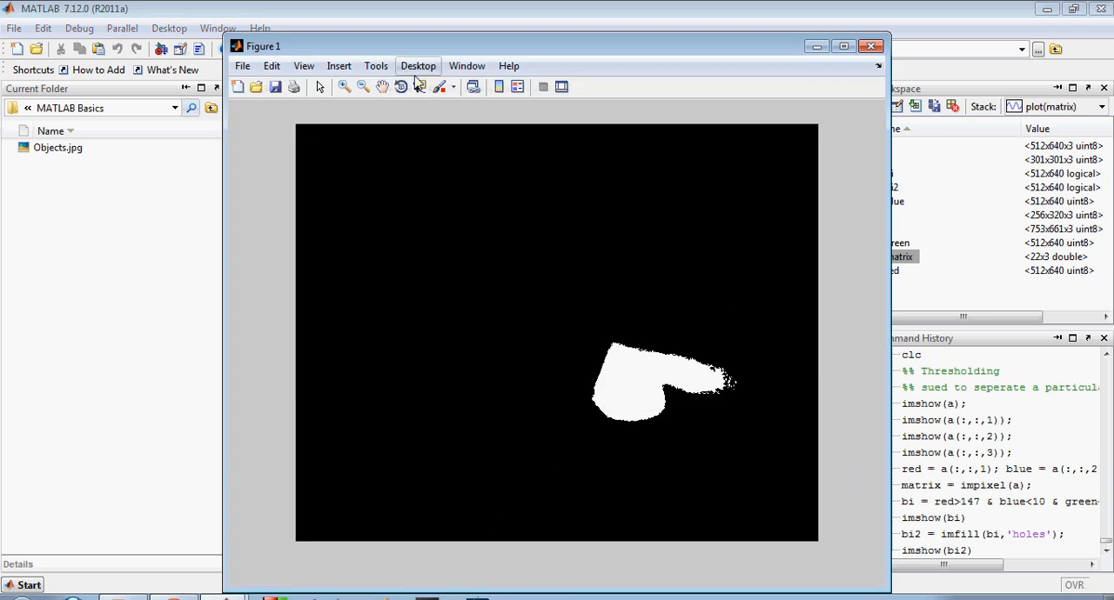
# Step: Magnify the filled heart region in the figure, then close the figure
pyautogui.click(344, 87)
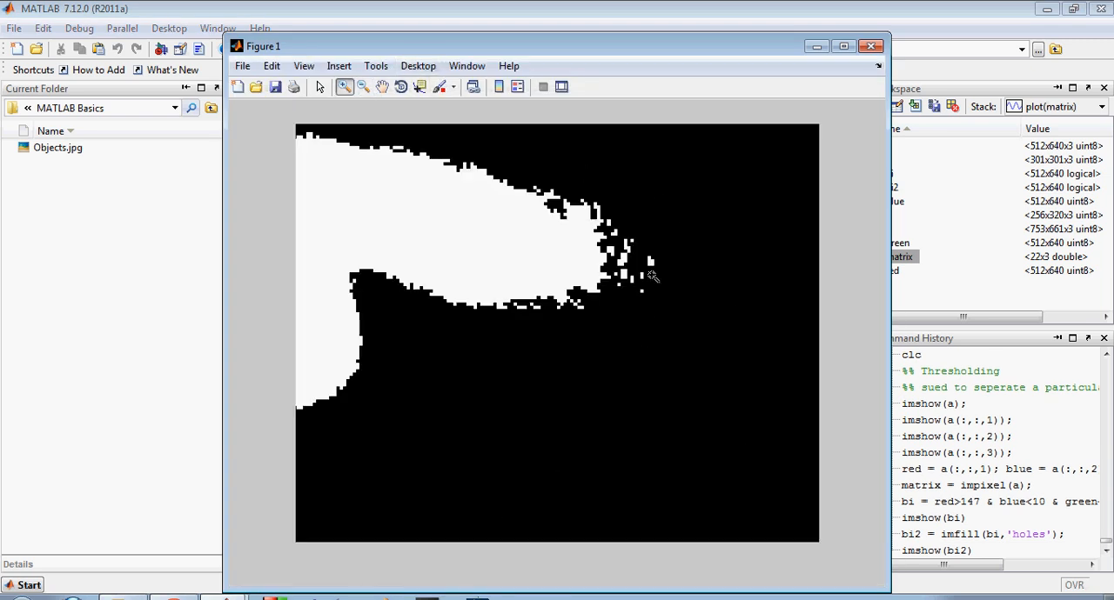
pyautogui.click(877, 47)
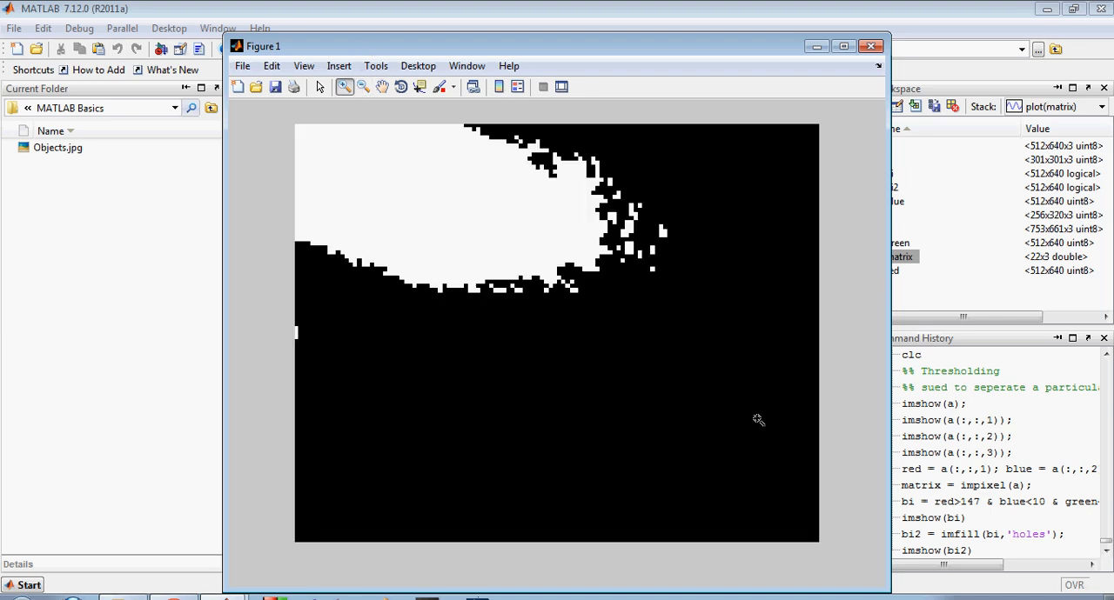
pyautogui.moveTo(555, 286)
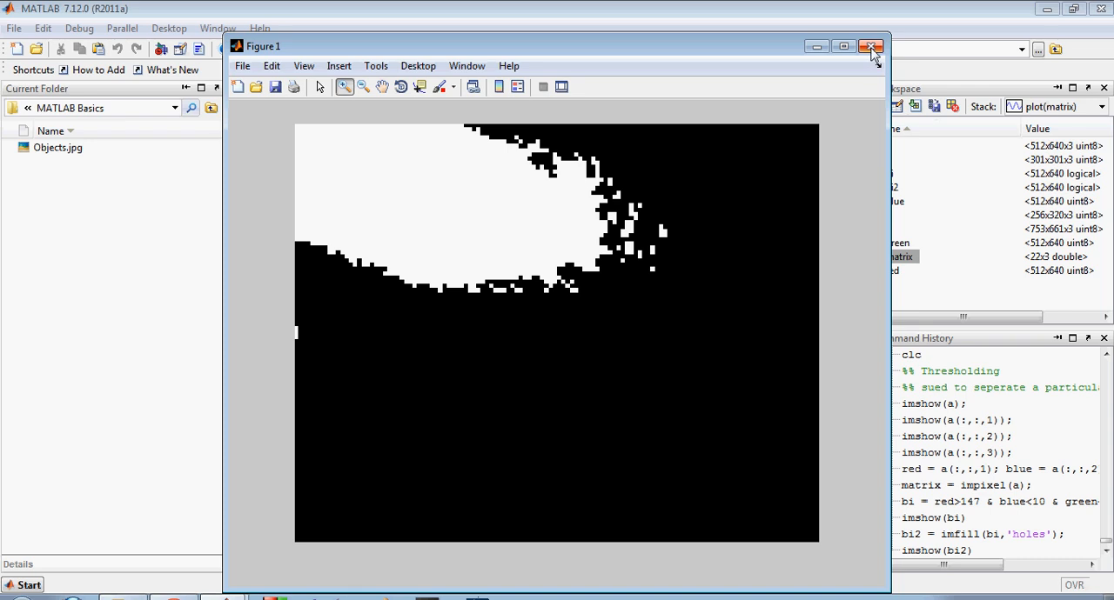
pyautogui.click(870, 47)
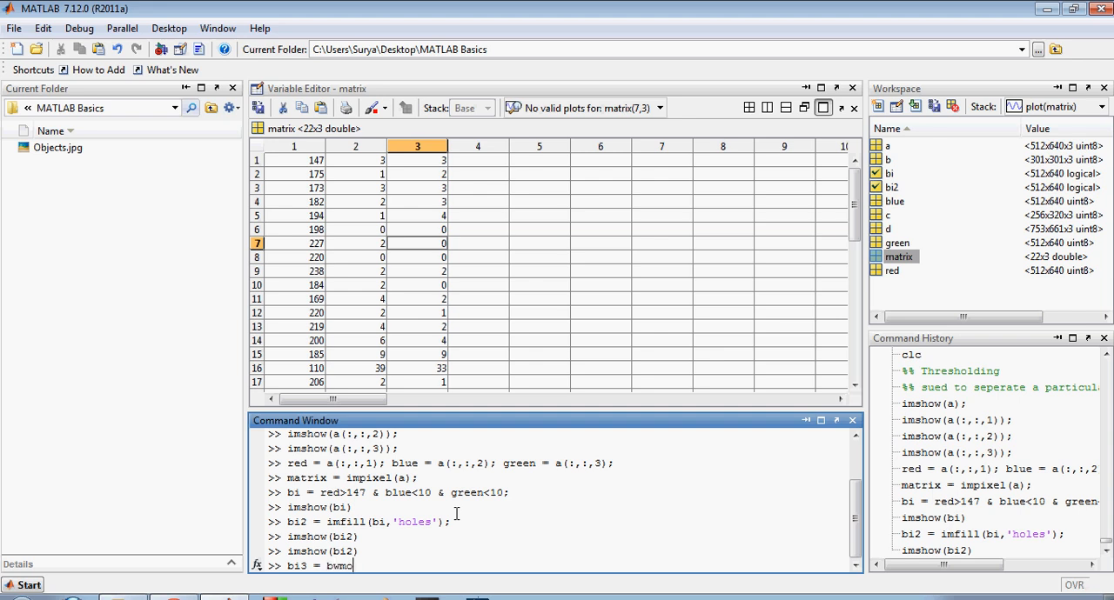
# Step: Create bi3 as bi2 dilated 7 times with bwmorph, display it, then close the figure
pyautogui.write('orph(')
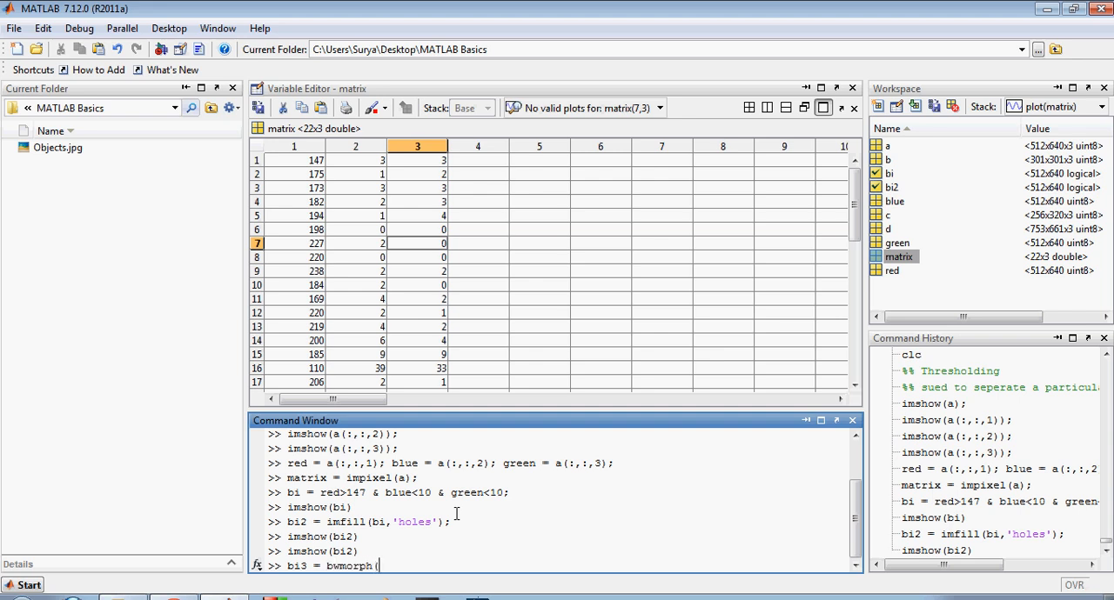
pyautogui.write('bi2,')
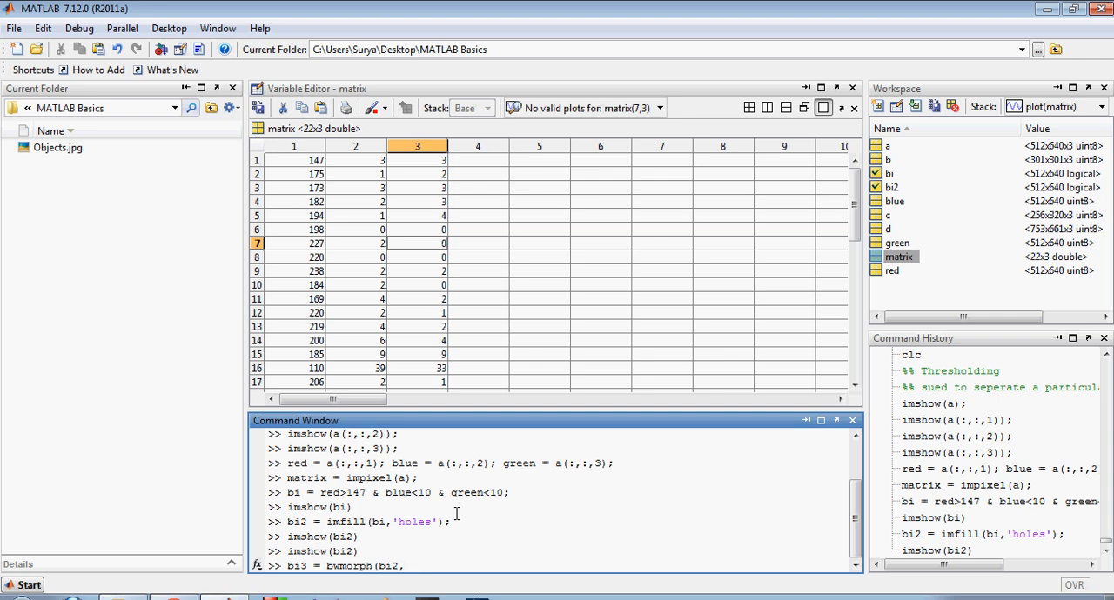
pyautogui.write("'di")
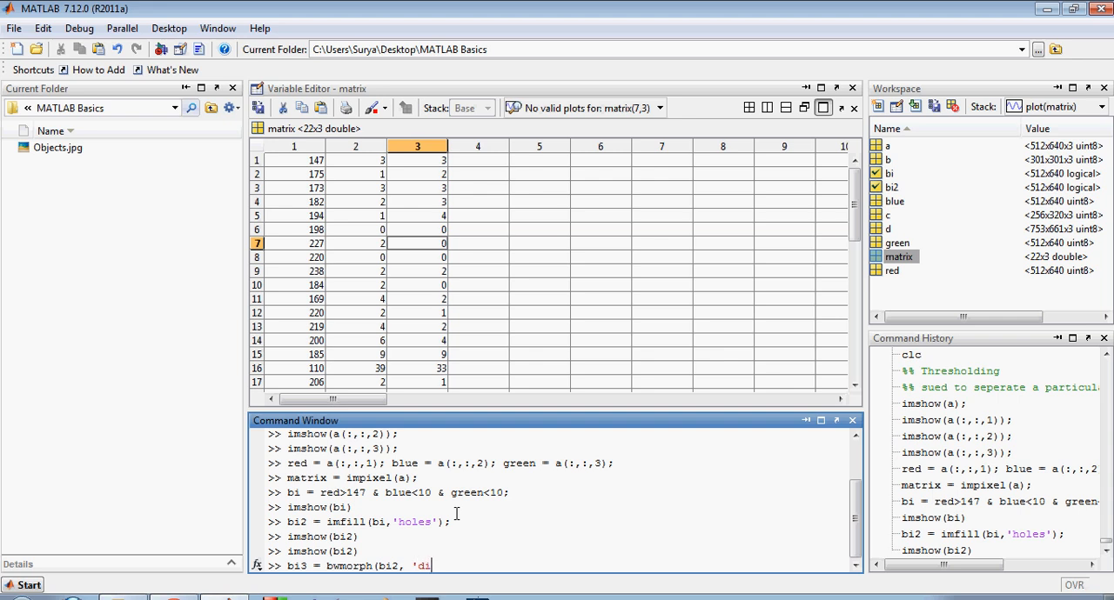
pyautogui.write('late')
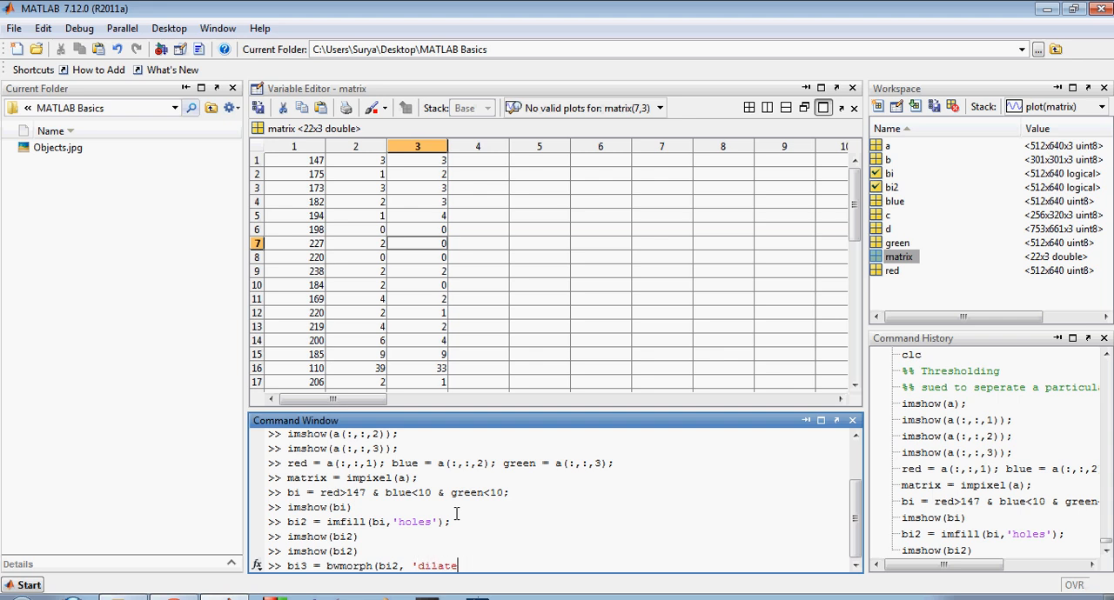
pyautogui.write("',")
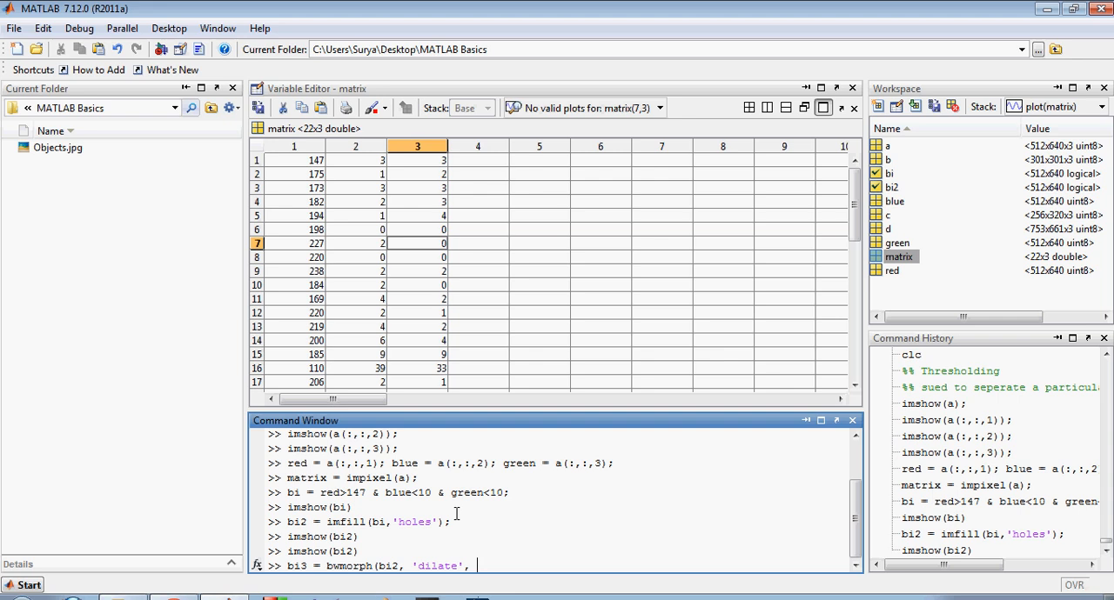
pyautogui.write('7);')
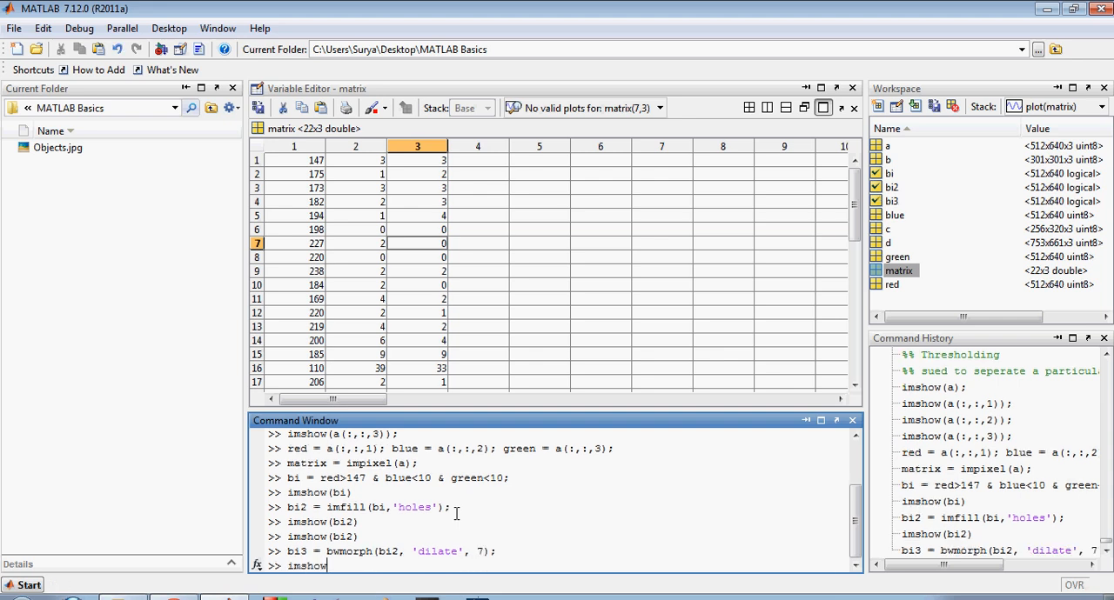
pyautogui.write('(bi3')
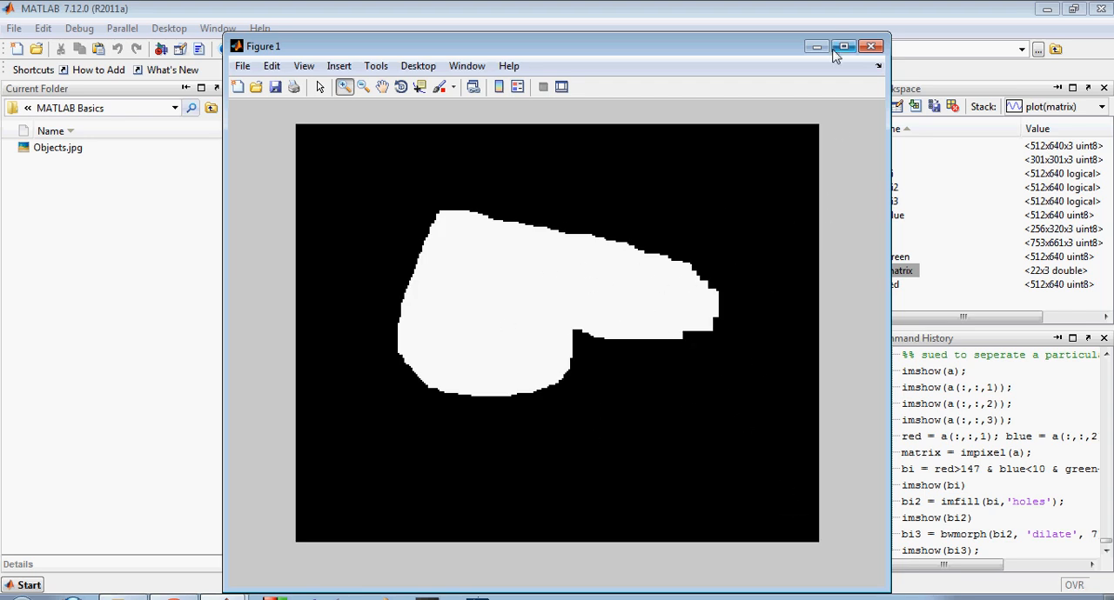
pyautogui.click(877, 47)
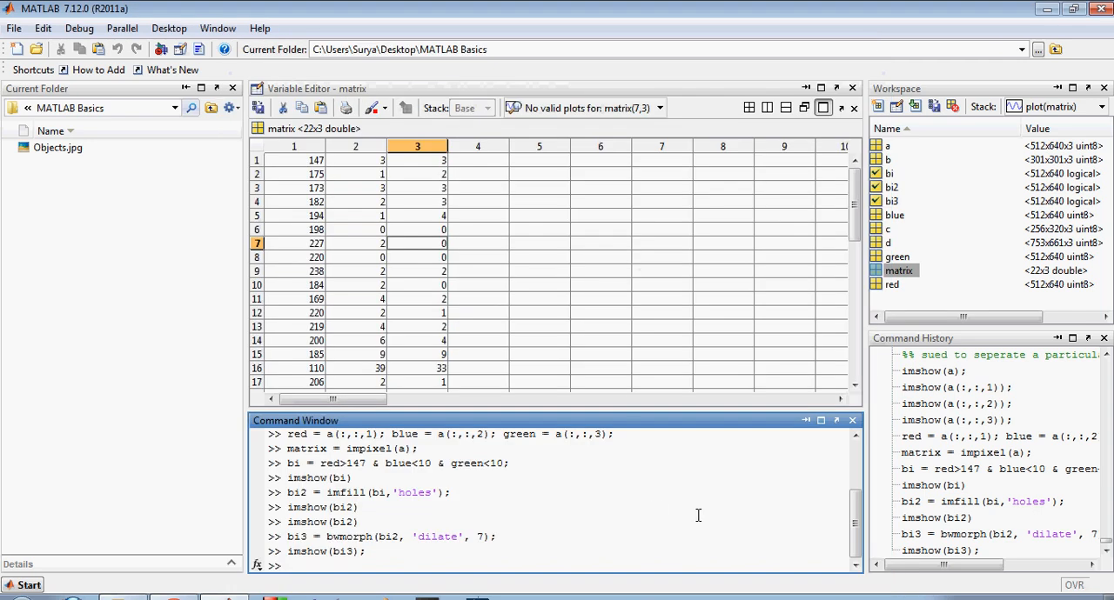
# Step: Redefine bi3 as bi2 eroded 7 times with bwmorph and display the eroded mask
pyautogui.write("bi3 = bwmorph(bi2, 'dilate', 7);")
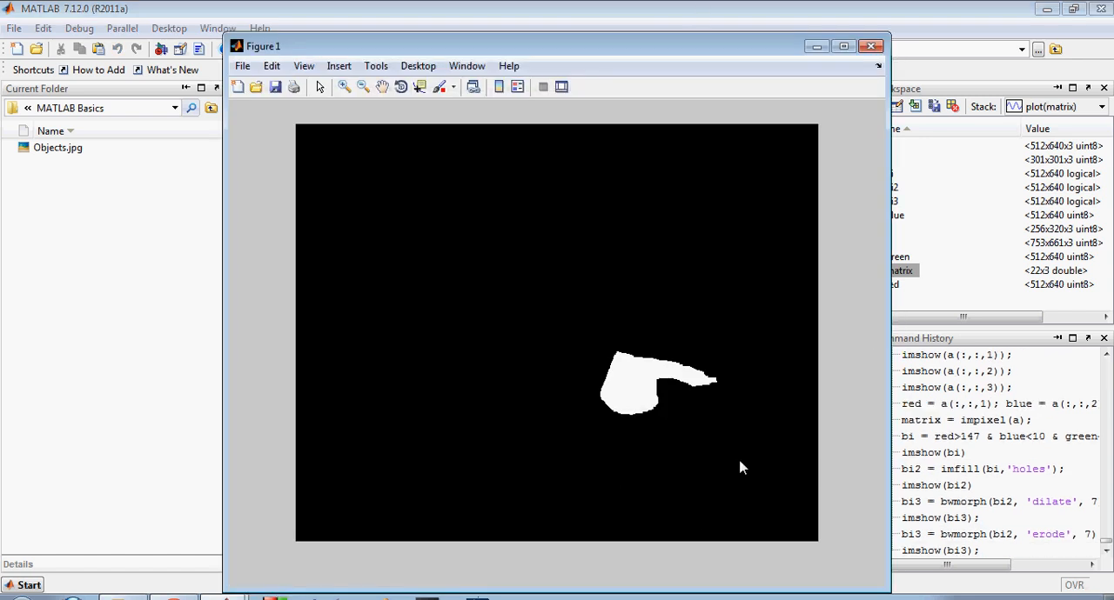
pyautogui.moveTo(686, 408)
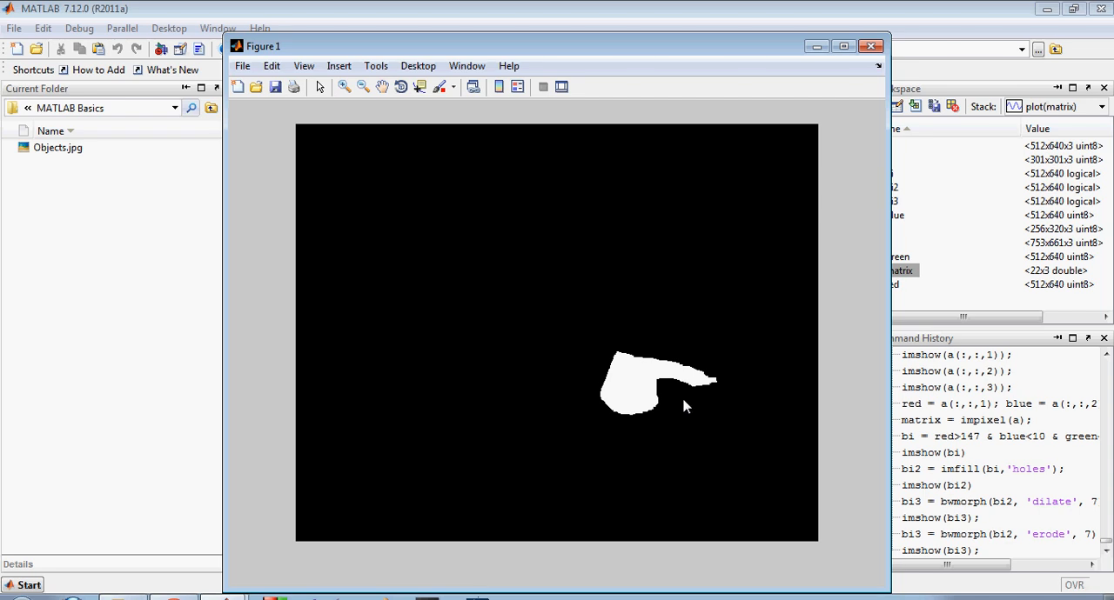
pyautogui.moveTo(867, 21)
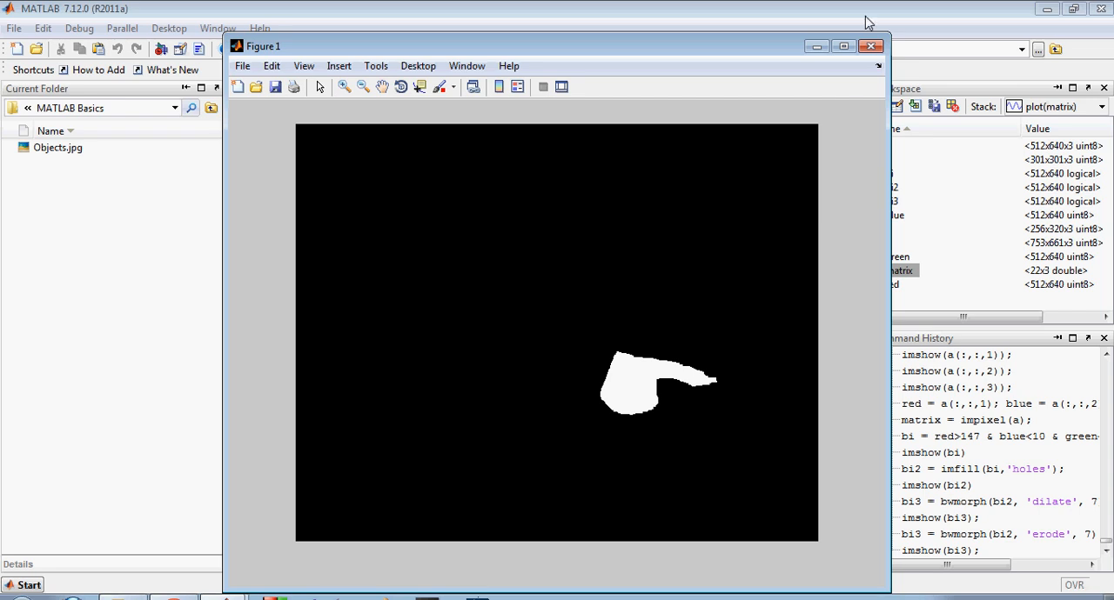
pyautogui.click(870, 47)
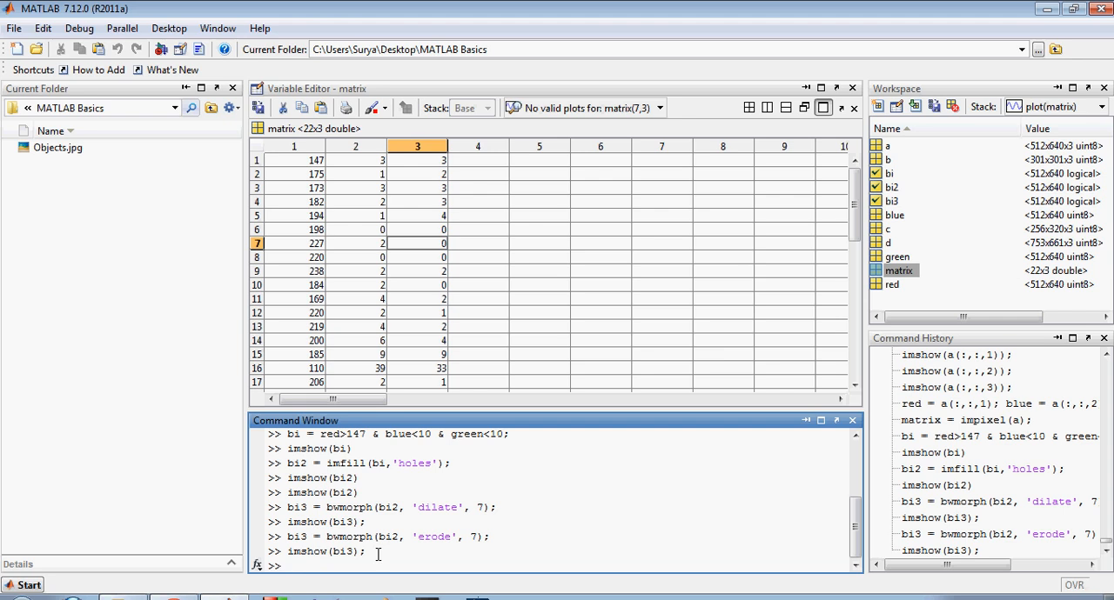
pyautogui.press('Return')
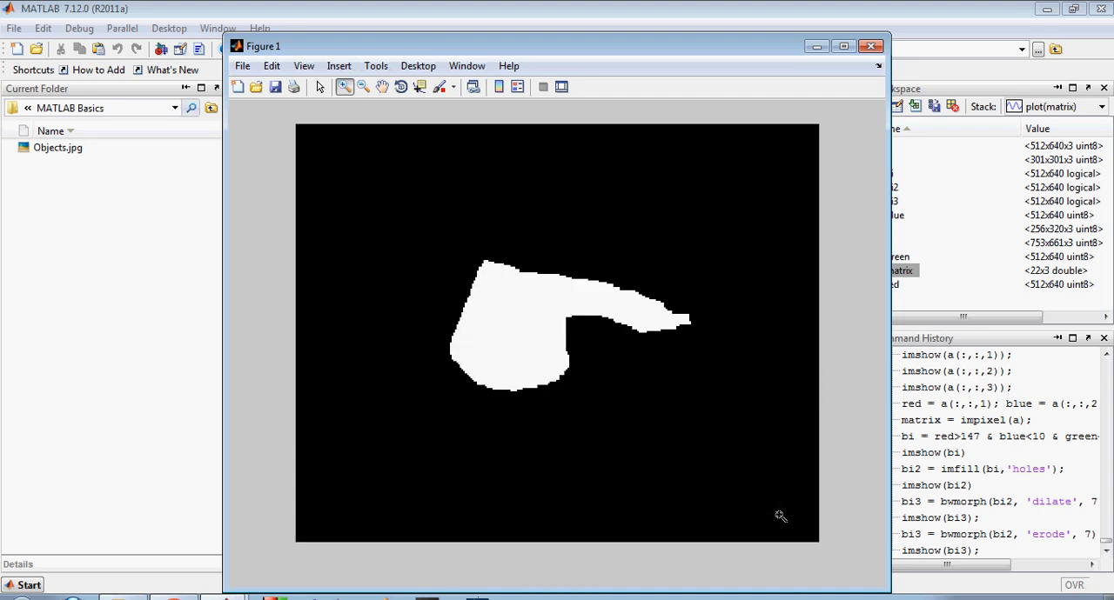
pyautogui.moveTo(540, 244)
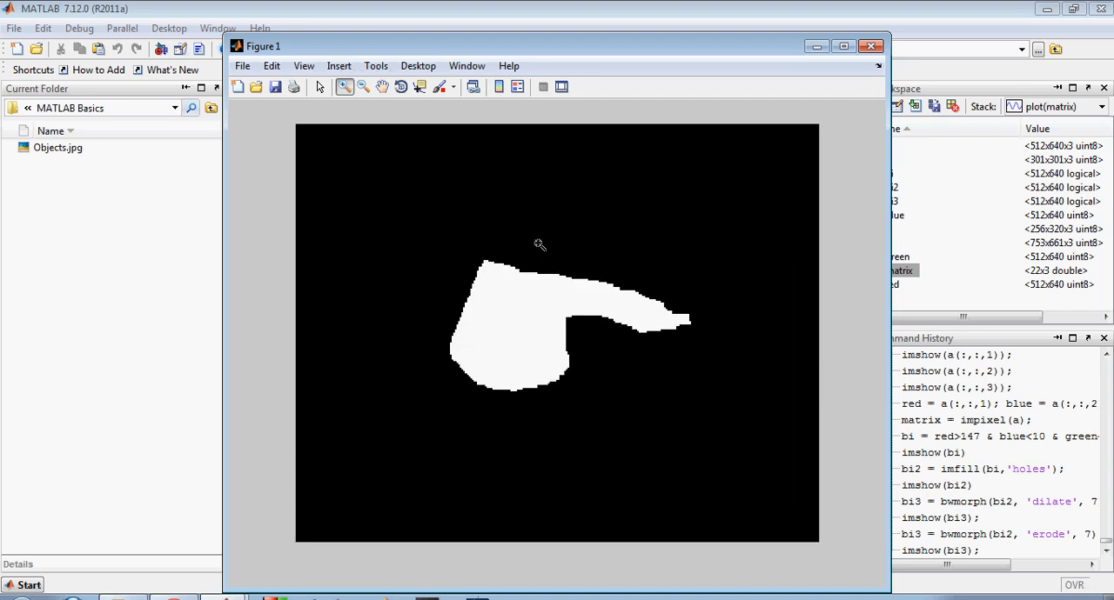
pyautogui.moveTo(498, 216)
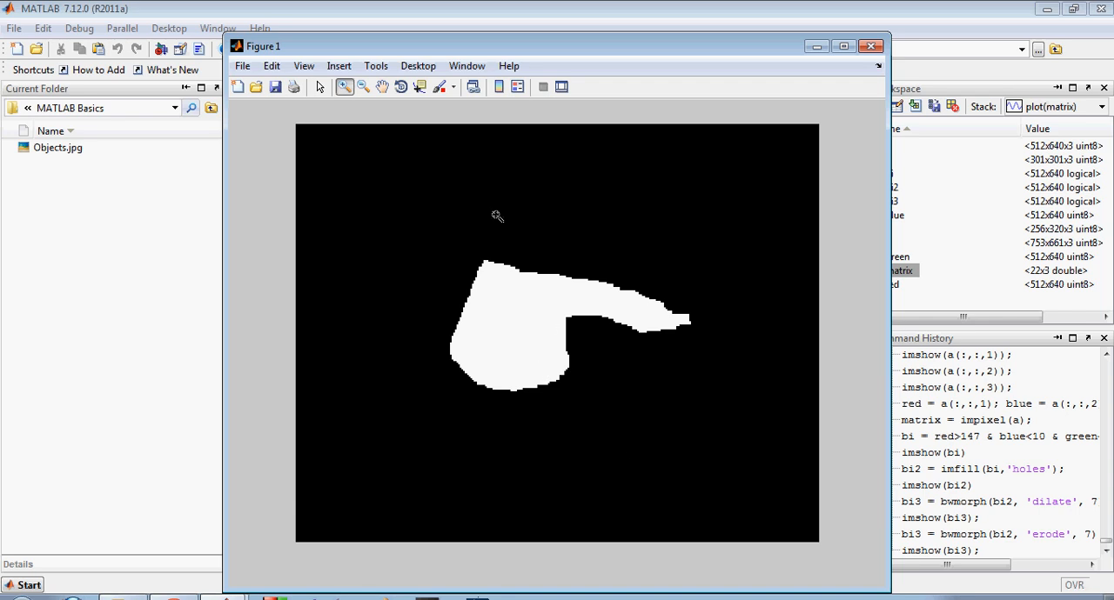
pyautogui.moveTo(509, 344)
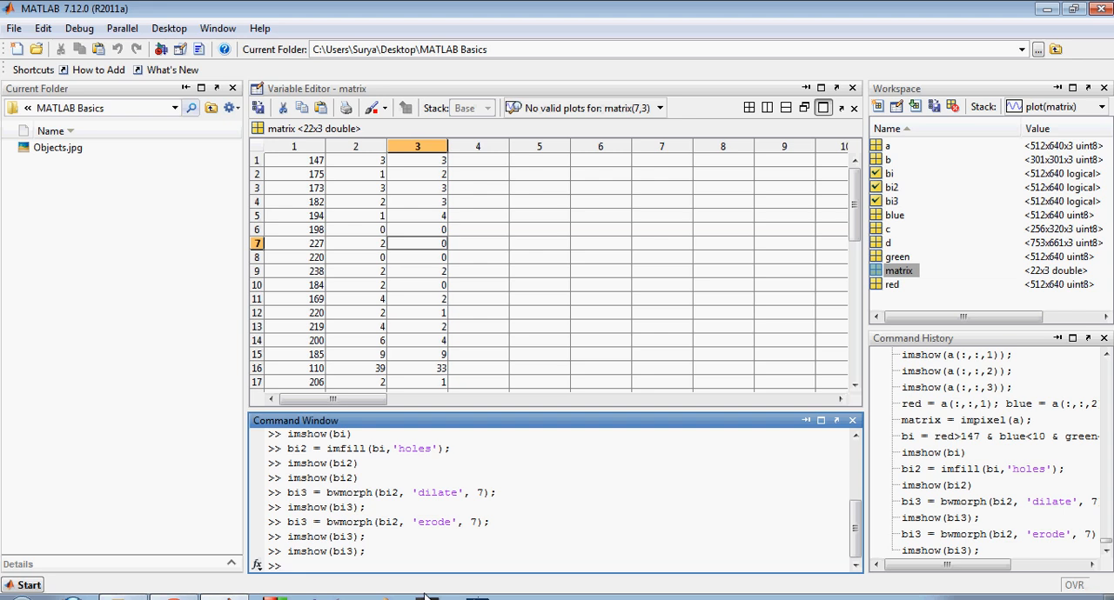
# Step: Compute k = regionprops(bi3) giving the mask's area, centroid and bounding box
pyautogui.write('k =')
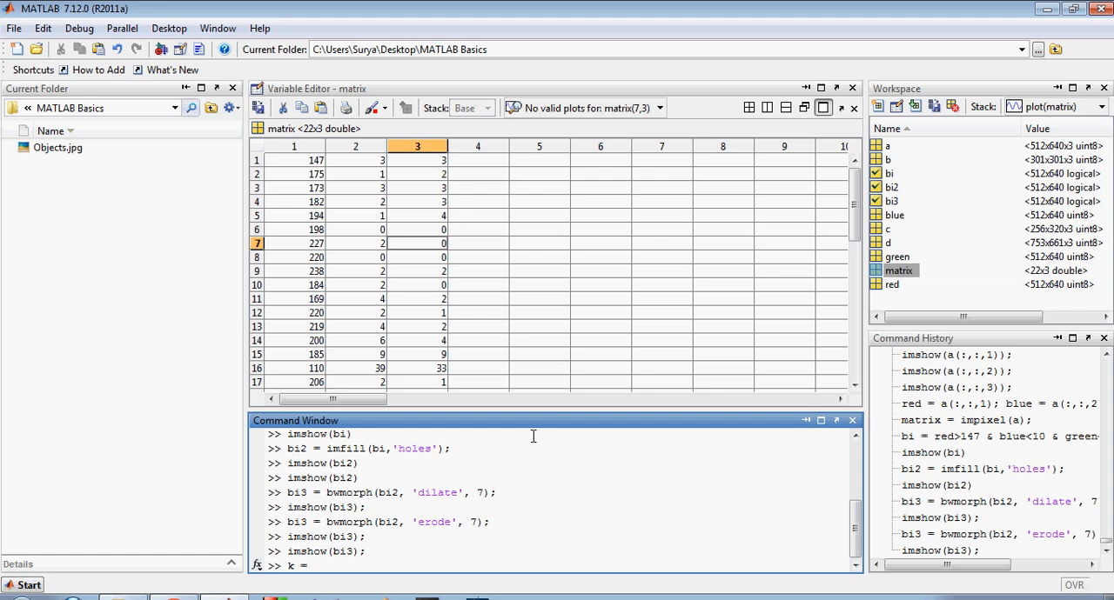
pyautogui.write('regionpro')
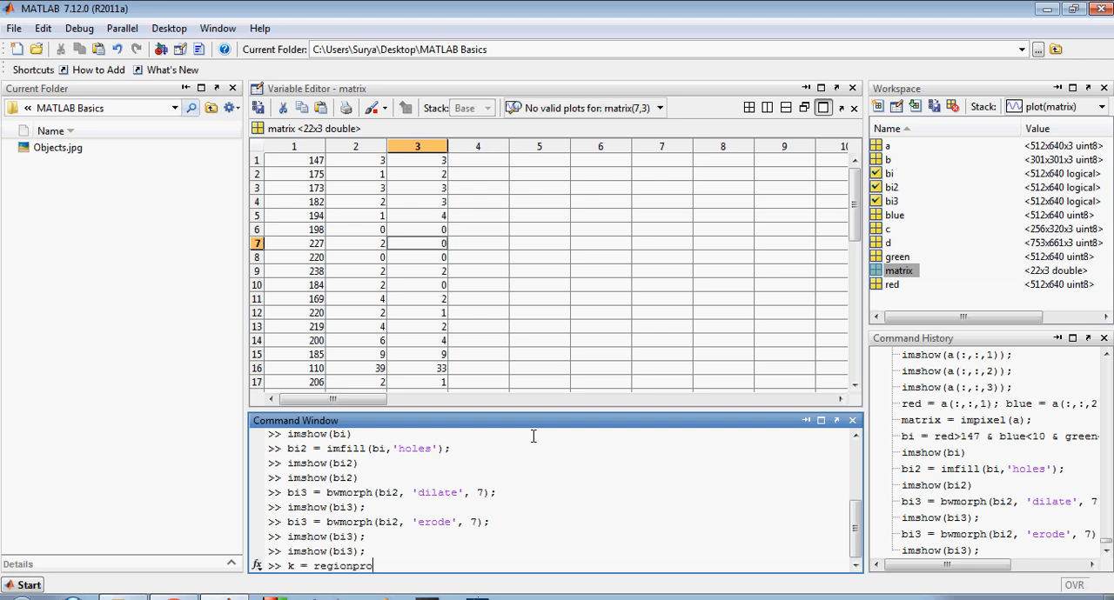
pyautogui.write('ps(')
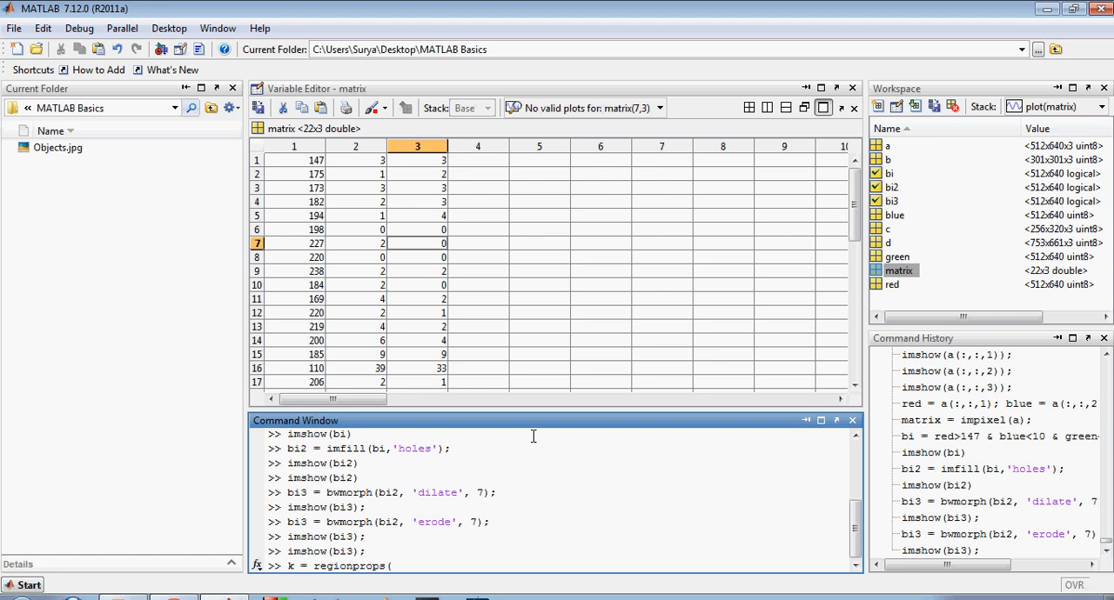
pyautogui.write('bi3,')
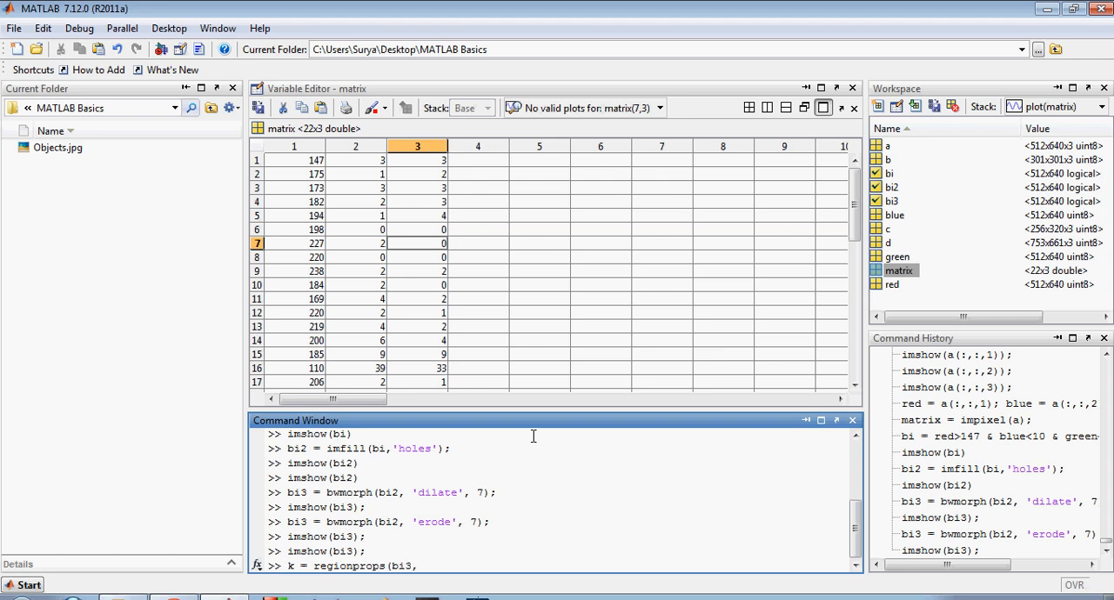
pyautogui.press('Return')
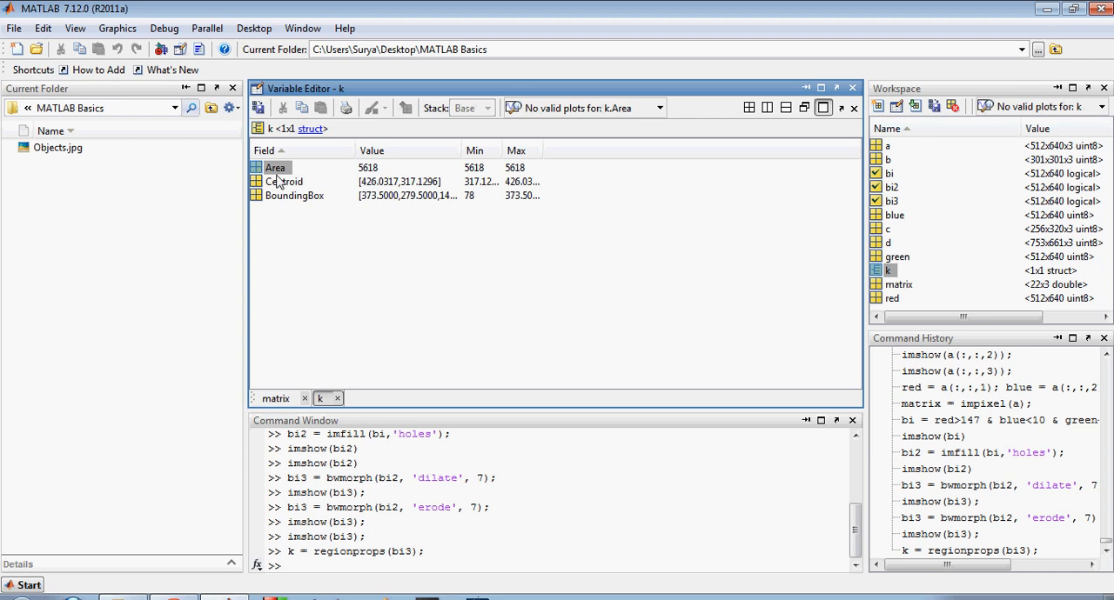
# Step: Inspect k's Area 5618 and Centroid fields in the Variable Editor and close the help window
pyautogui.click(285, 180)
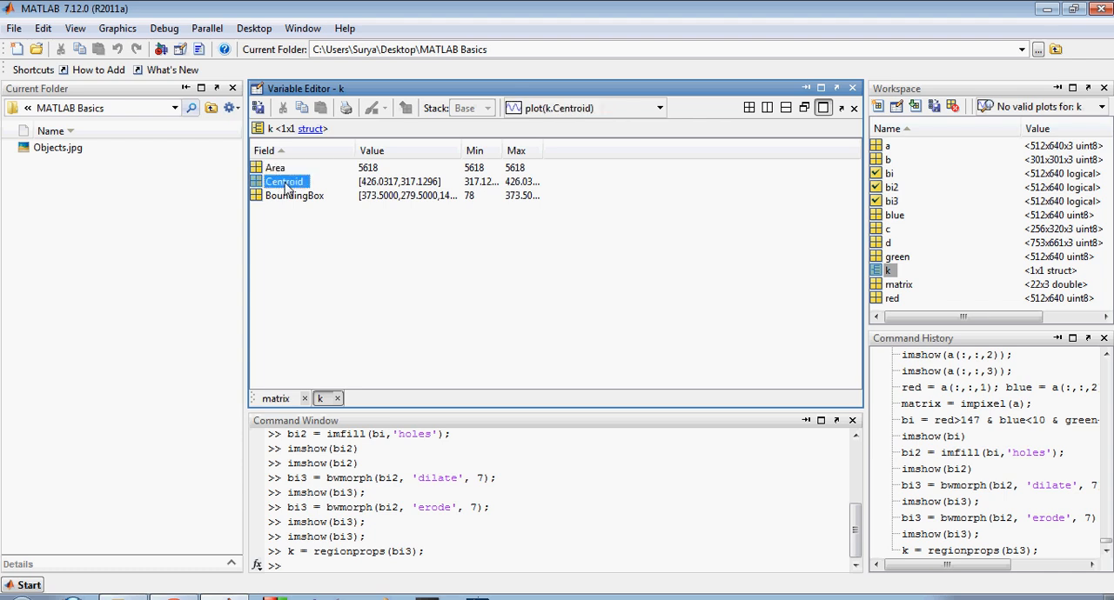
pyautogui.click(294, 195)
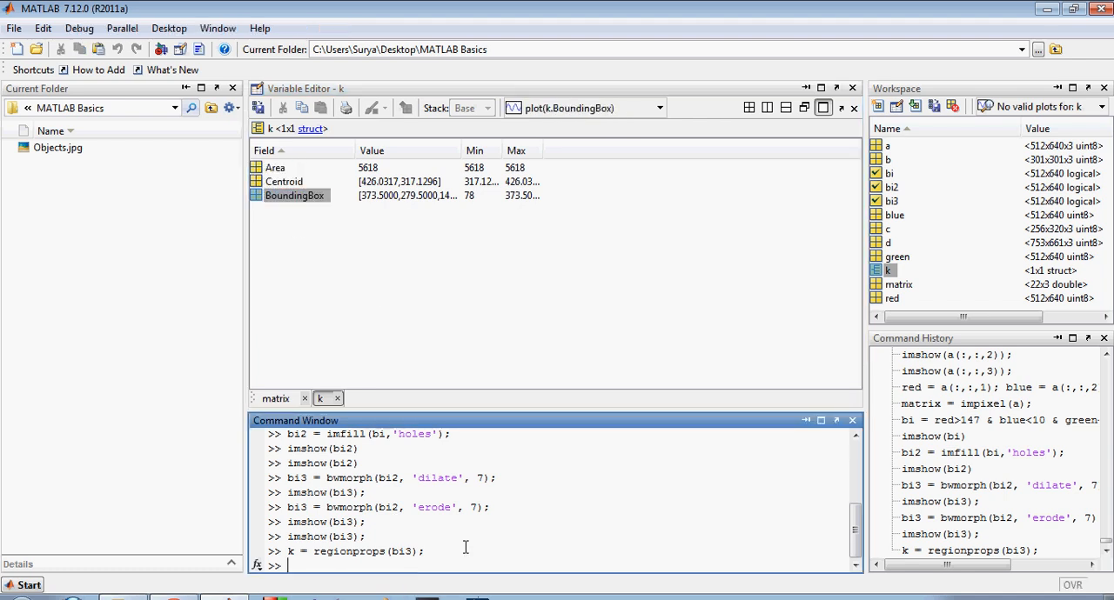
pyautogui.click(226, 49)
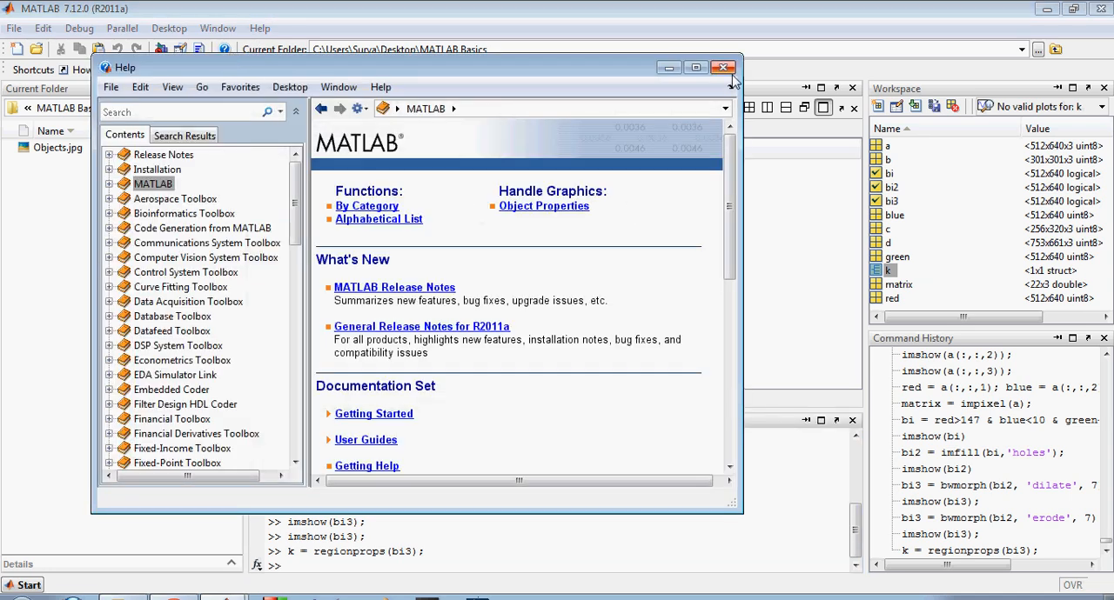
pyautogui.click(722, 68)
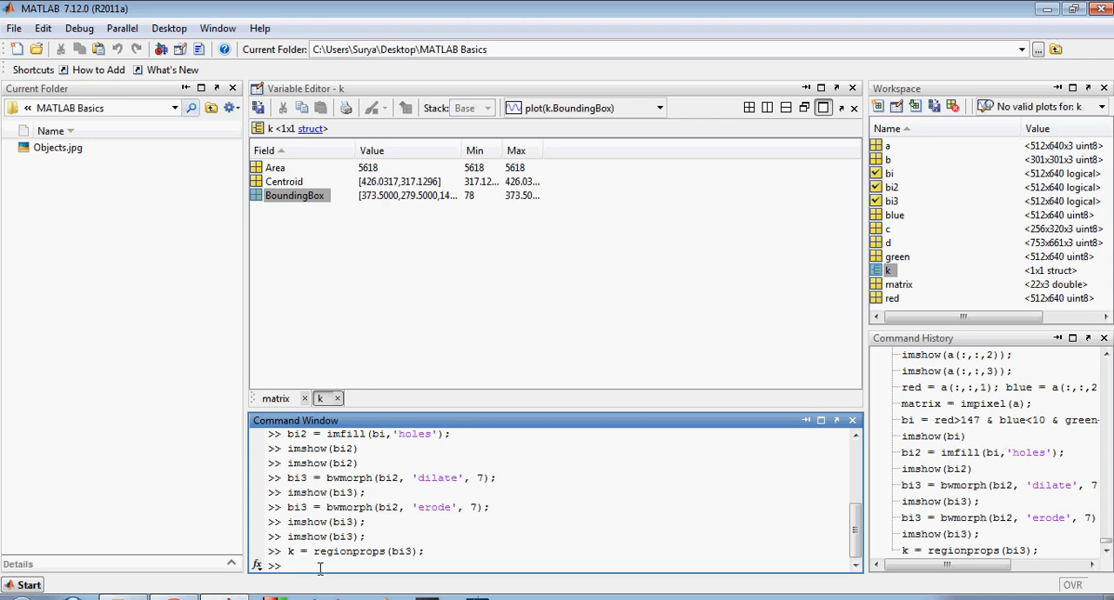